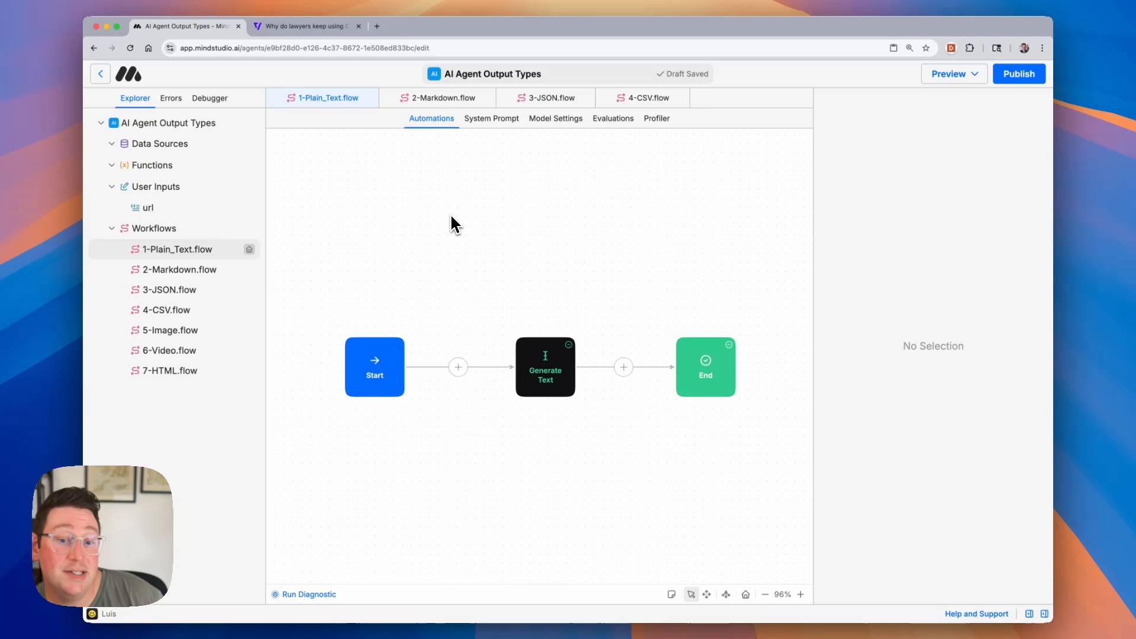
{"action": "mouse_move", "coordinate": [222, 312]}
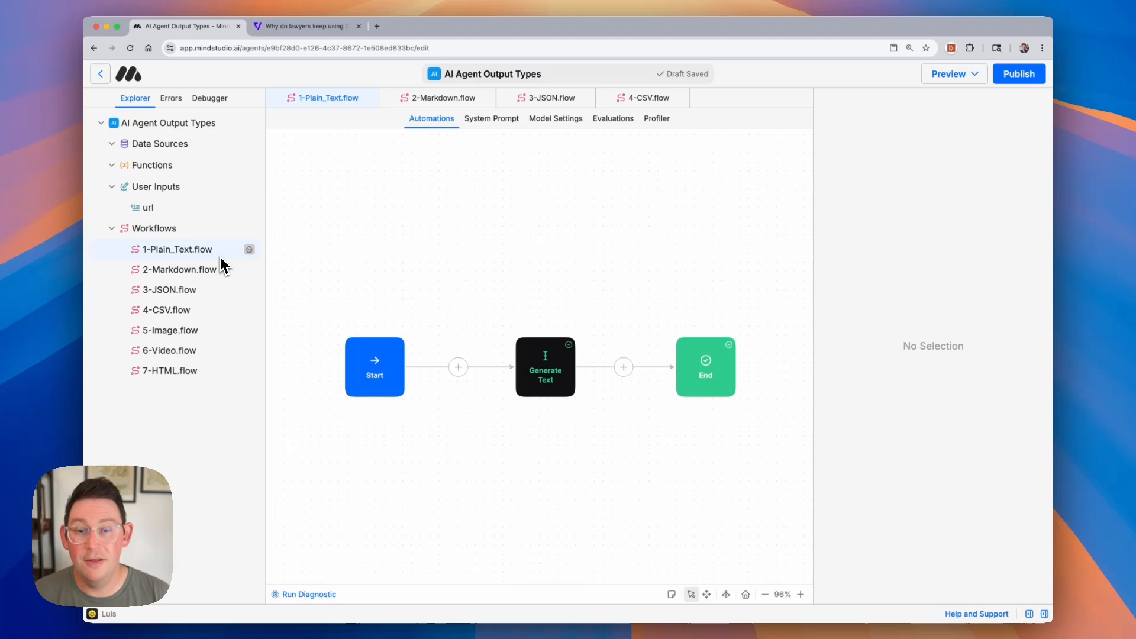
Step: Review the Plain Text workflow's Generate Text prompt and run it as a draft for a racecar post
{"action": "left_click", "coordinate": [174, 249]}
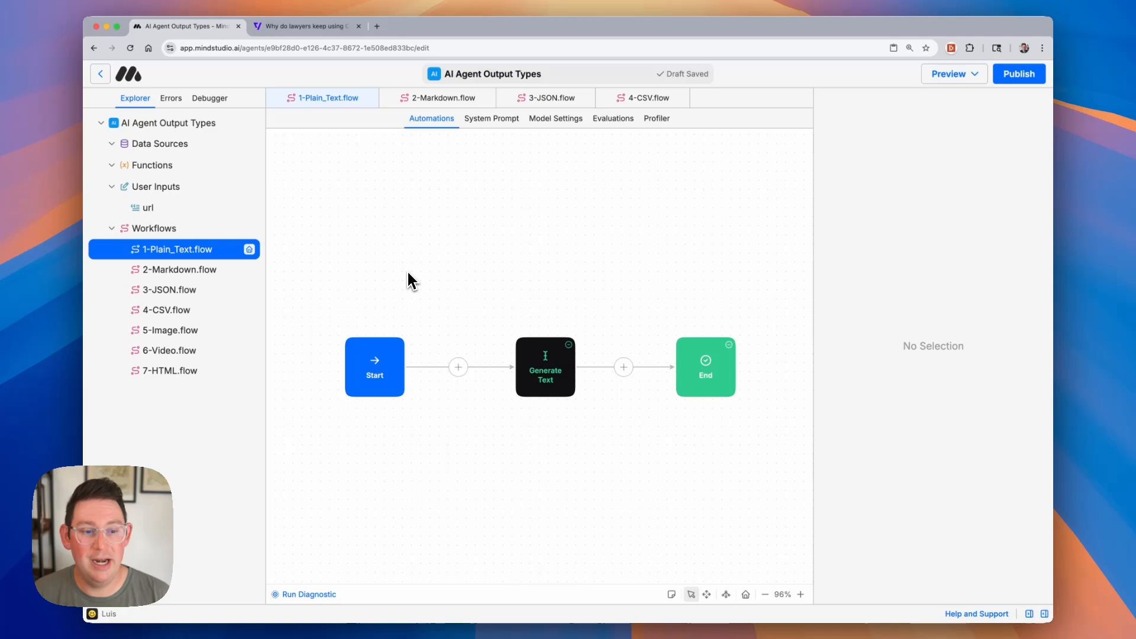
{"action": "left_click", "coordinate": [545, 367]}
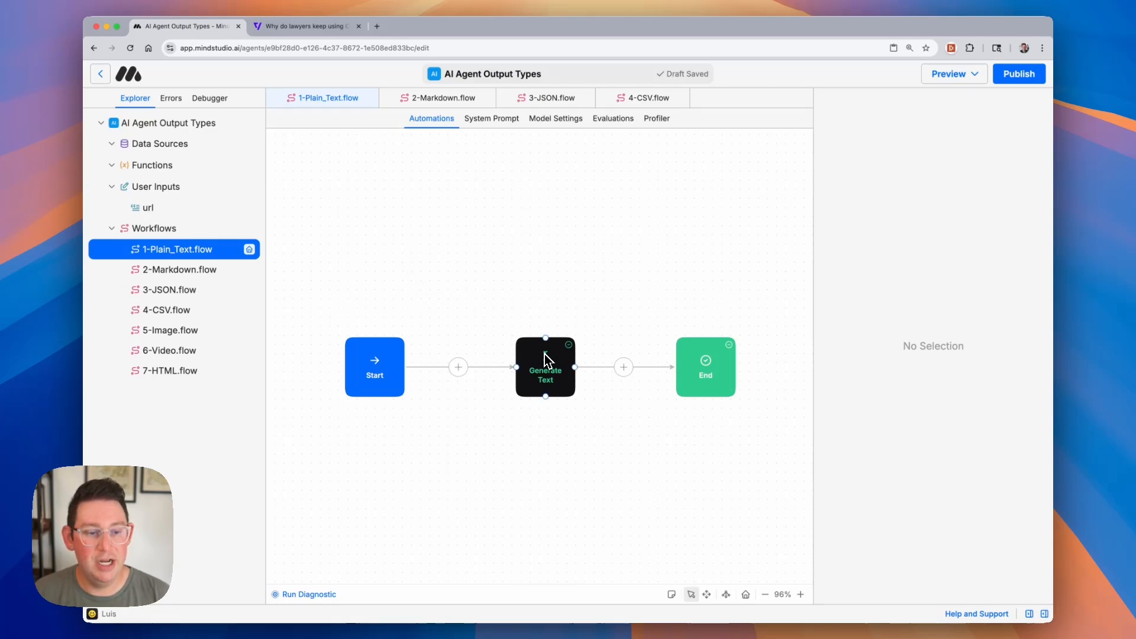
{"action": "left_click", "coordinate": [545, 368]}
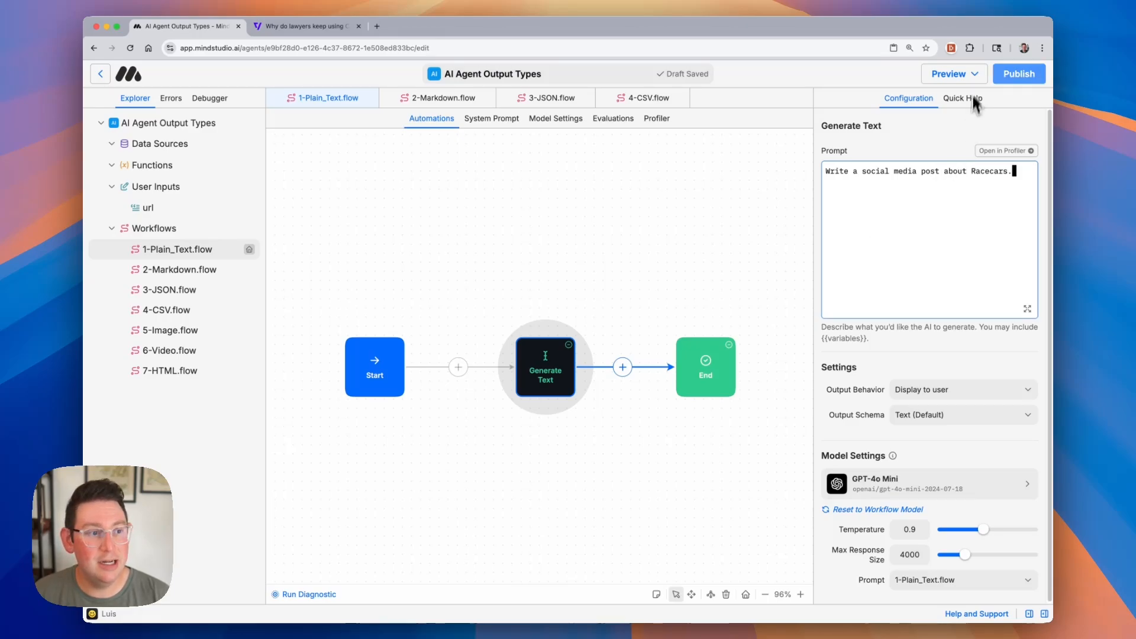
{"action": "left_click", "coordinate": [948, 73]}
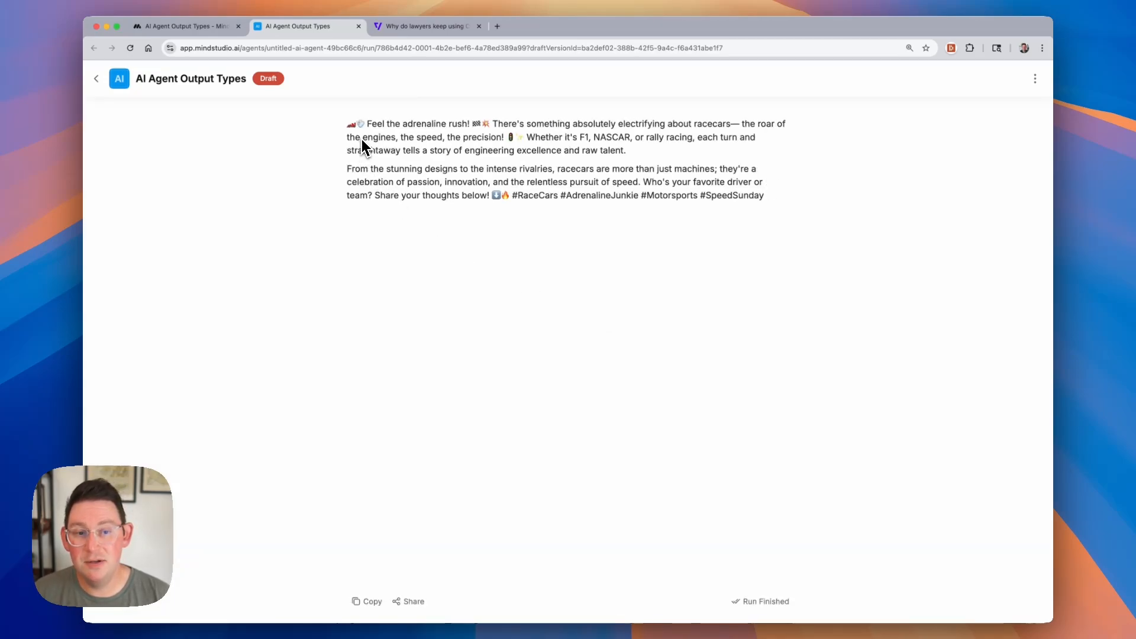
{"action": "mouse_move", "coordinate": [431, 132]}
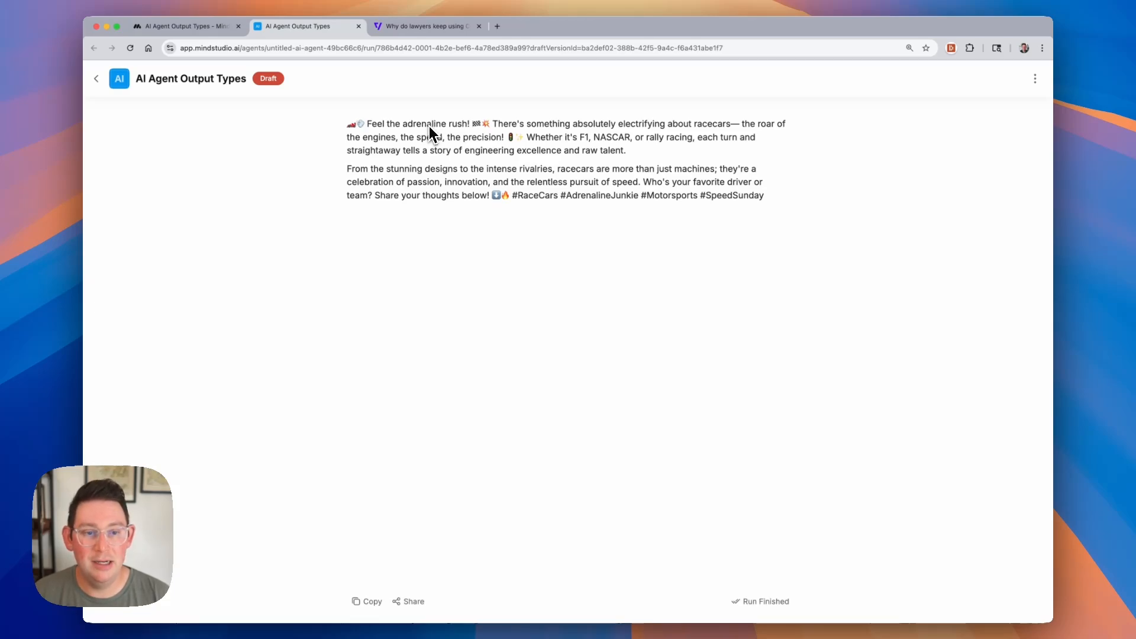
{"action": "left_click_drag", "start_coordinate": [462, 168], "coordinate": [764, 194]}
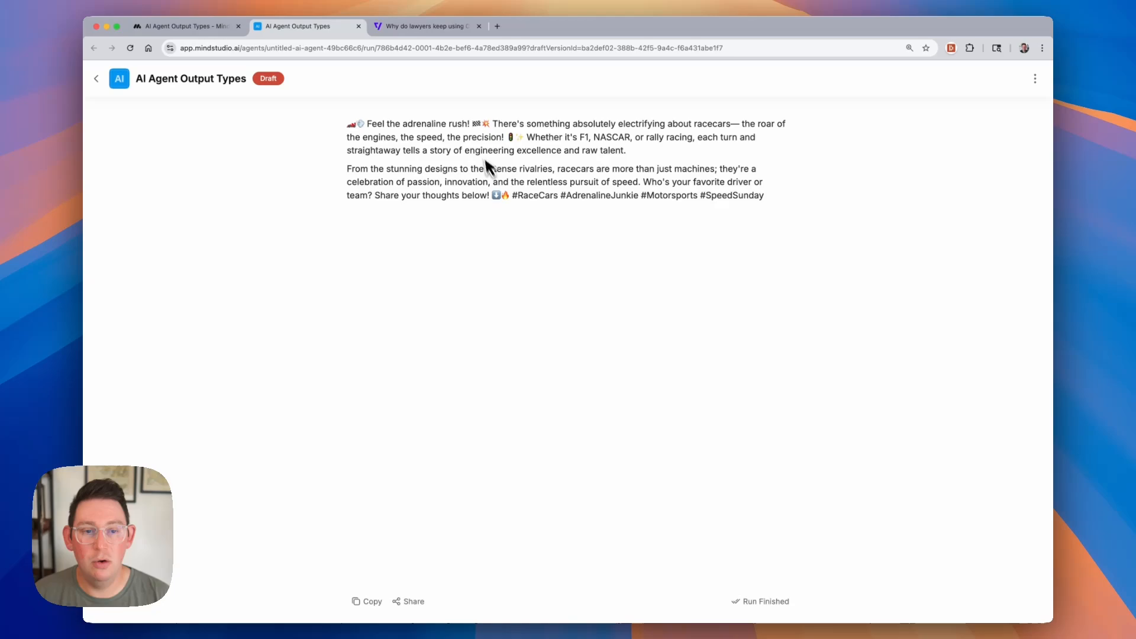
{"action": "mouse_move", "coordinate": [445, 185]}
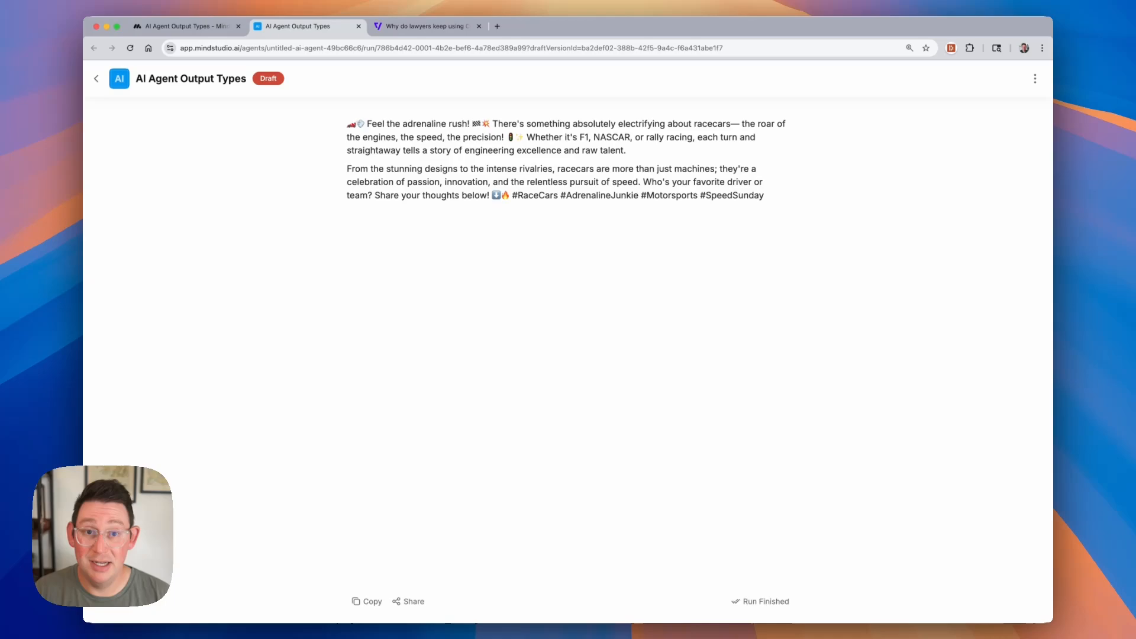
{"action": "mouse_move", "coordinate": [412, 172]}
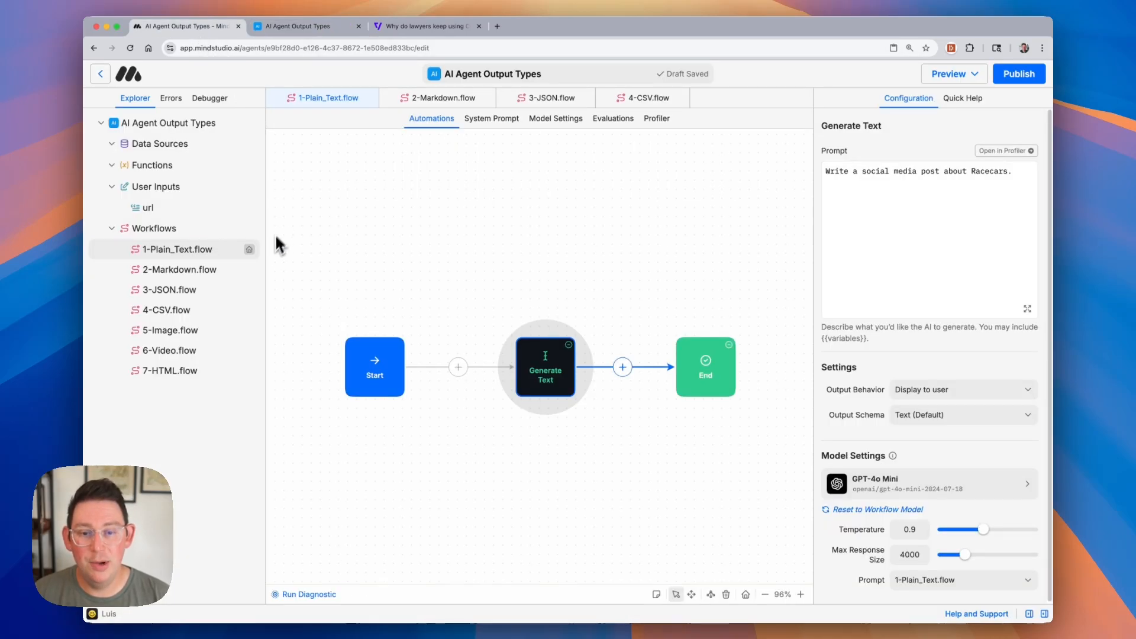
Step: Open the Markdown workflow, review its racecar blog-post prompt, and set it as entry workflow
{"action": "left_click", "coordinate": [177, 269]}
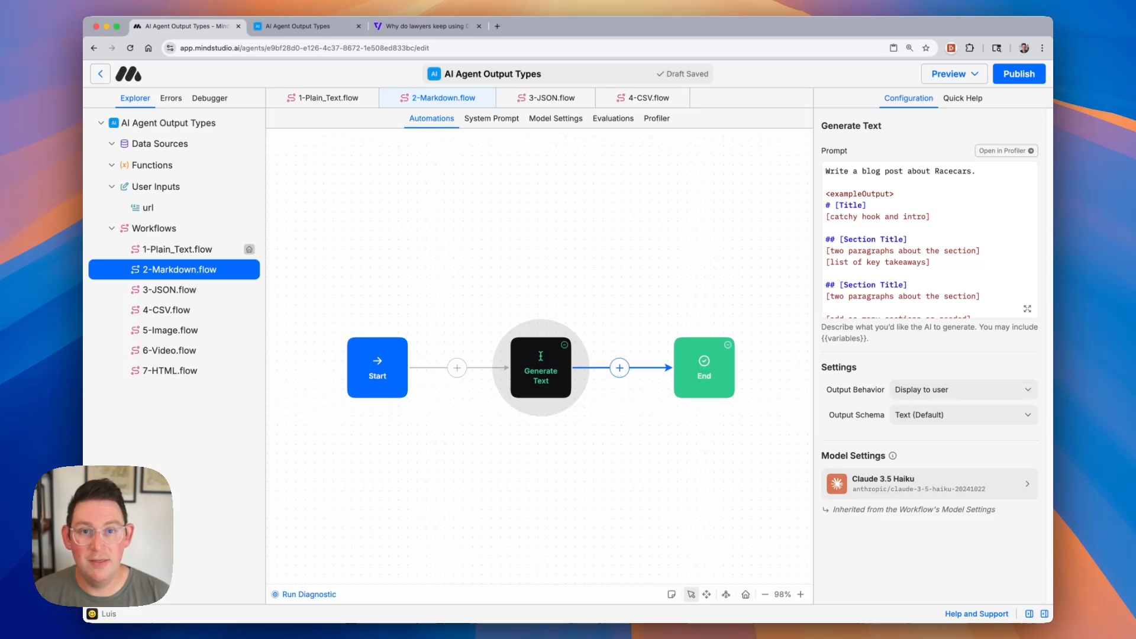
{"action": "mouse_move", "coordinate": [195, 281]}
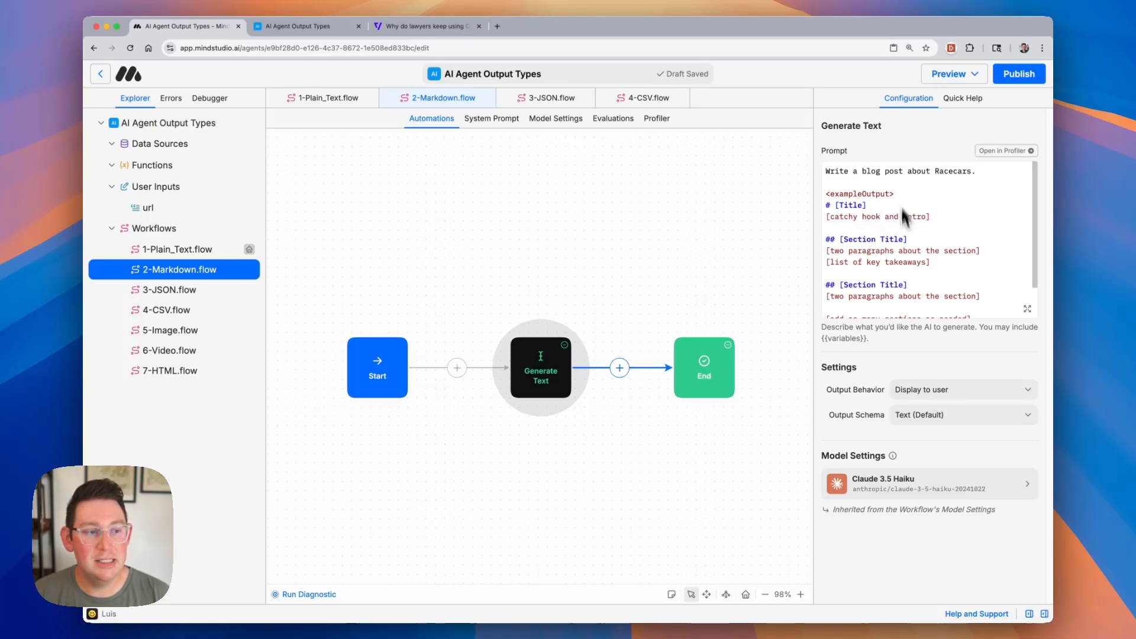
{"action": "scroll", "scroll_direction": "down", "scroll_amount": 3}
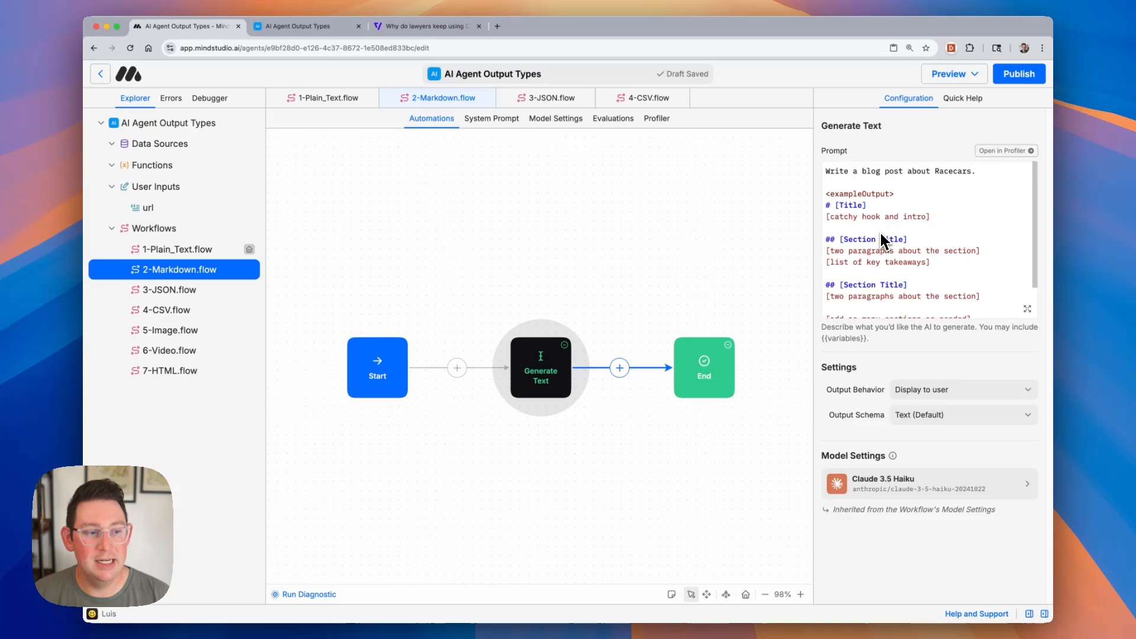
{"action": "mouse_move", "coordinate": [868, 289]}
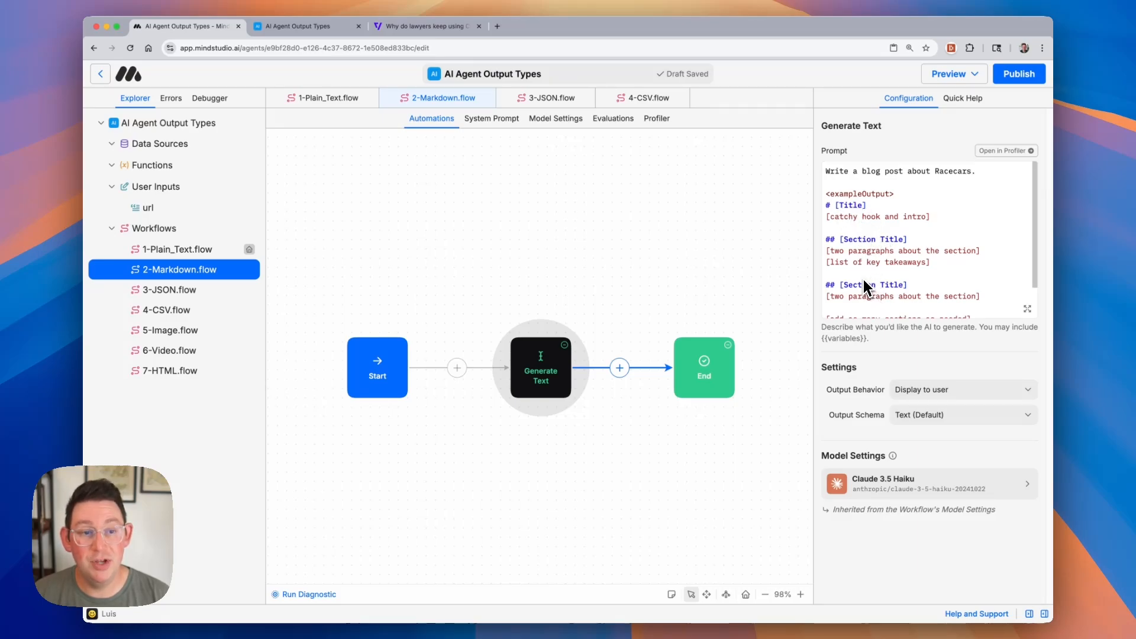
{"action": "right_click", "coordinate": [174, 268]}
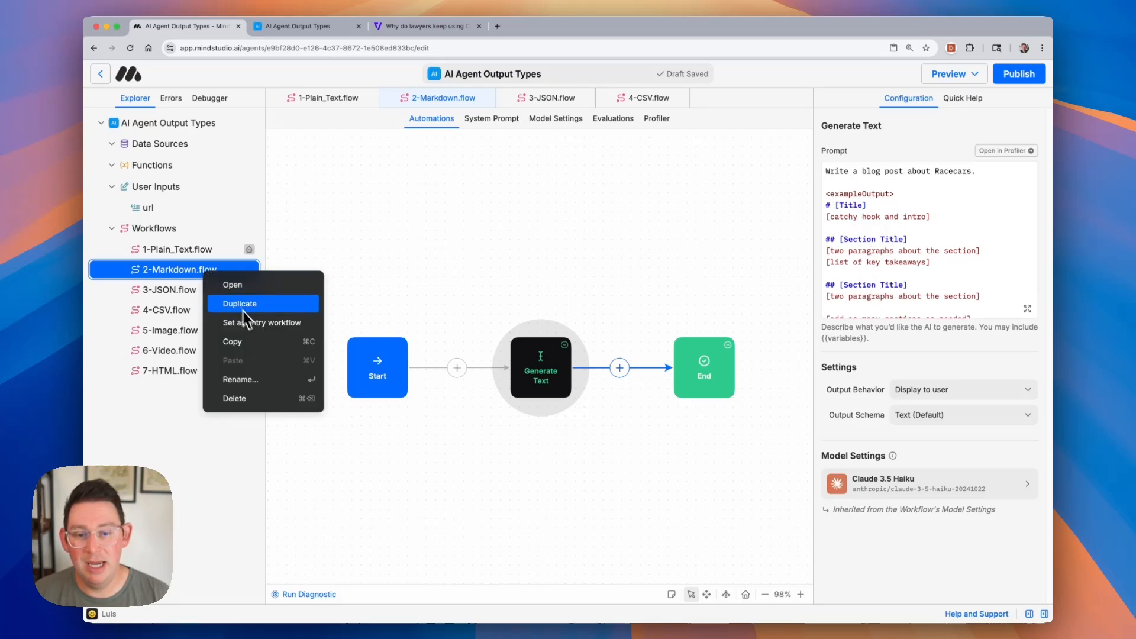
{"action": "left_click", "coordinate": [951, 73]}
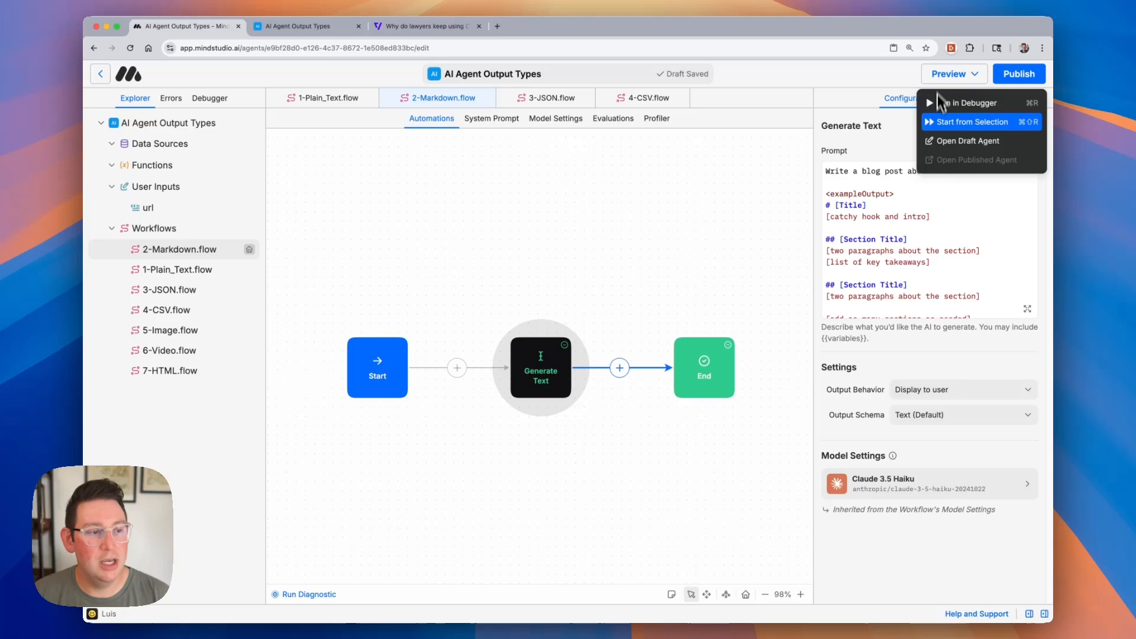
Step: Run the draft agent and scroll through the racecar blog post's Markdown headings and bullets
{"action": "left_click", "coordinate": [971, 122]}
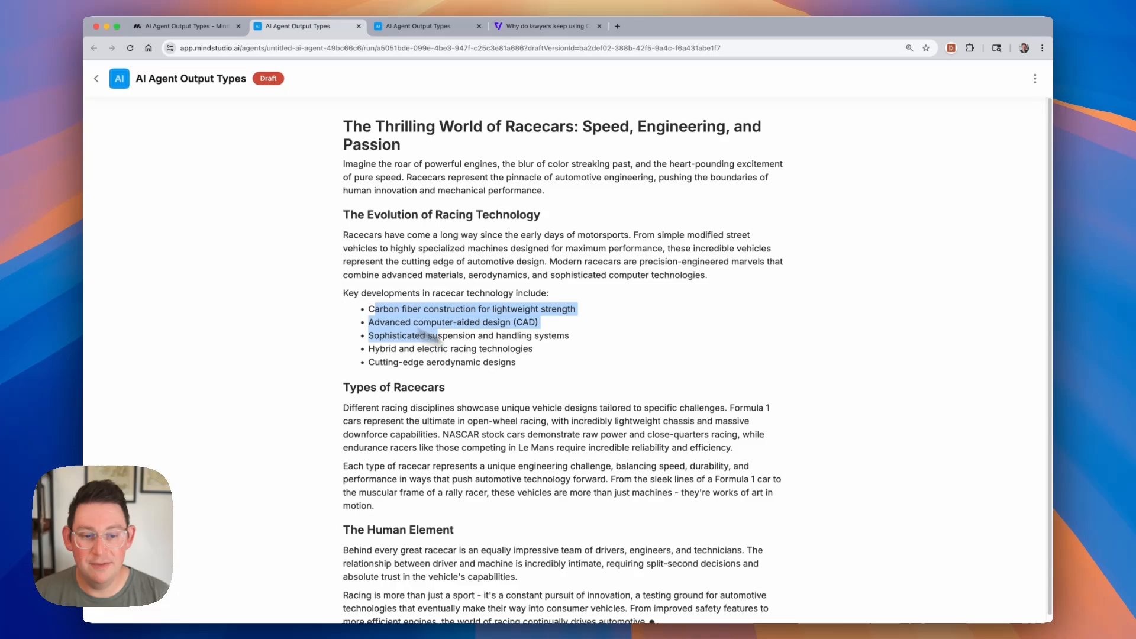
{"action": "scroll", "scroll_direction": "down", "scroll_amount": 3}
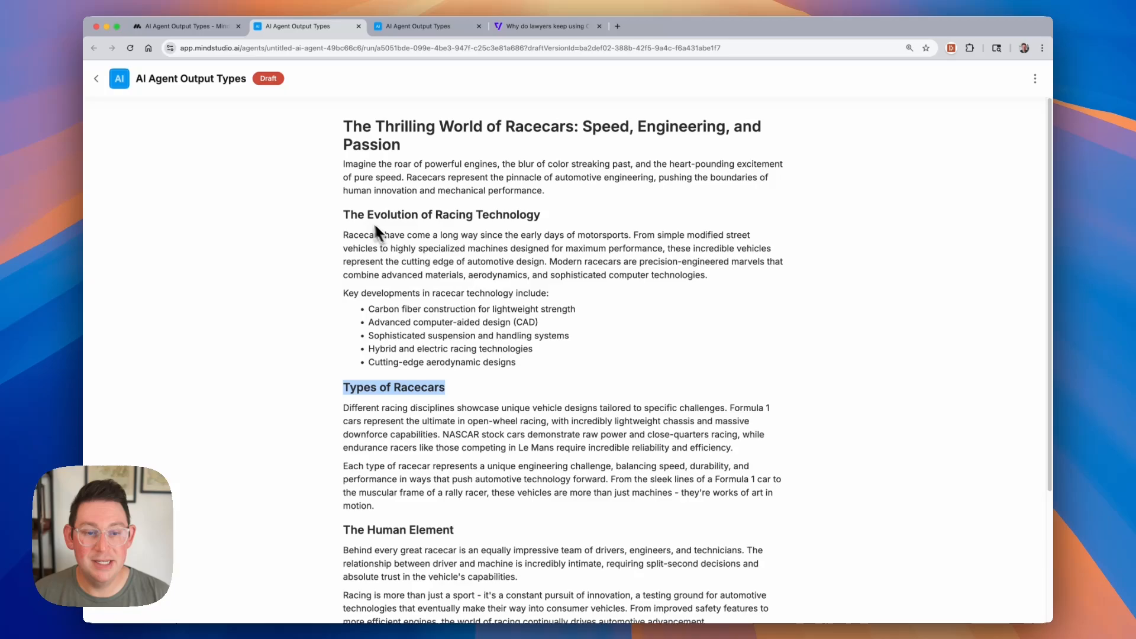
{"action": "double_click", "coordinate": [452, 214]}
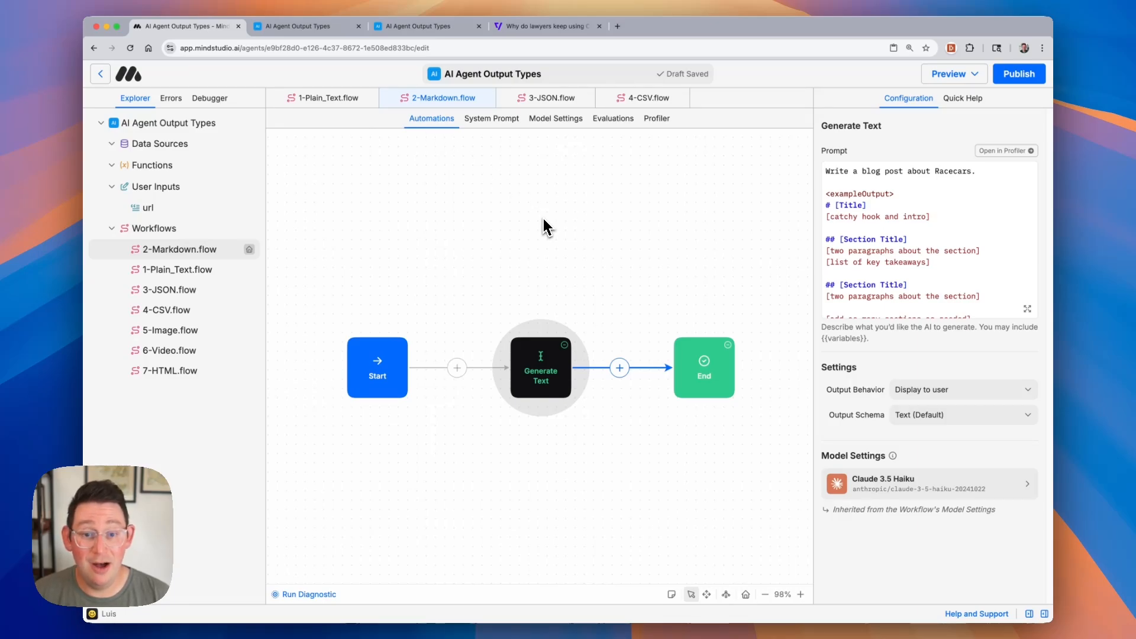
Step: Open the JSON workflow and inspect its Verge article scrape, entity-extraction prompt and display message
{"action": "left_click", "coordinate": [174, 290]}
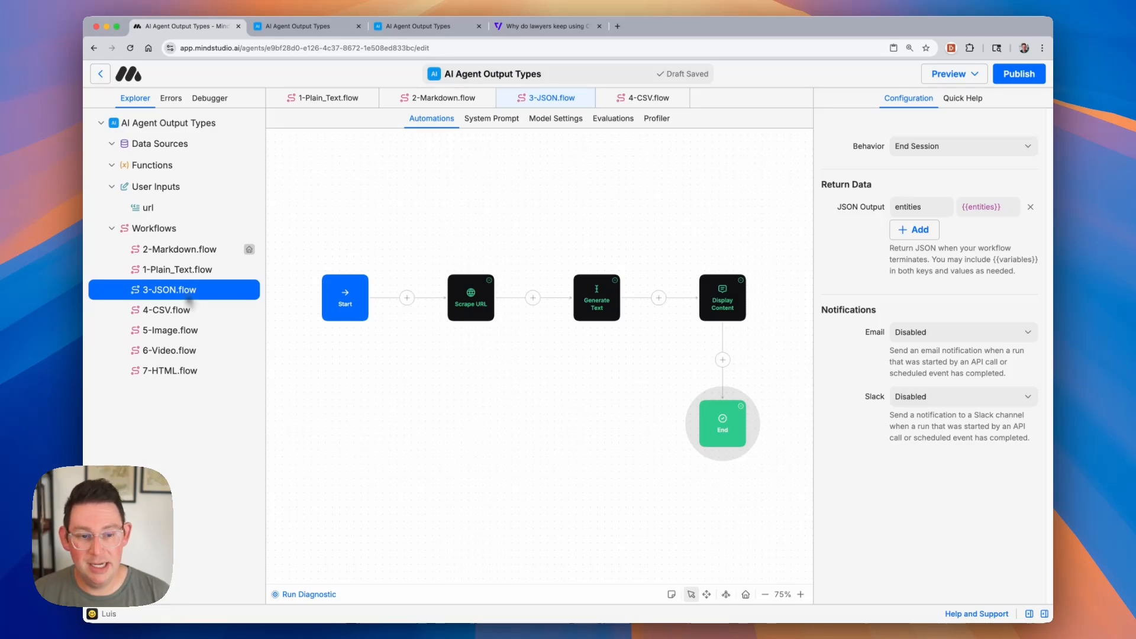
{"action": "left_click", "coordinate": [471, 297]}
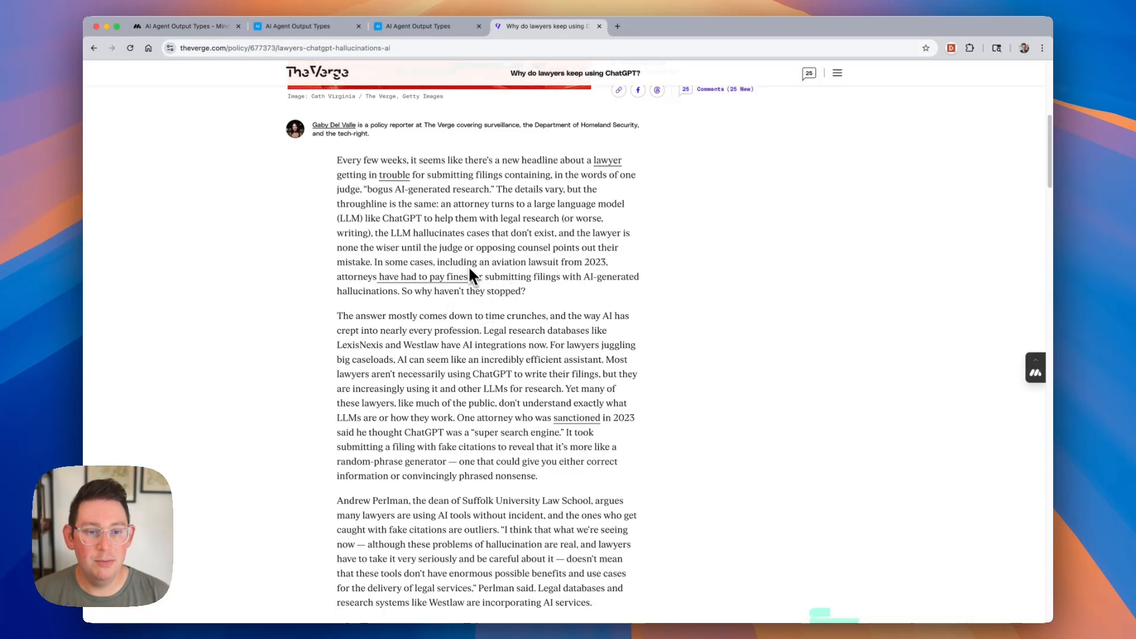
{"action": "left_click", "coordinate": [186, 26]}
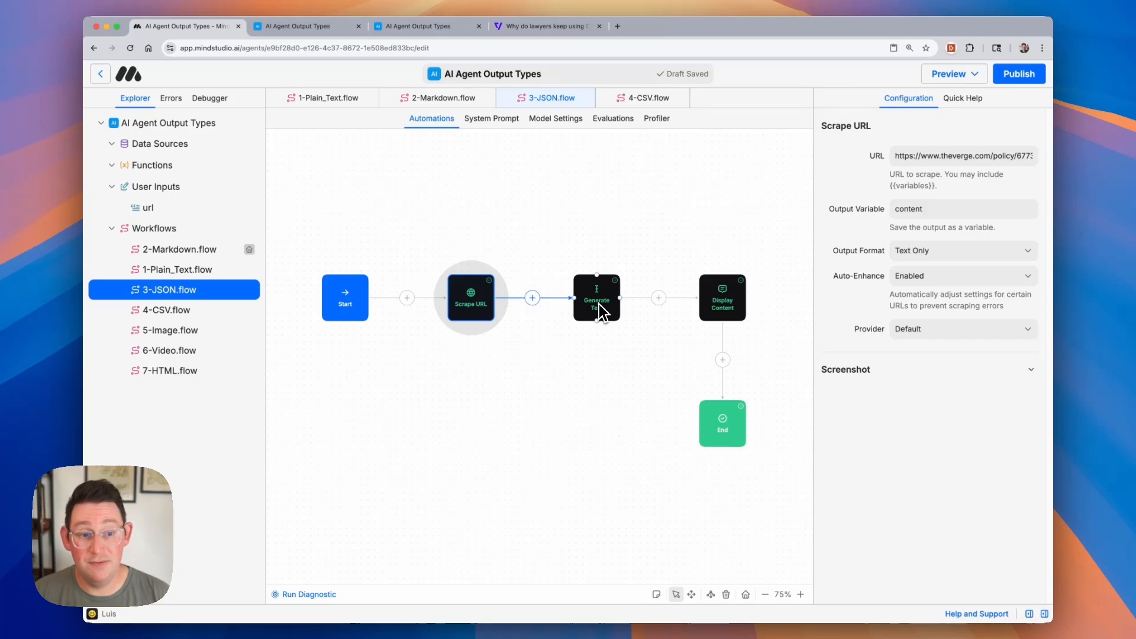
{"action": "mouse_move", "coordinate": [585, 346]}
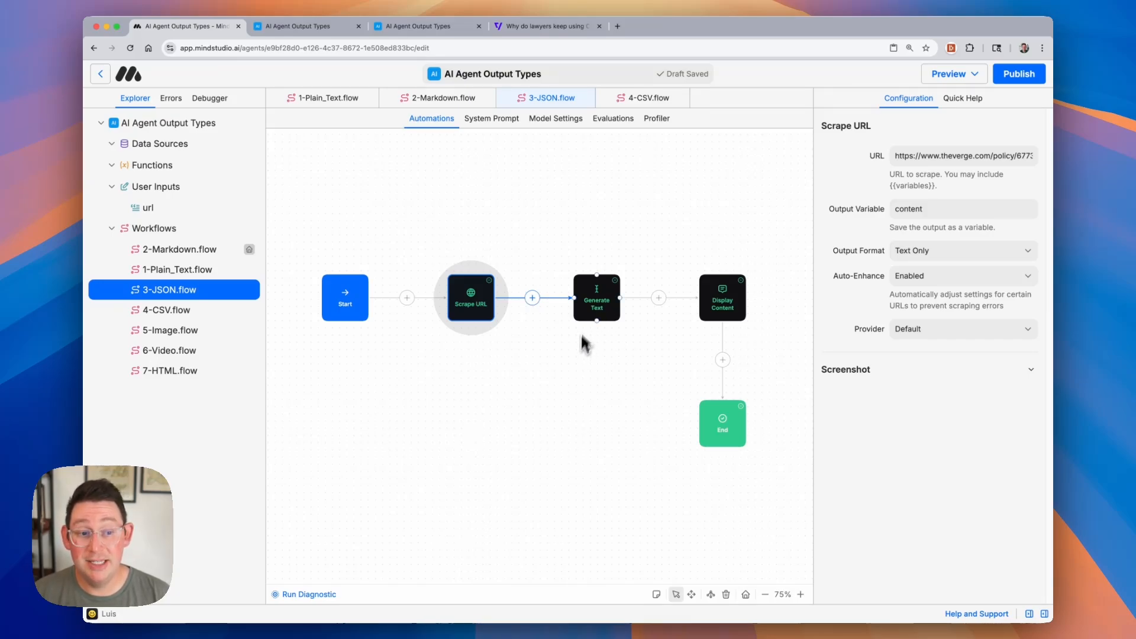
{"action": "left_click", "coordinate": [596, 297]}
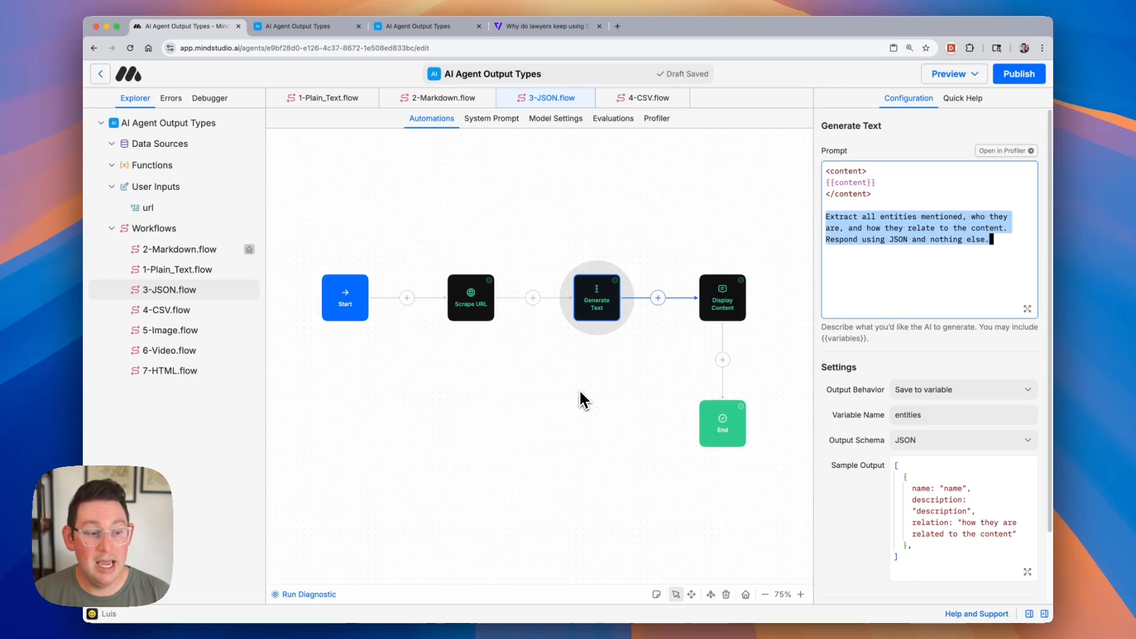
{"action": "mouse_move", "coordinate": [861, 497]}
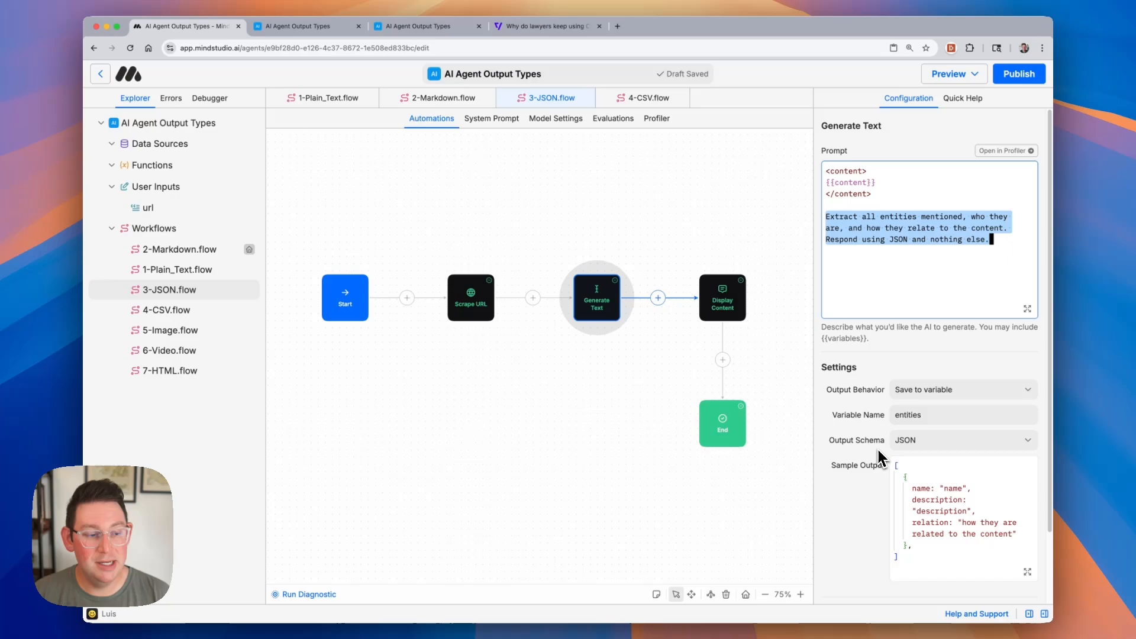
{"action": "mouse_move", "coordinate": [911, 455]}
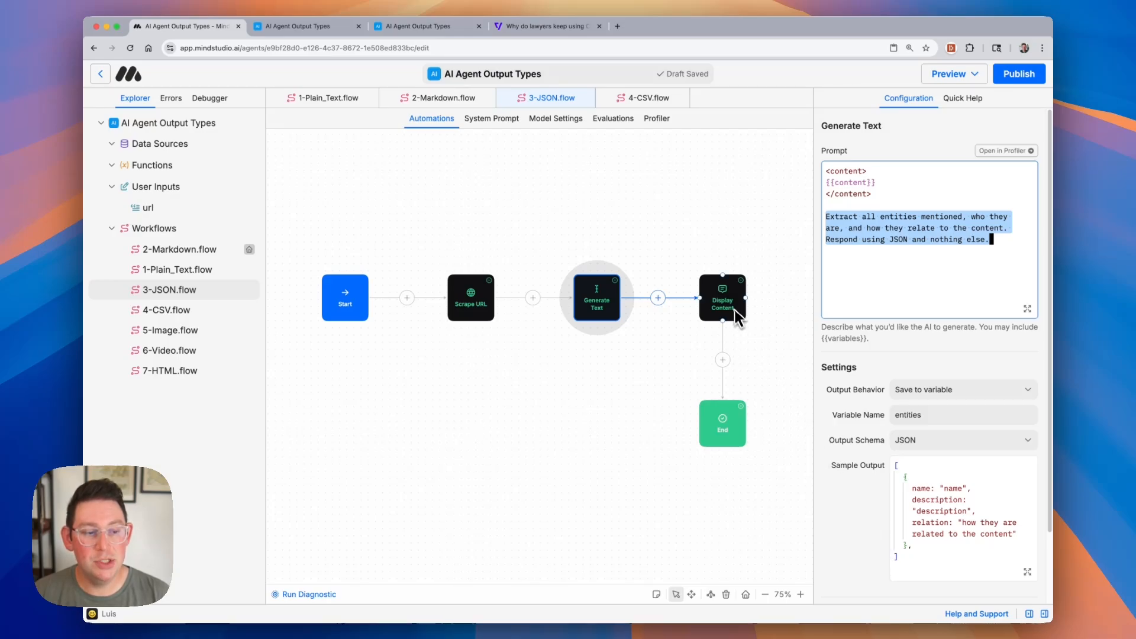
{"action": "left_click", "coordinate": [722, 297]}
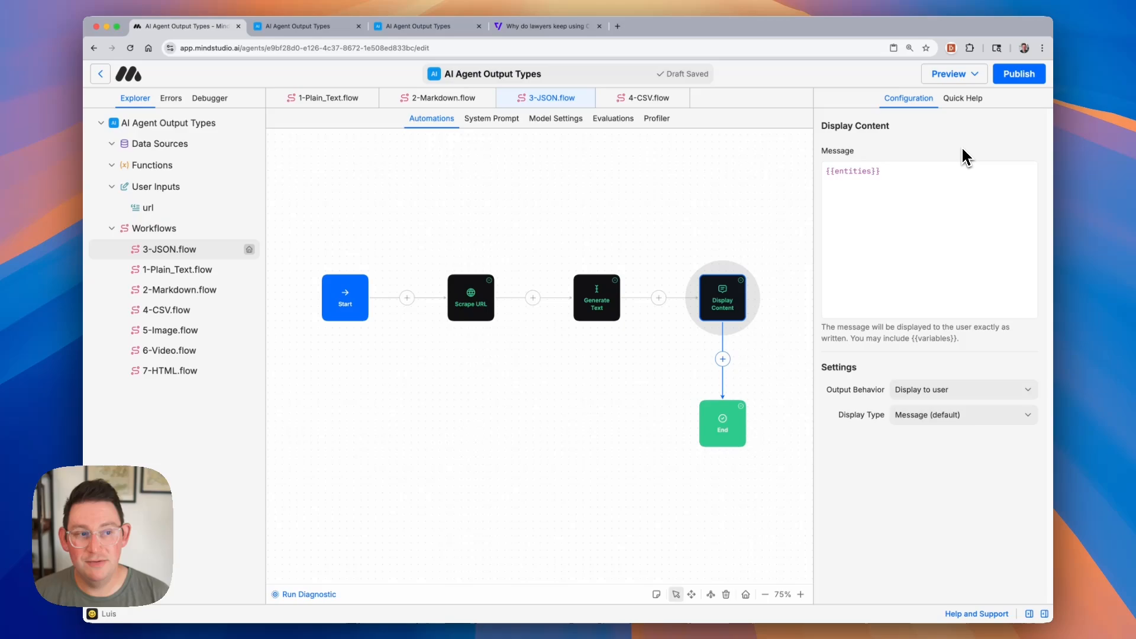
Step: Run the JSON workflow as a draft and scroll through the extracted entity list
{"action": "left_click", "coordinate": [948, 74]}
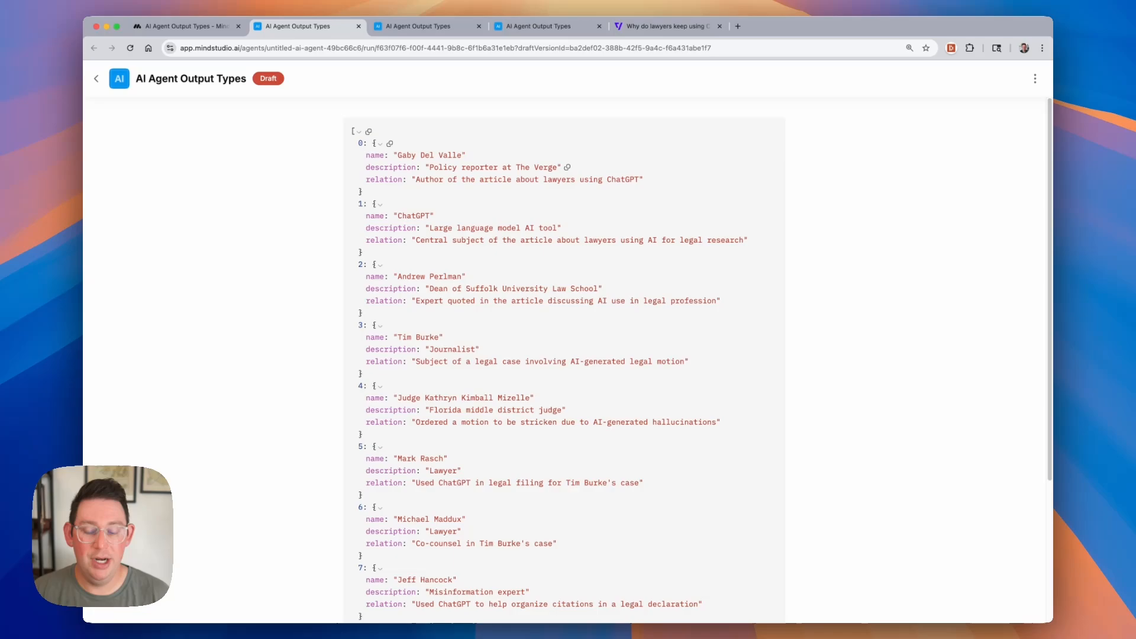
{"action": "scroll", "scroll_direction": "down", "scroll_amount": 3}
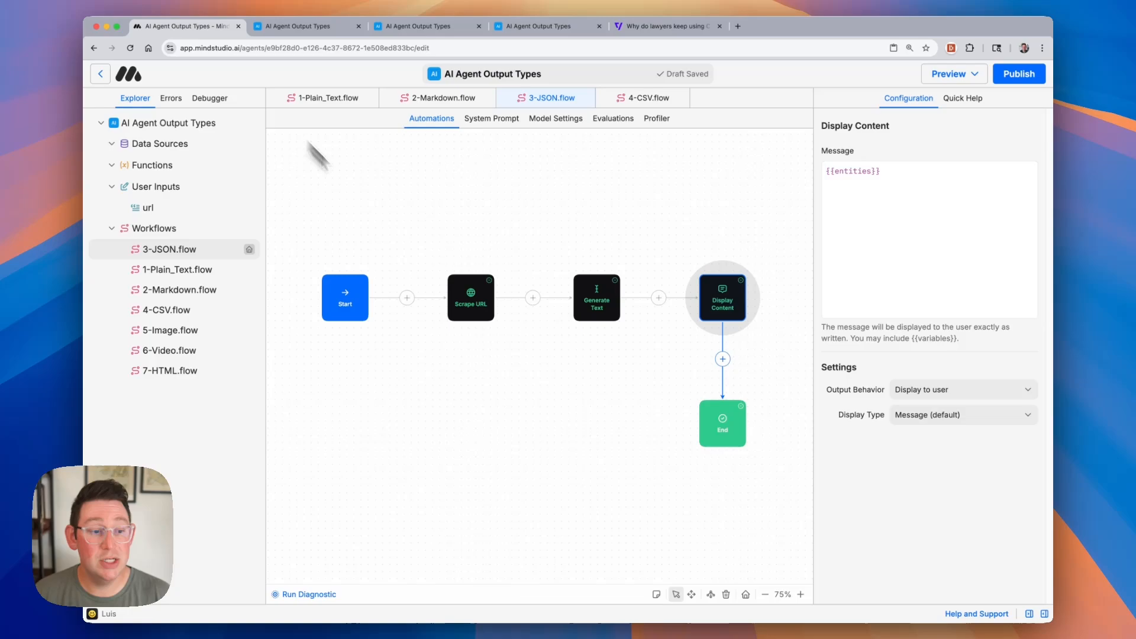
{"action": "left_click", "coordinate": [722, 422]}
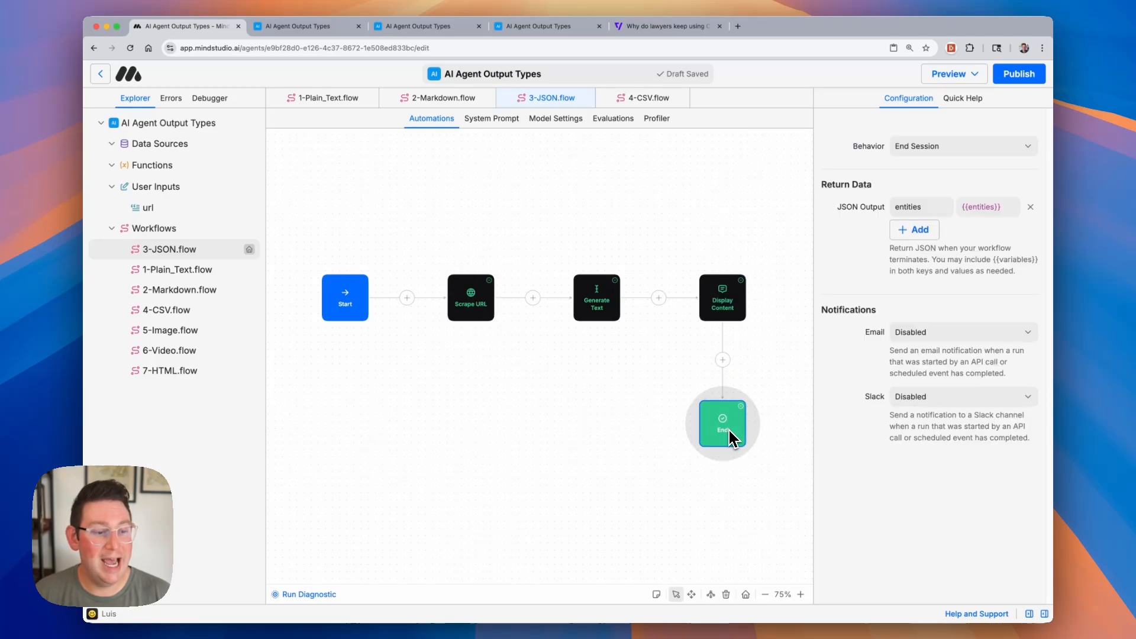
{"action": "mouse_move", "coordinate": [695, 426]}
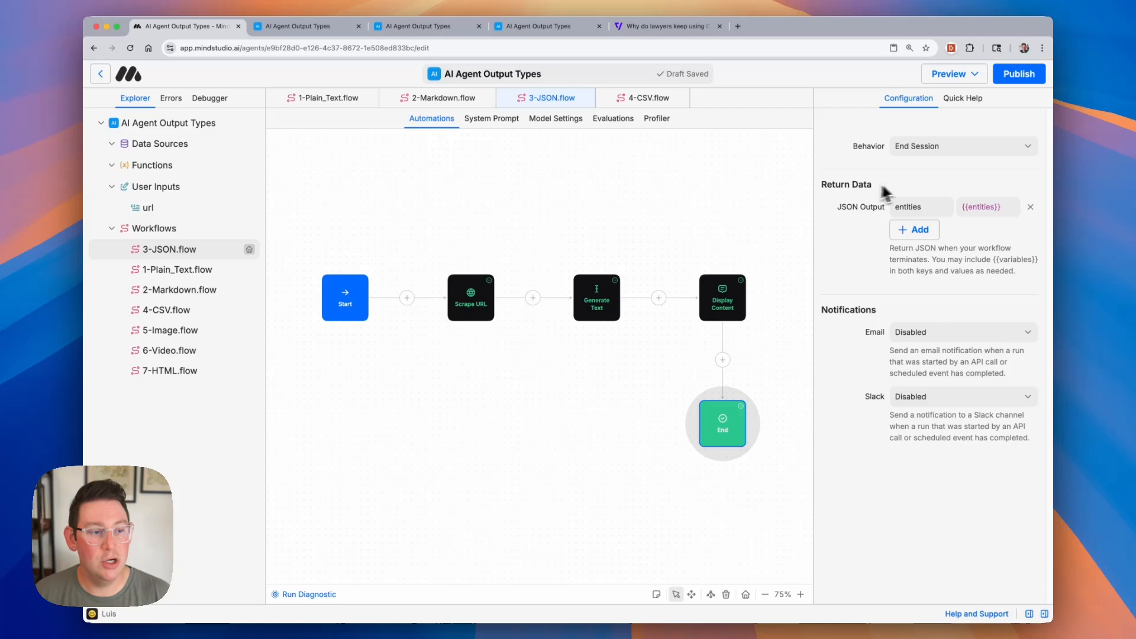
{"action": "mouse_move", "coordinate": [865, 249]}
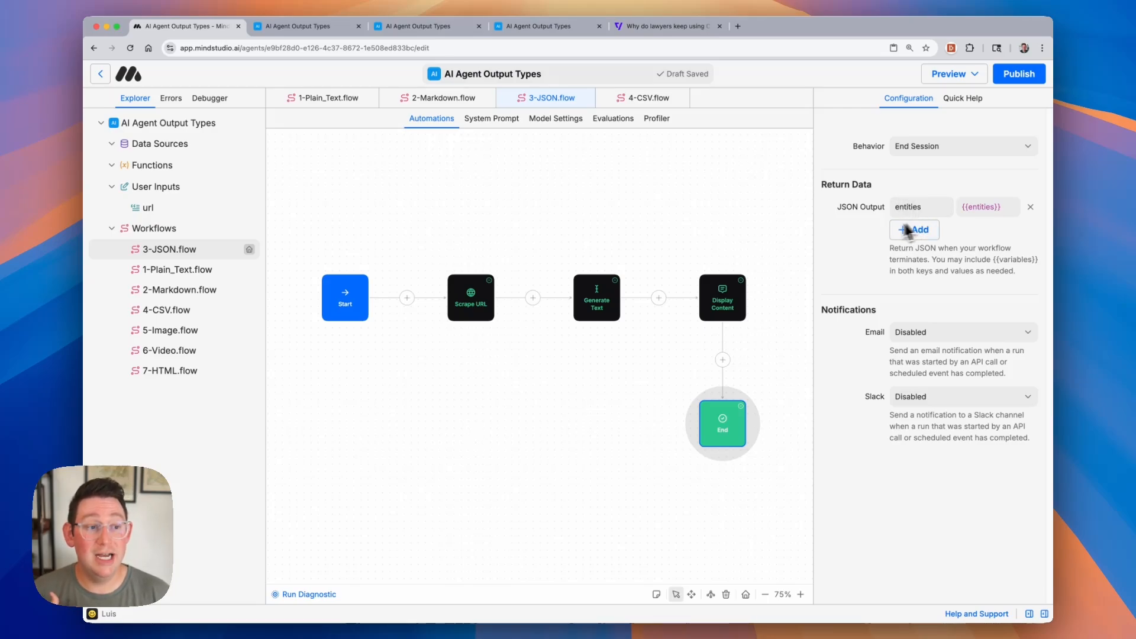
{"action": "mouse_move", "coordinate": [853, 235]}
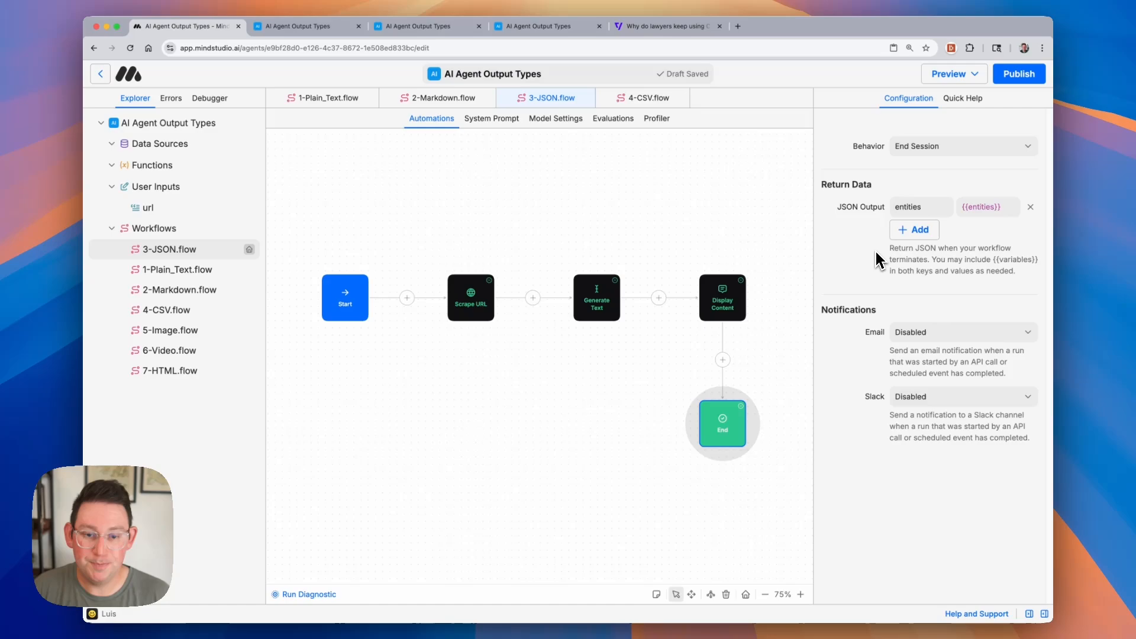
{"action": "mouse_move", "coordinate": [552, 346]}
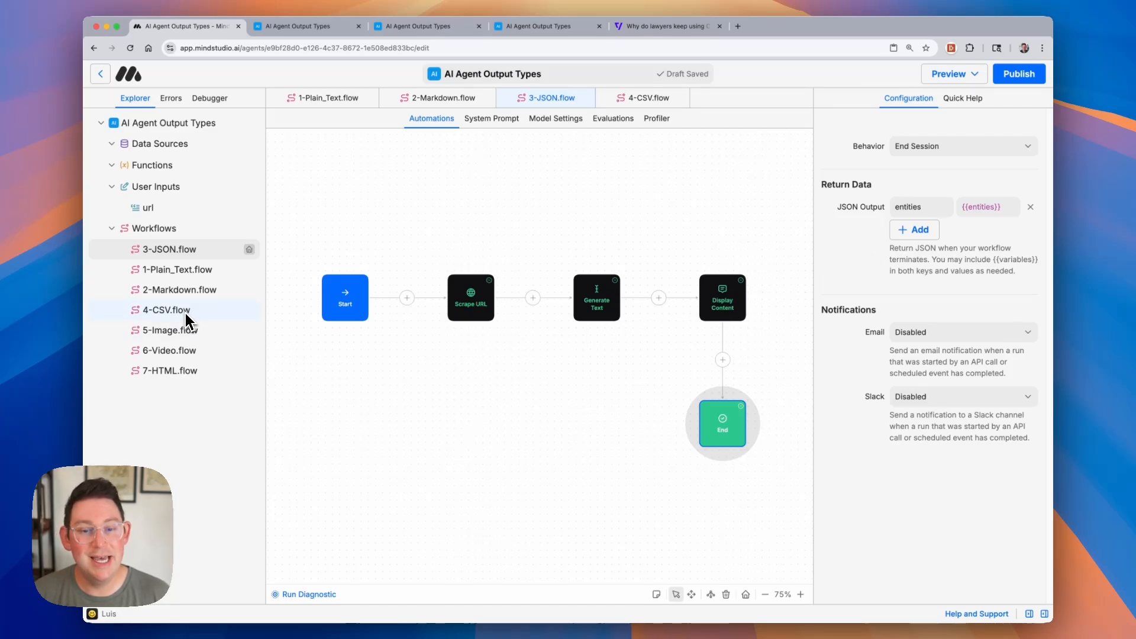
Step: Open the 4-CSV workflow and set it as the entry workflow
{"action": "left_click", "coordinate": [167, 310]}
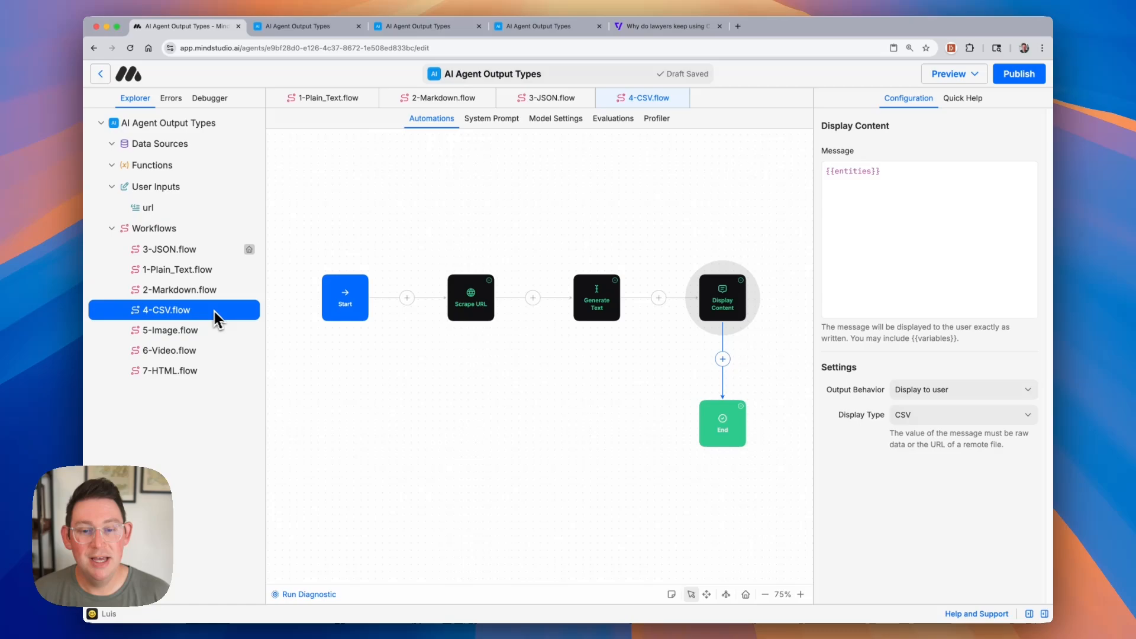
{"action": "right_click", "coordinate": [171, 310]}
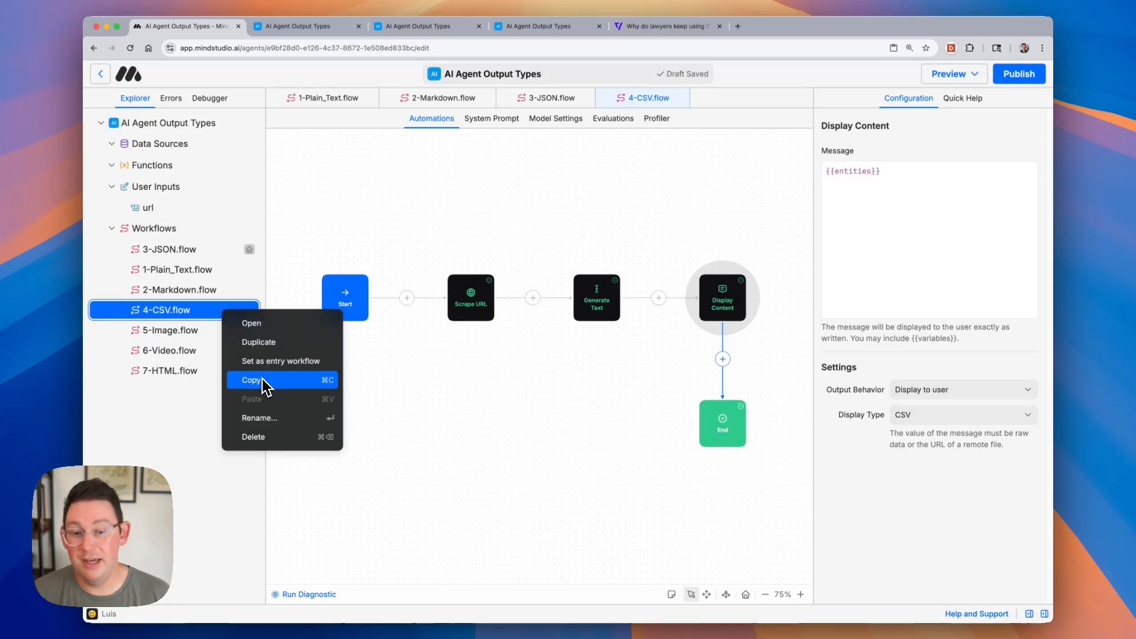
{"action": "left_click", "coordinate": [251, 380]}
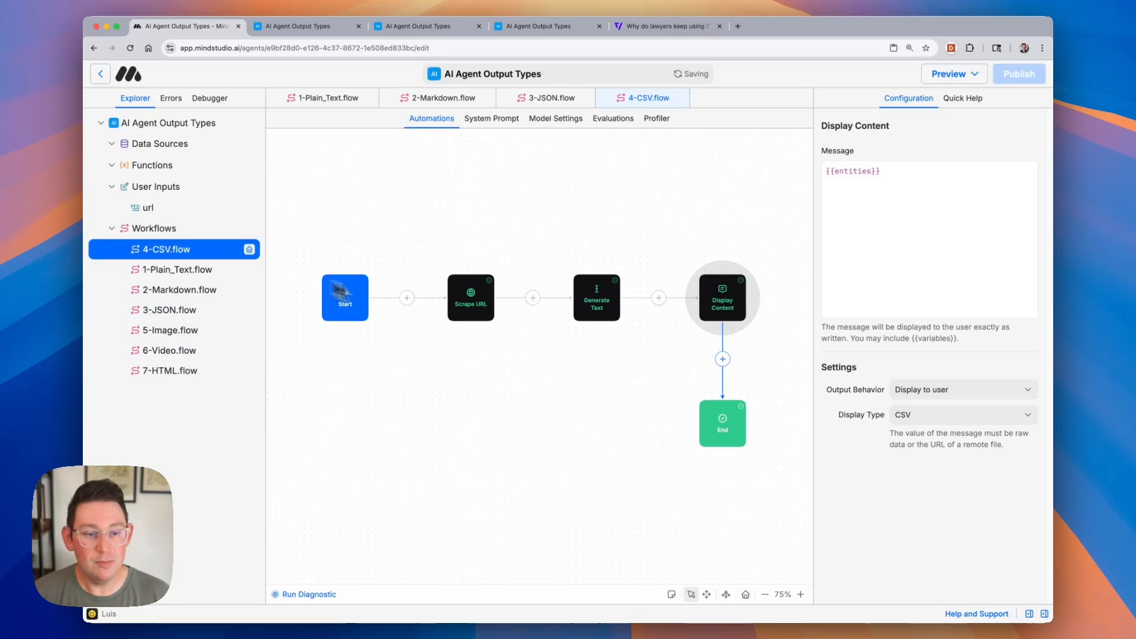
Step: Inspect the scrape, CSV-schema prompt and display steps, keeping CSV as the display type
{"action": "left_click", "coordinate": [470, 297]}
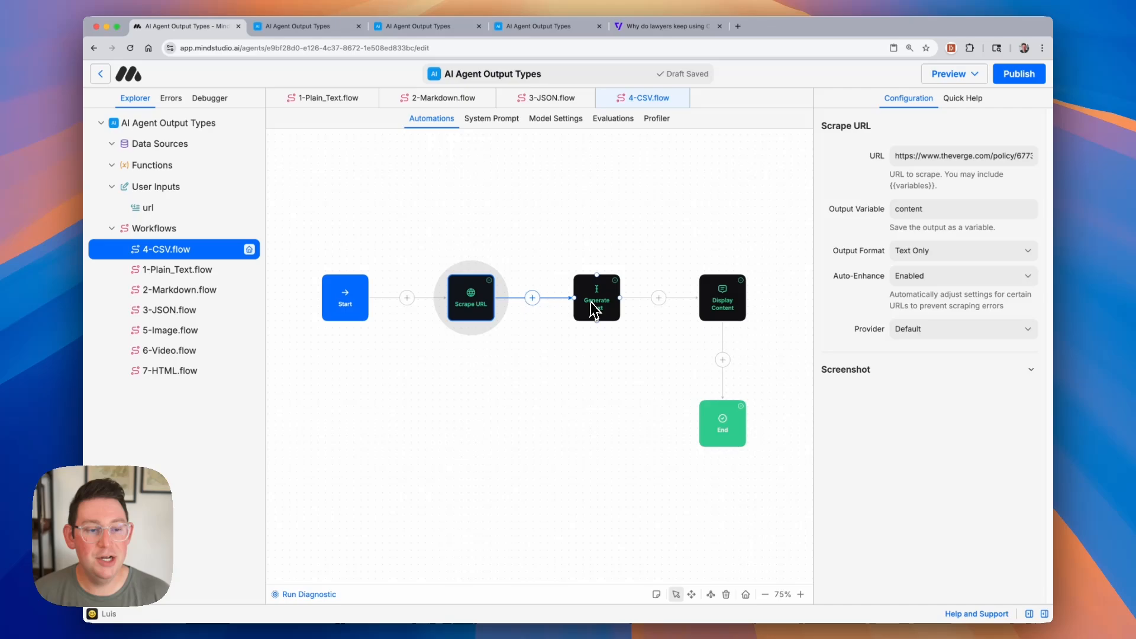
{"action": "left_click", "coordinate": [596, 297]}
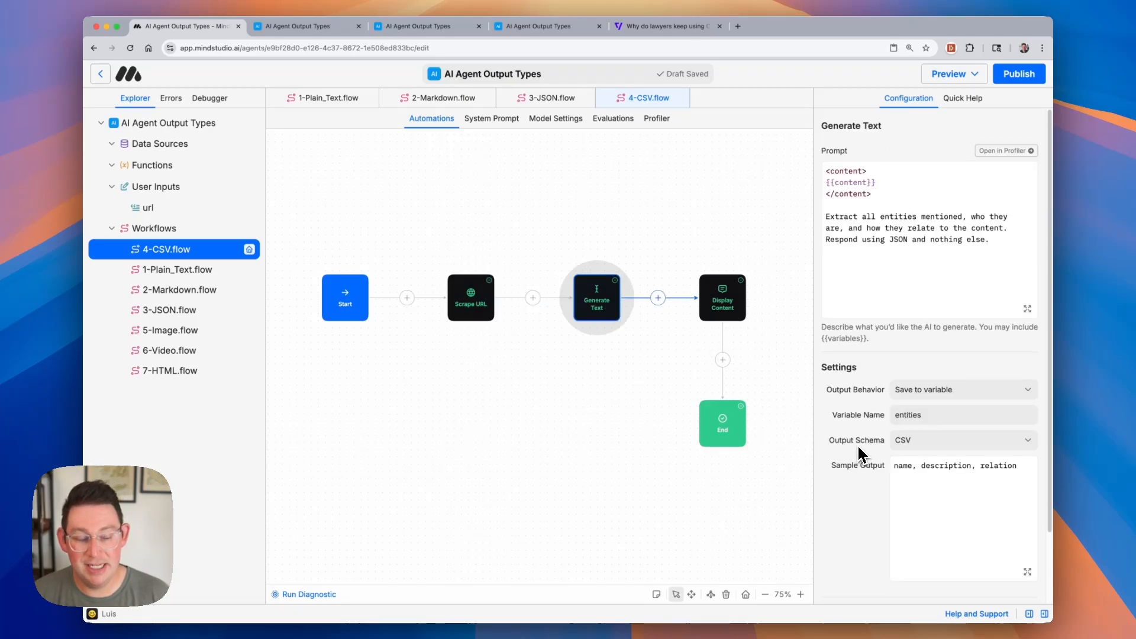
{"action": "mouse_move", "coordinate": [888, 479]}
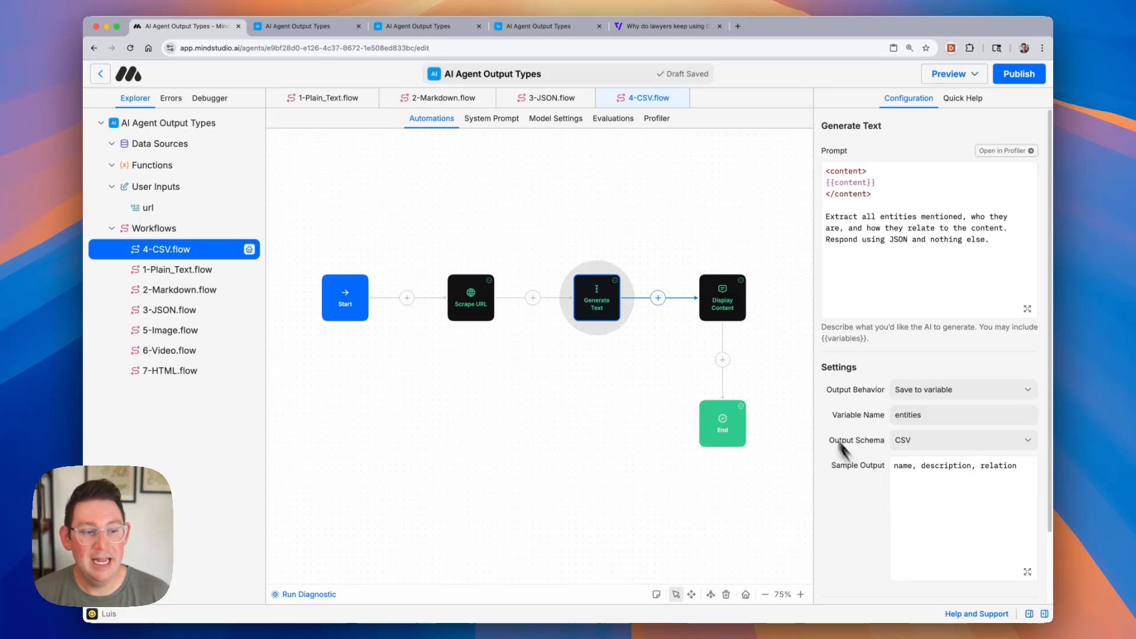
{"action": "left_click", "coordinate": [722, 297]}
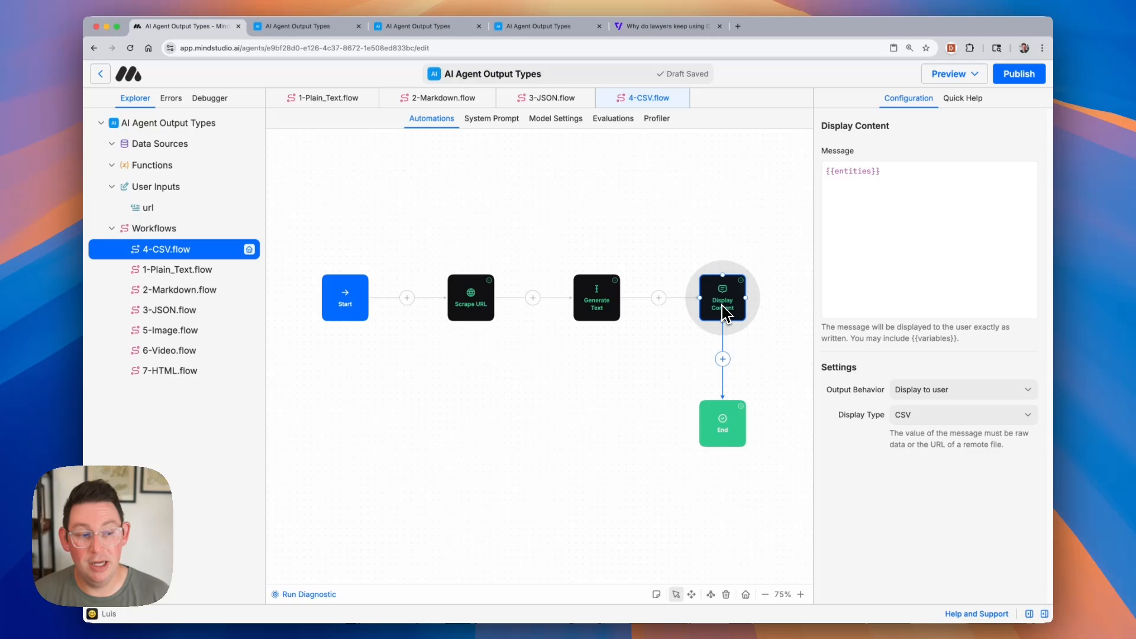
{"action": "mouse_move", "coordinate": [843, 441]}
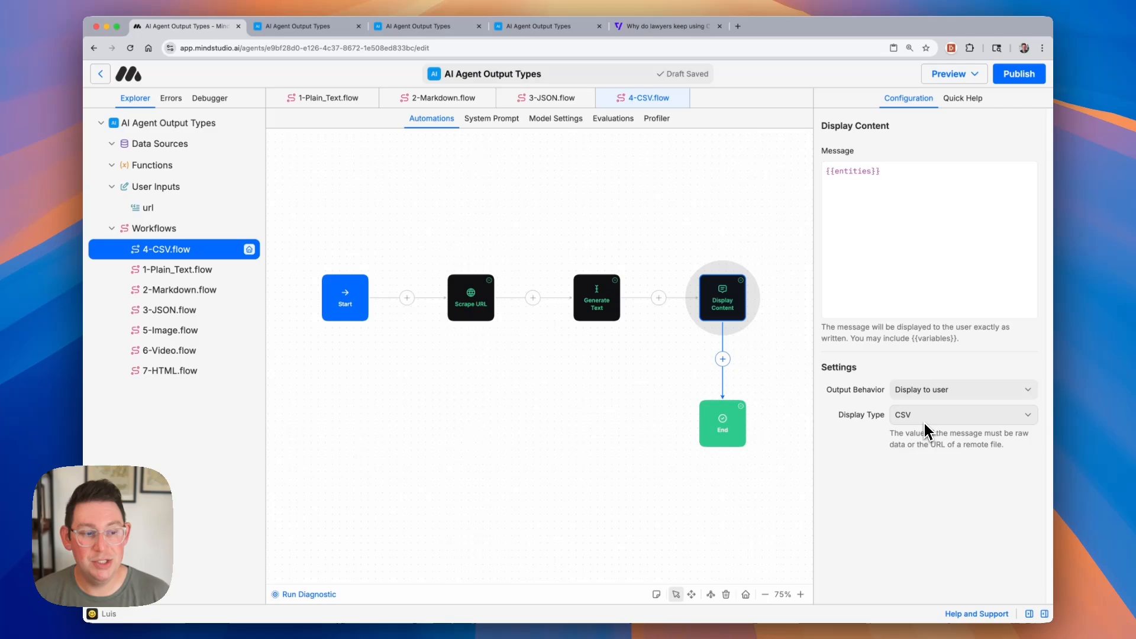
{"action": "left_click", "coordinate": [959, 415]}
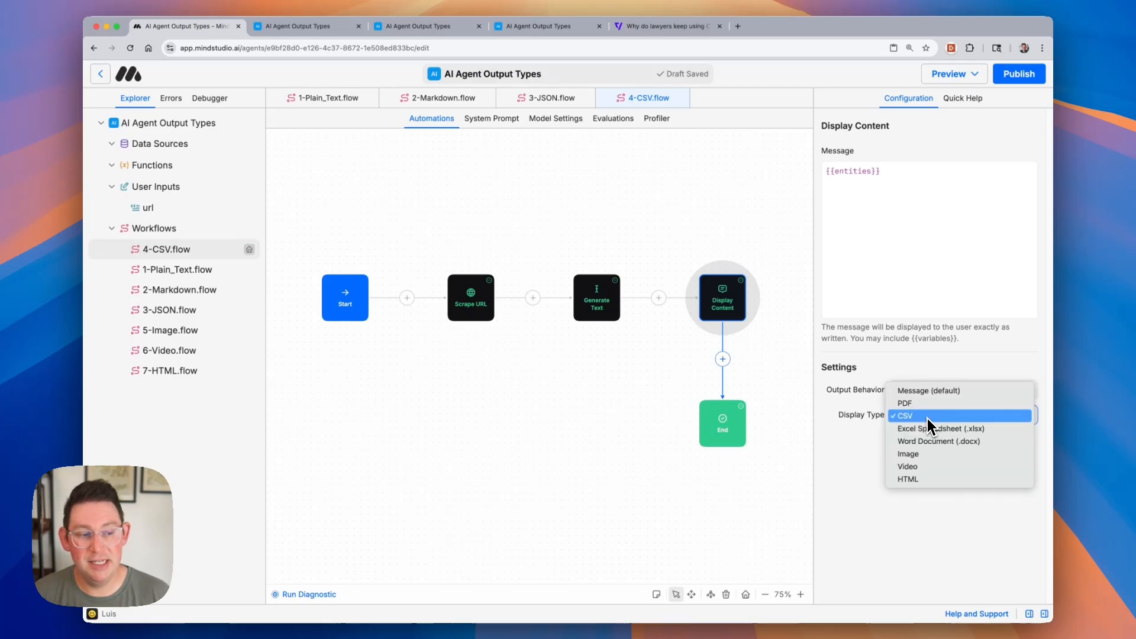
{"action": "mouse_move", "coordinate": [935, 429]}
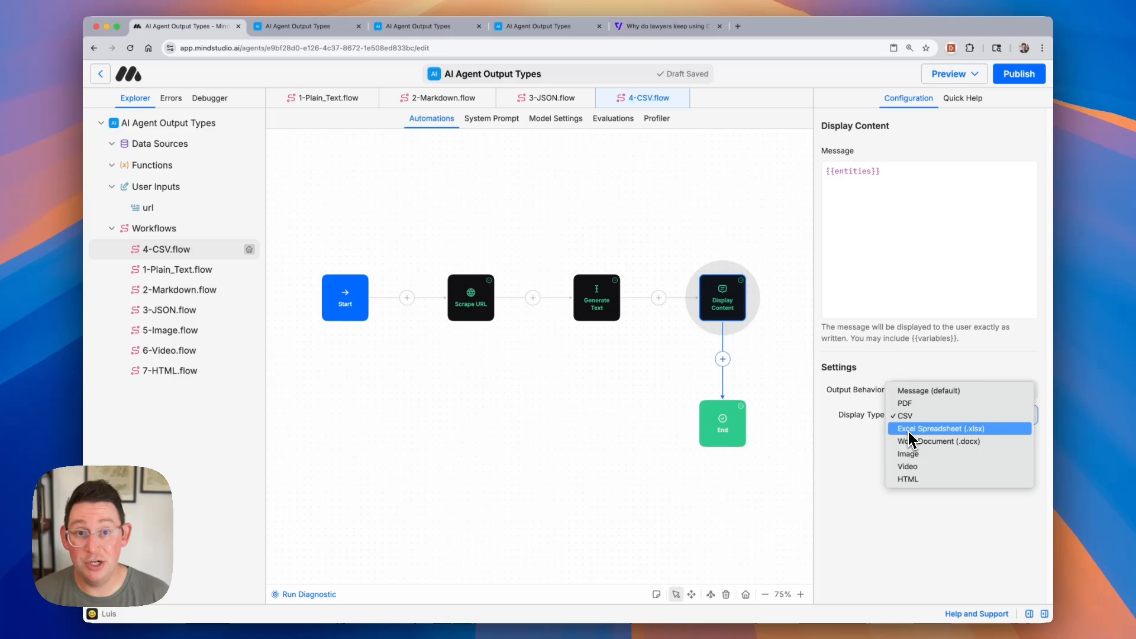
{"action": "mouse_move", "coordinate": [934, 416]}
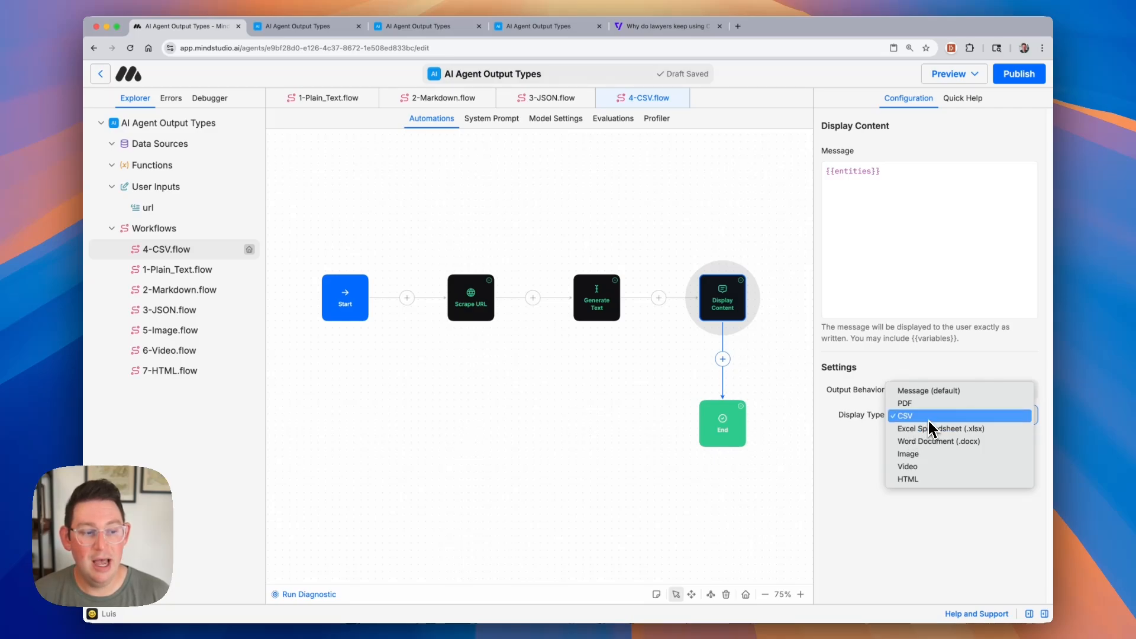
{"action": "left_click", "coordinate": [903, 416]}
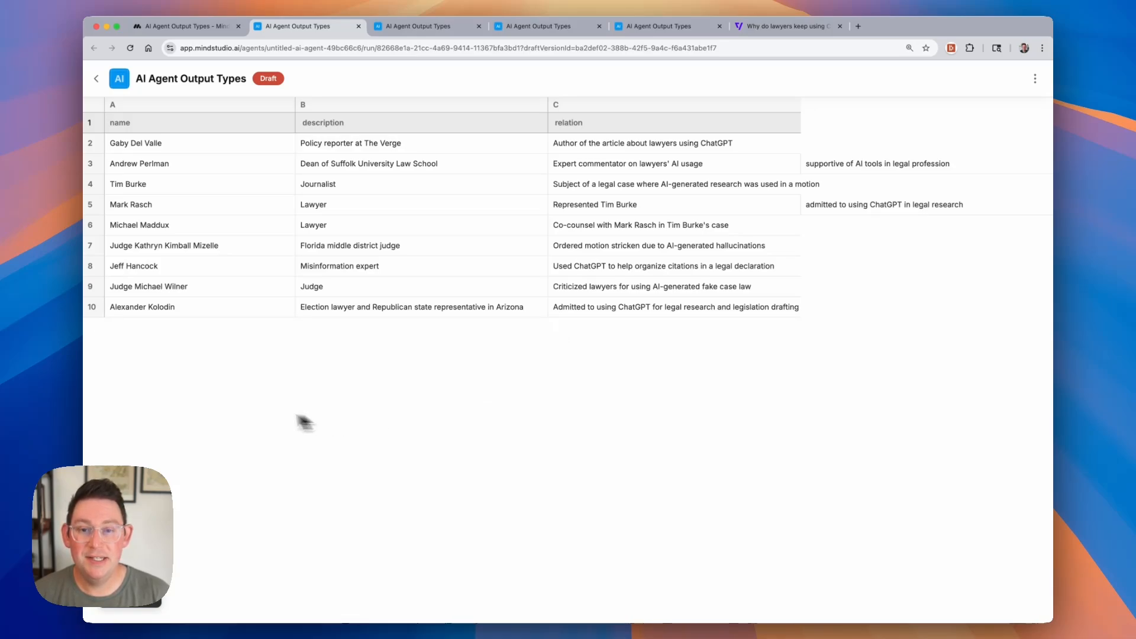
{"action": "mouse_move", "coordinate": [801, 98]}
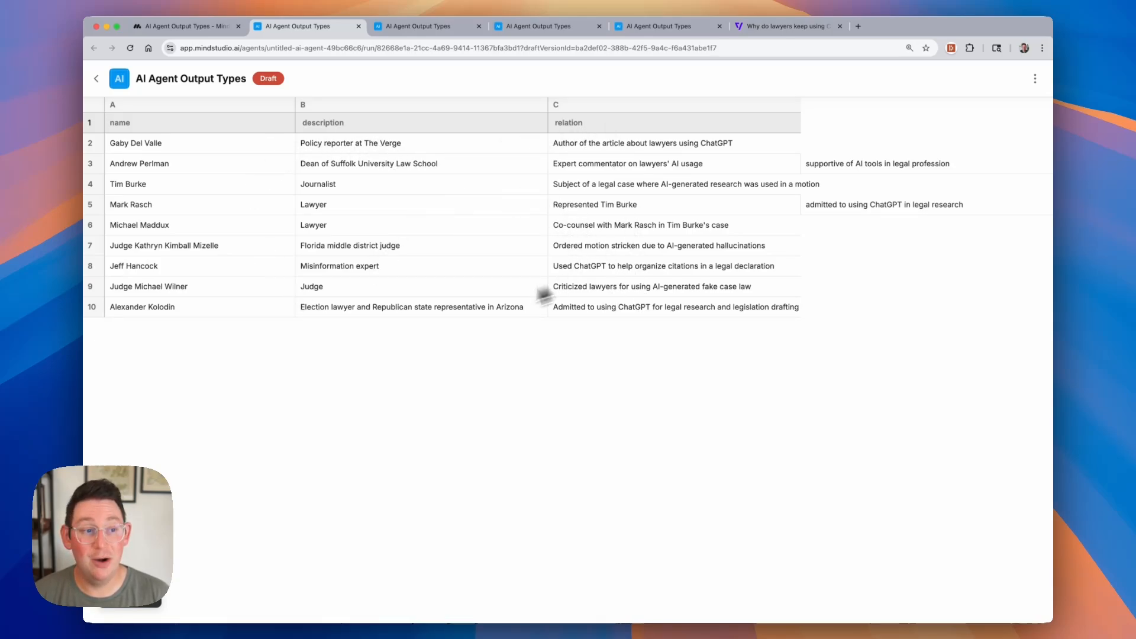
{"action": "mouse_move", "coordinate": [671, 191]}
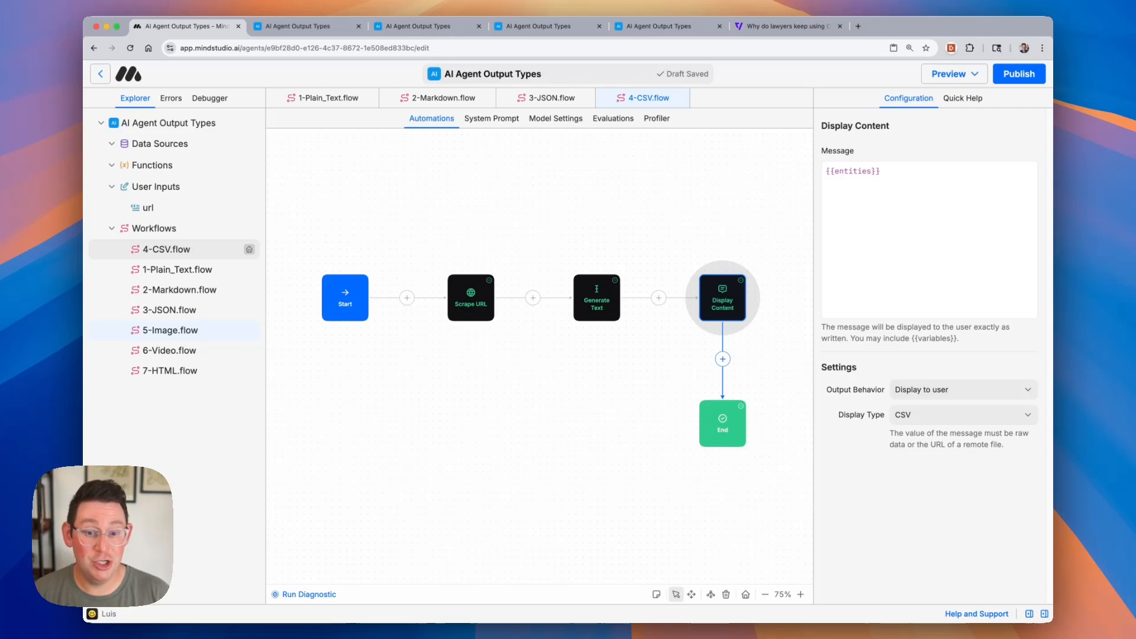
Step: Open the 5-Image workflow and set it as the entry workflow
{"action": "left_click", "coordinate": [170, 329]}
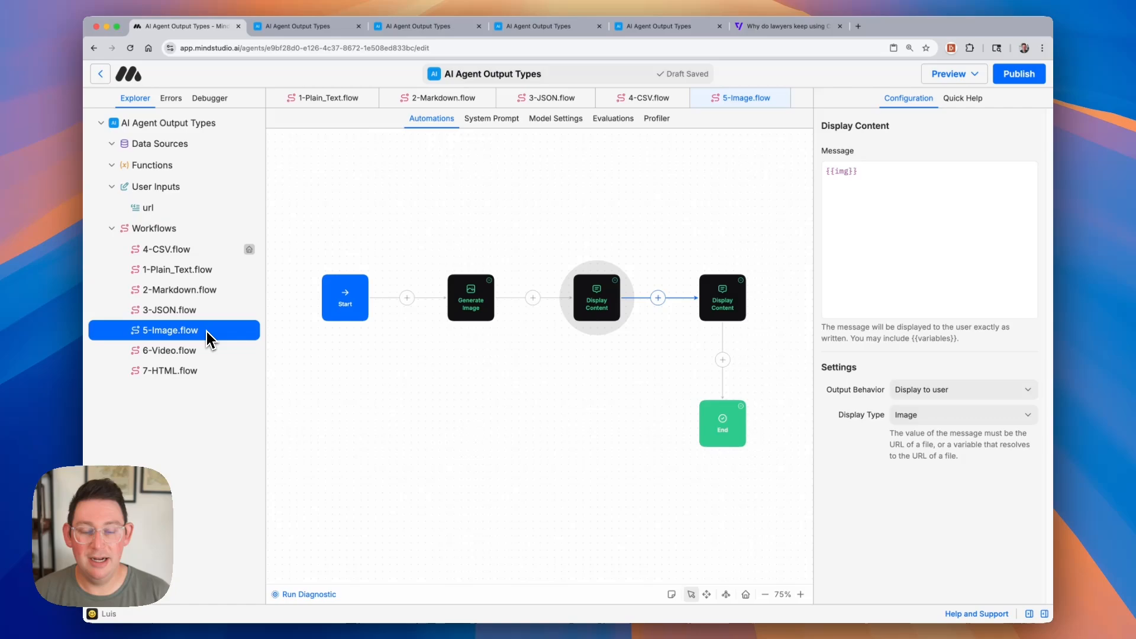
{"action": "right_click", "coordinate": [168, 330]}
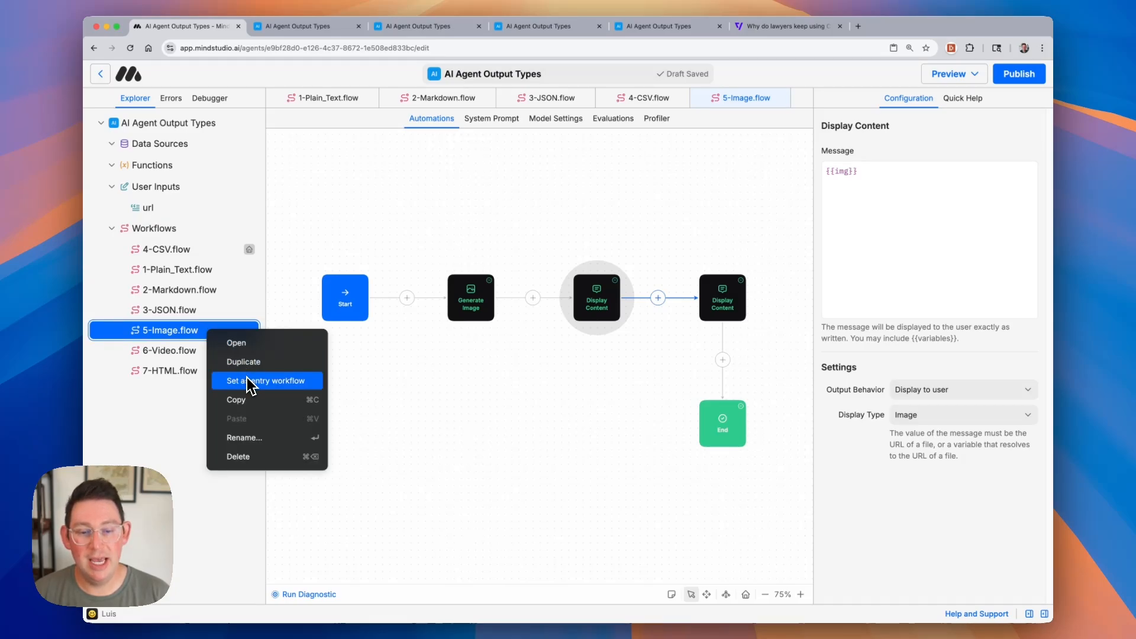
{"action": "mouse_move", "coordinate": [243, 362]}
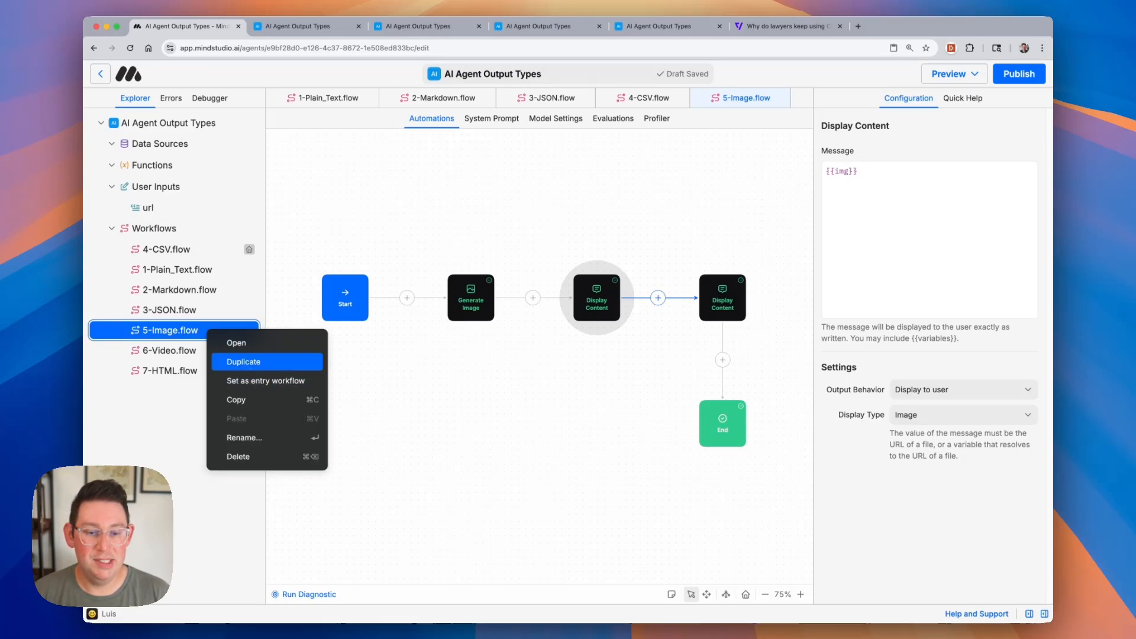
{"action": "left_click", "coordinate": [265, 381]}
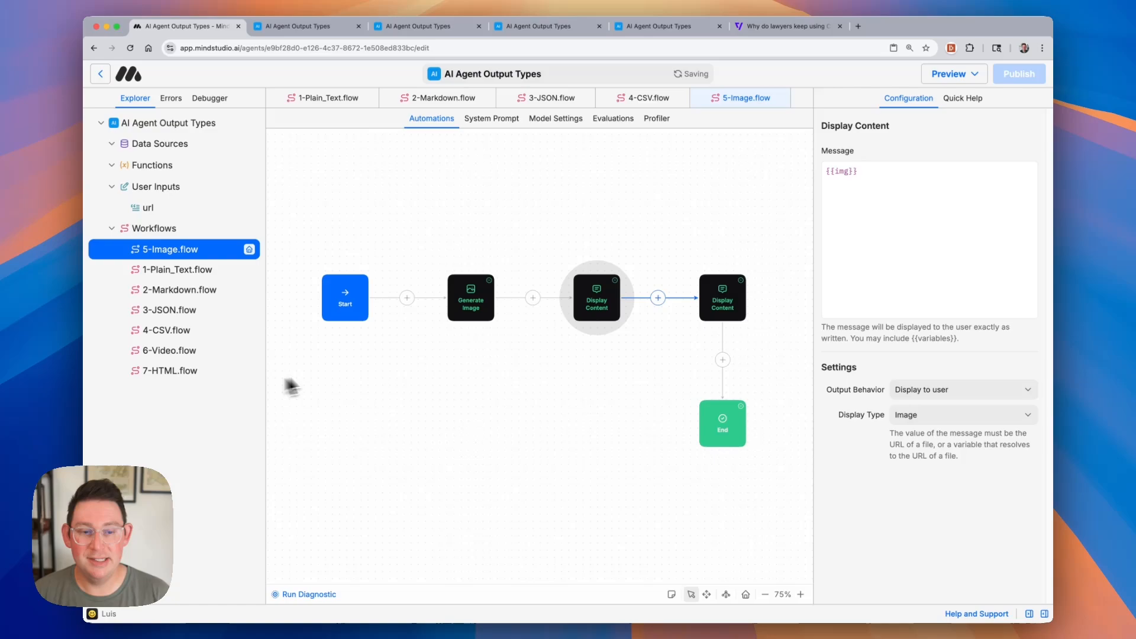
Step: Inspect the panda-rocket Generate Image step and both Display Content steps
{"action": "left_click", "coordinate": [470, 297]}
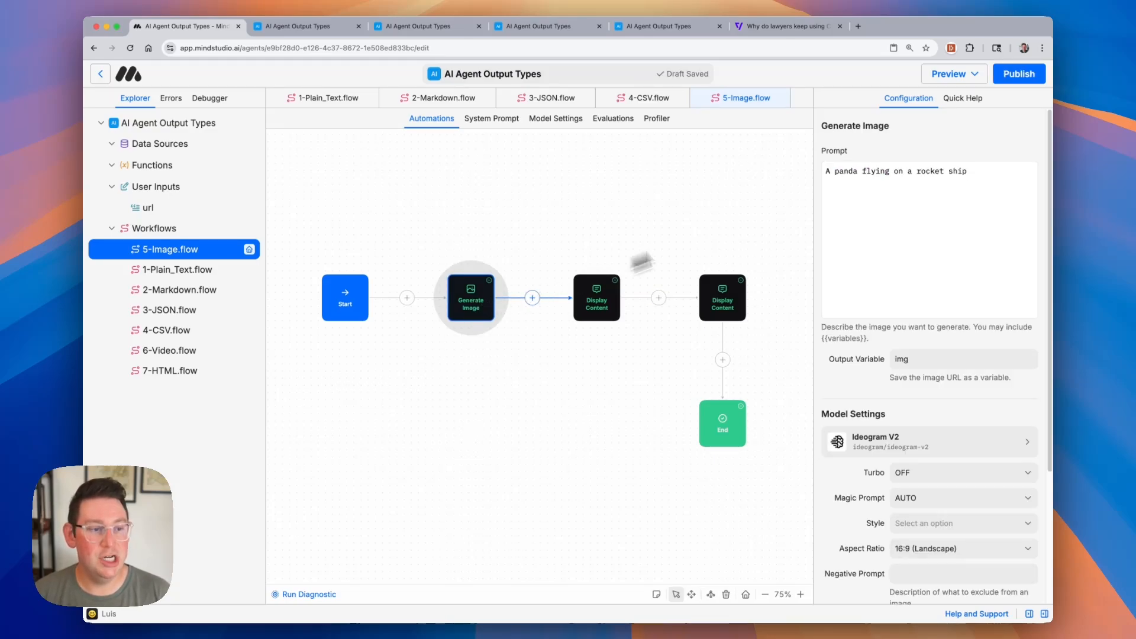
{"action": "double_click", "coordinate": [869, 171]}
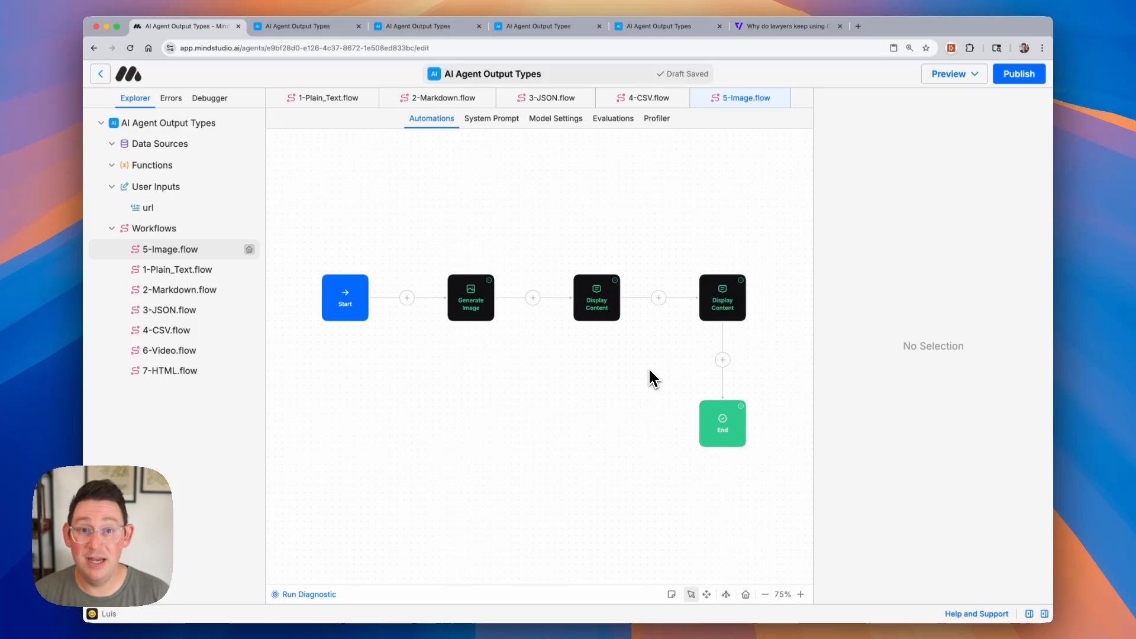
{"action": "left_click", "coordinate": [596, 297]}
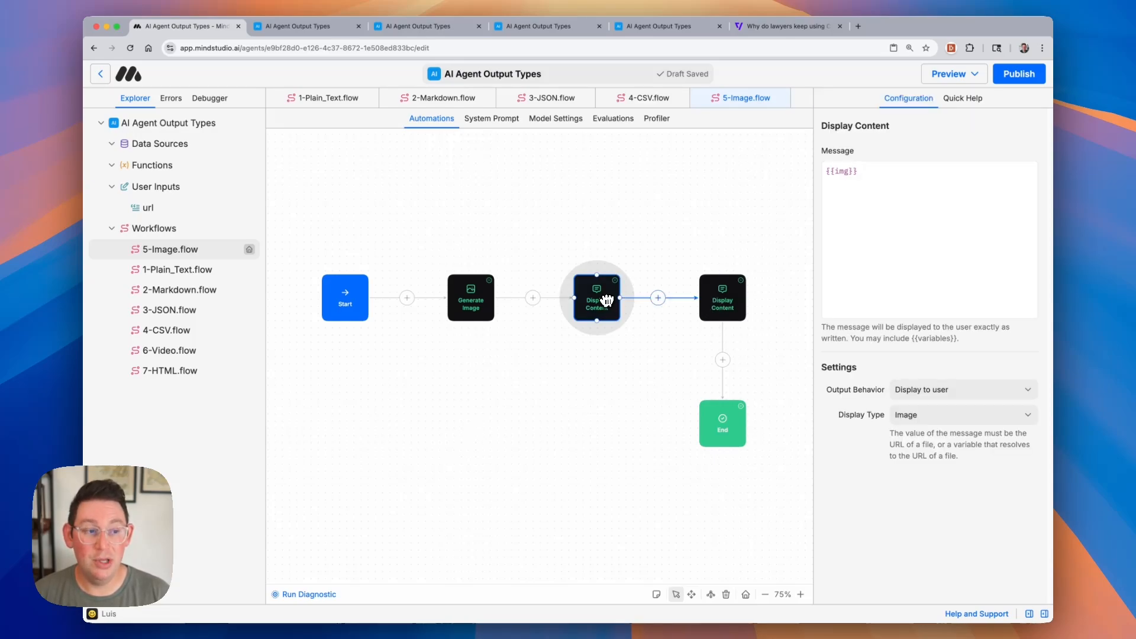
{"action": "left_click", "coordinate": [722, 297]}
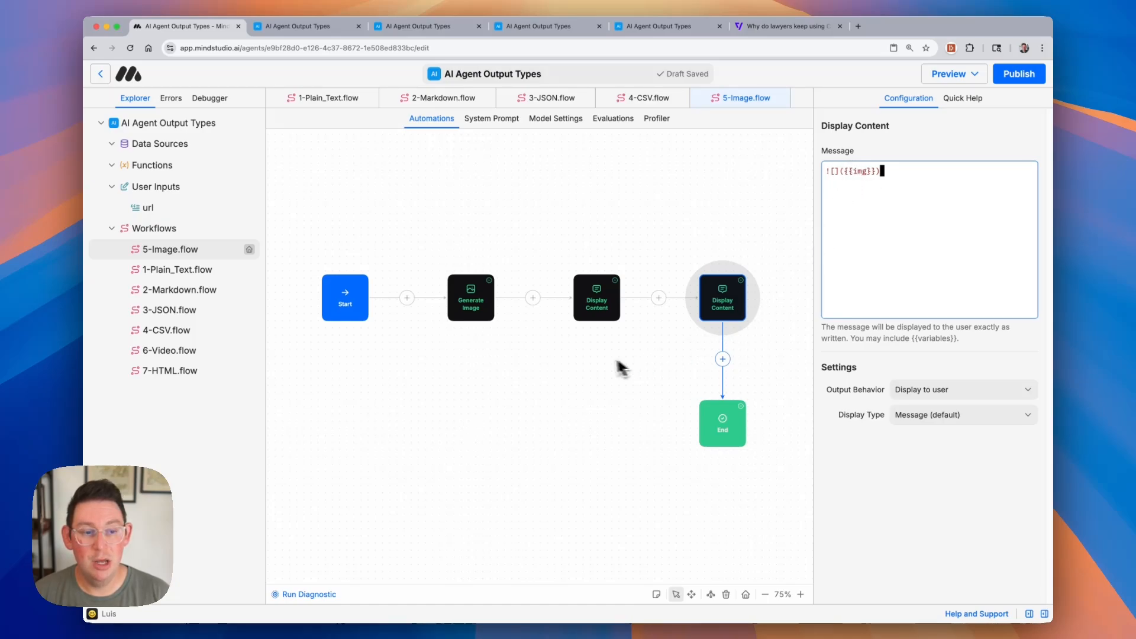
{"action": "left_click", "coordinate": [596, 297]}
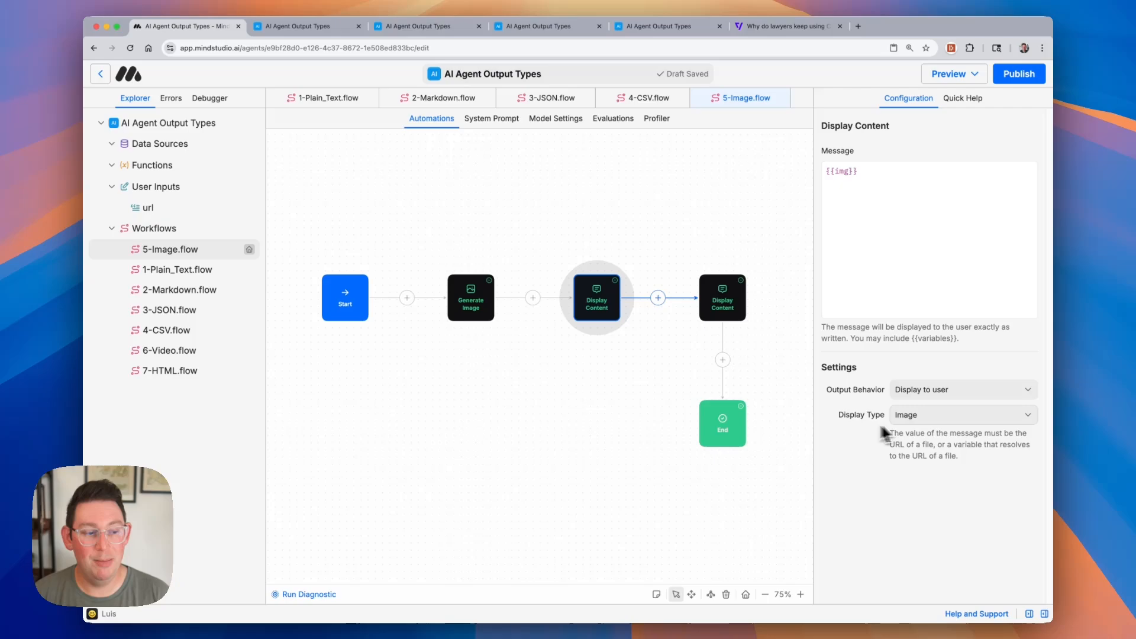
{"action": "mouse_move", "coordinate": [565, 414]}
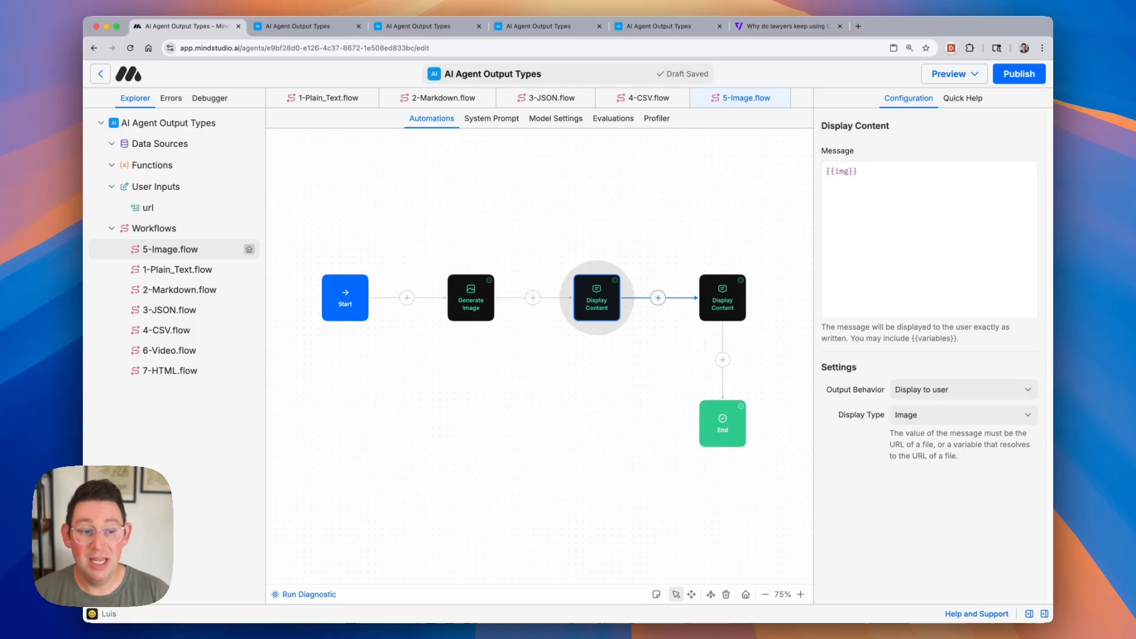
{"action": "mouse_move", "coordinate": [723, 297]}
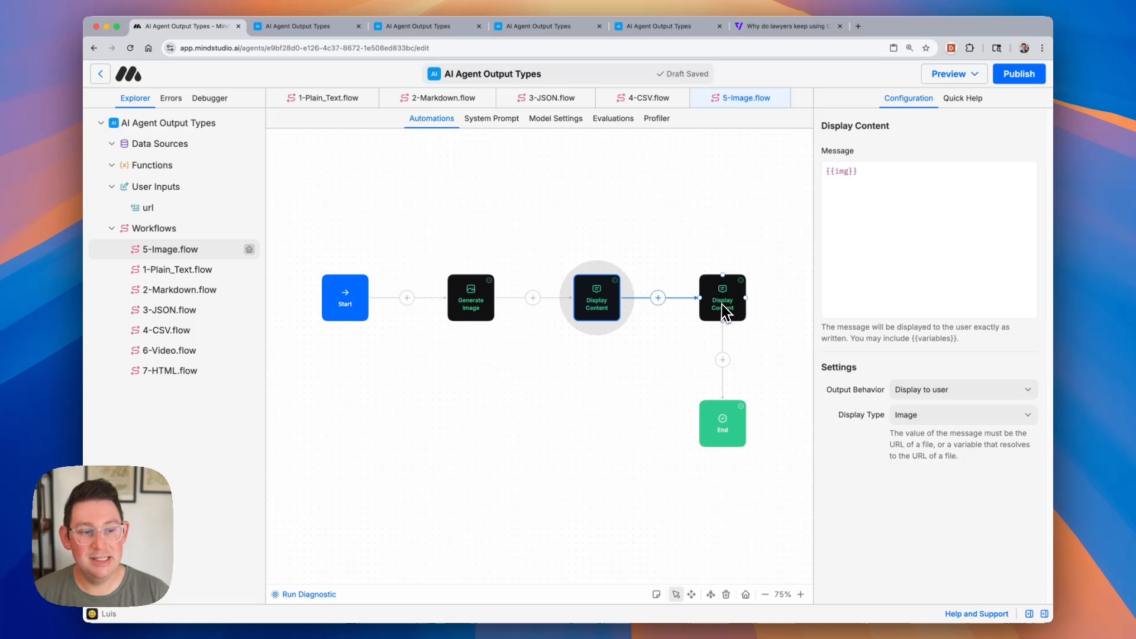
Step: Add the line 'More text here' beneath the ![]({{img}}) markdown in the final display message
{"action": "type", "text": "![]({{img}})"}
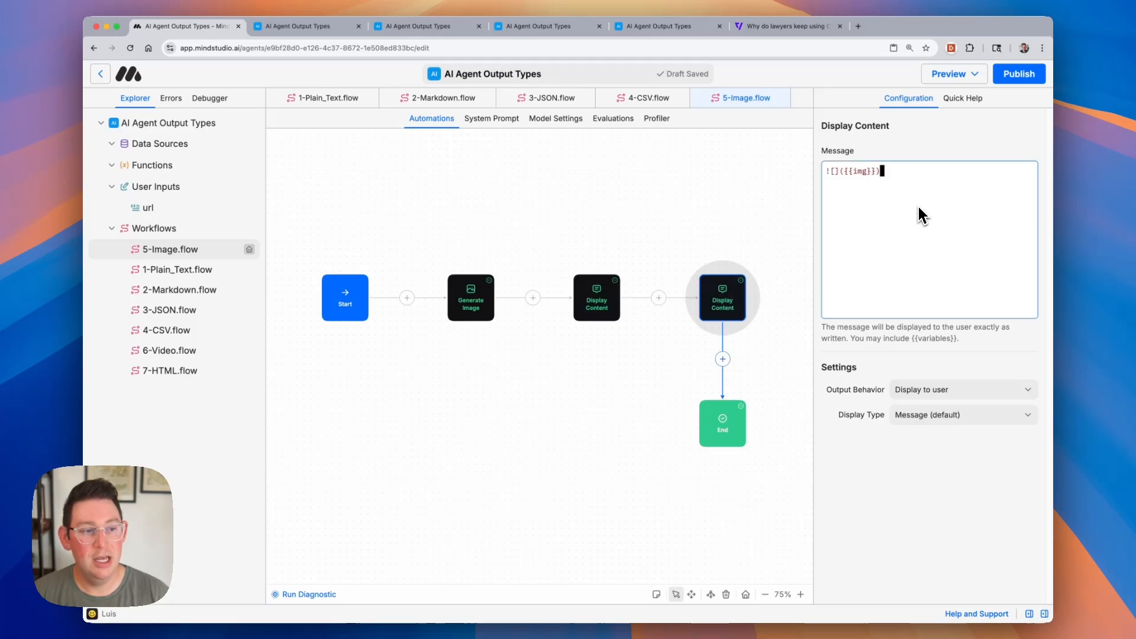
{"action": "type", "text": "z"}
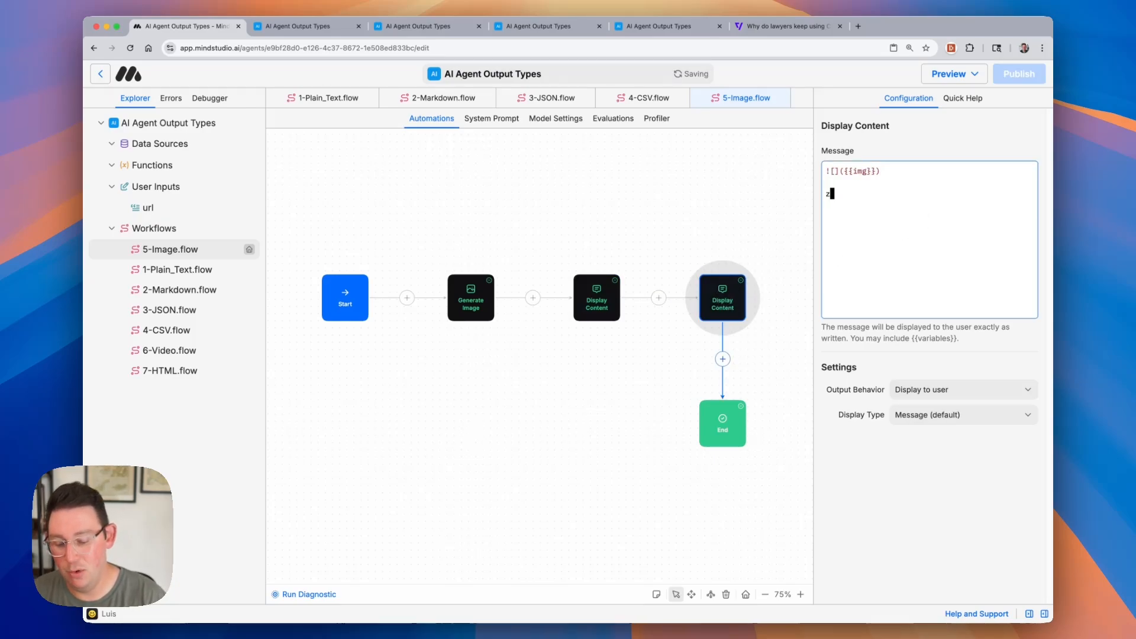
{"action": "type", "text": "More text"}
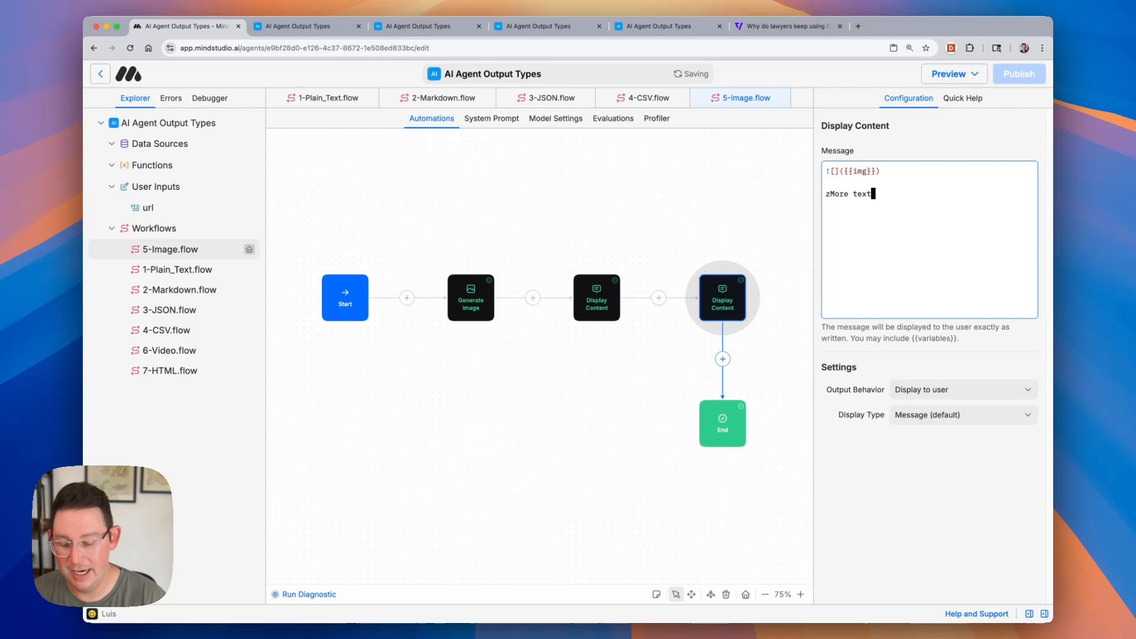
{"action": "type", "text": "here"}
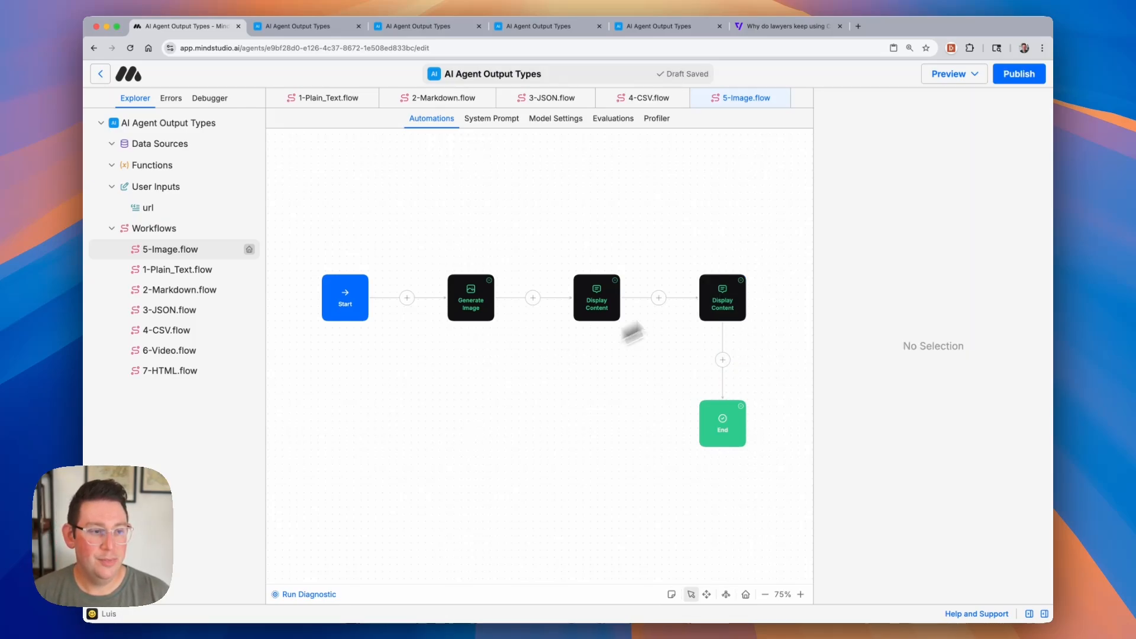
Step: Run the draft agent, wait for the panda rocket image, then continue to the final output
{"action": "left_click", "coordinate": [953, 73]}
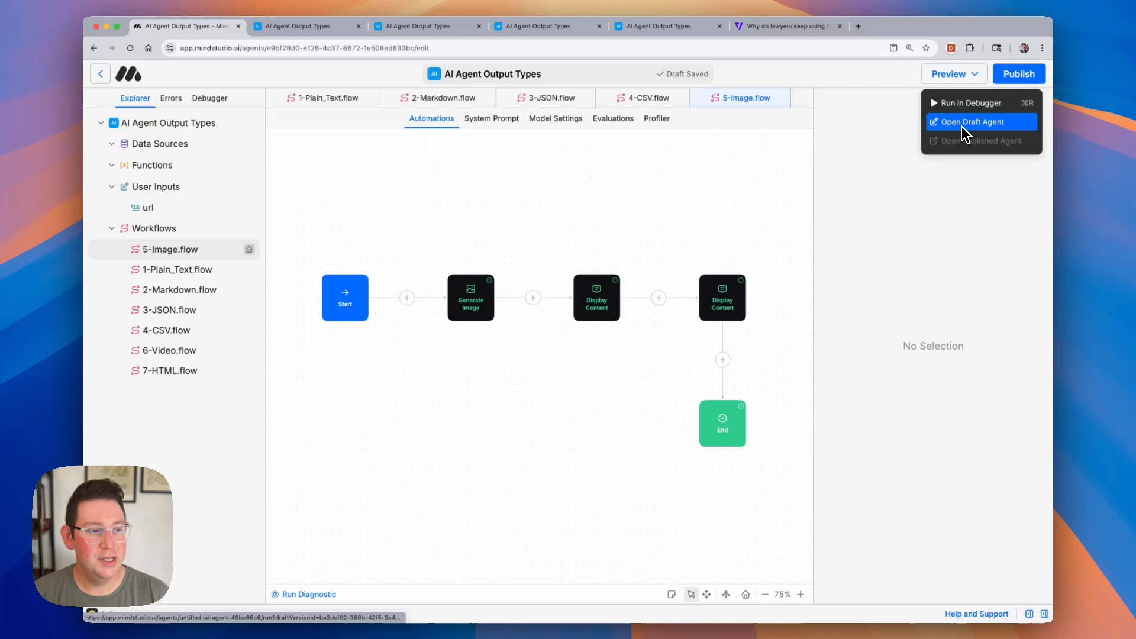
{"action": "left_click", "coordinate": [971, 122]}
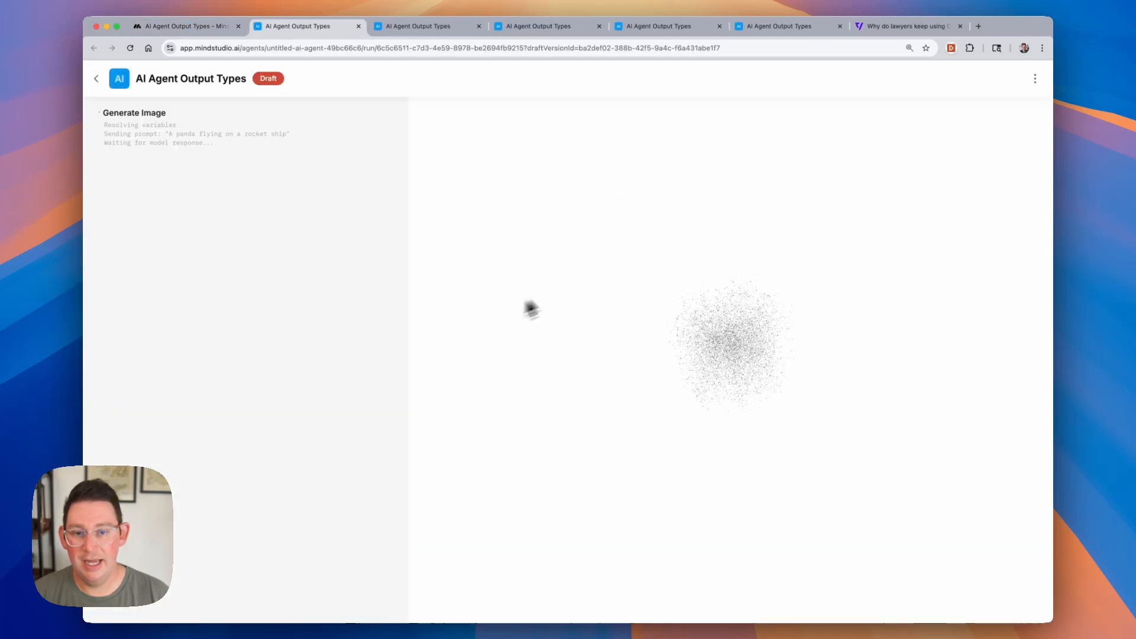
{"action": "mouse_move", "coordinate": [412, 259]}
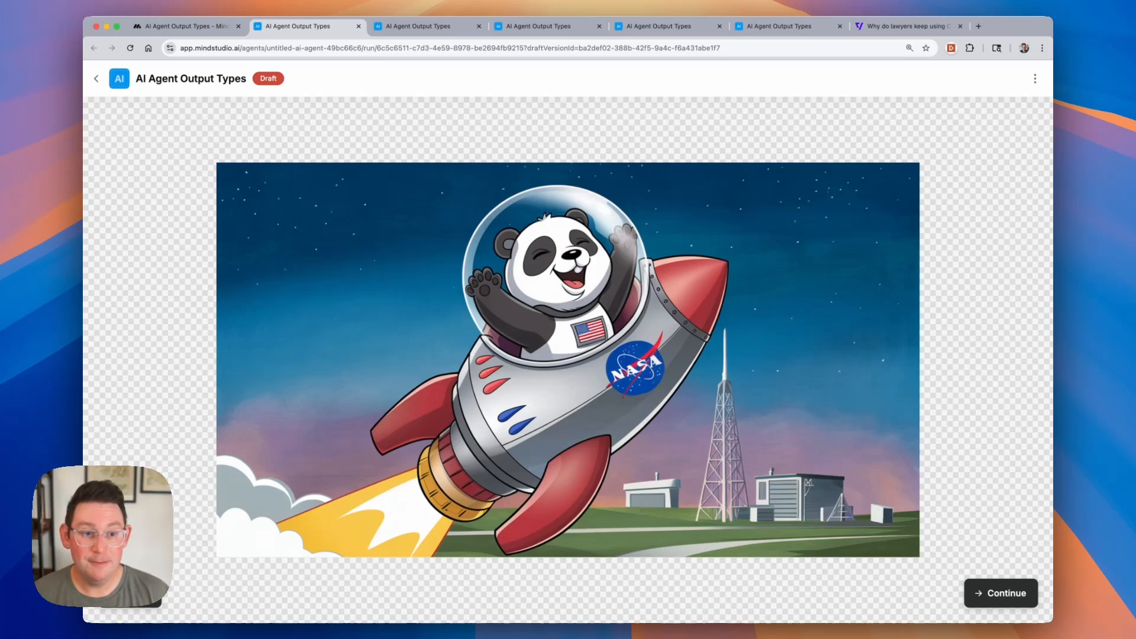
{"action": "mouse_move", "coordinate": [412, 261]}
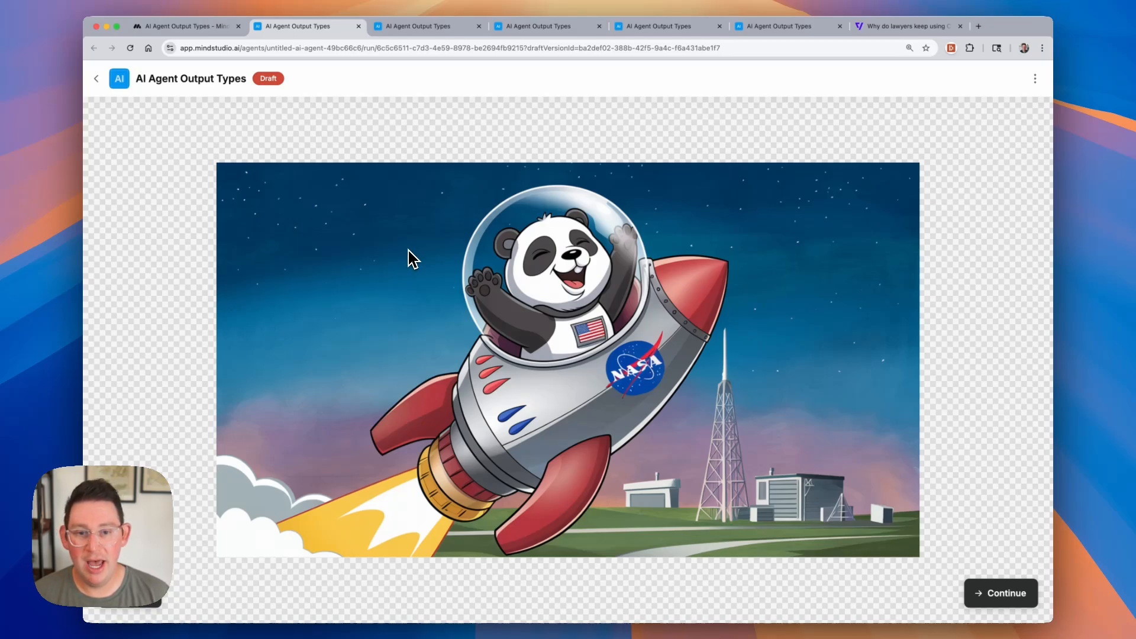
{"action": "mouse_move", "coordinate": [967, 456]}
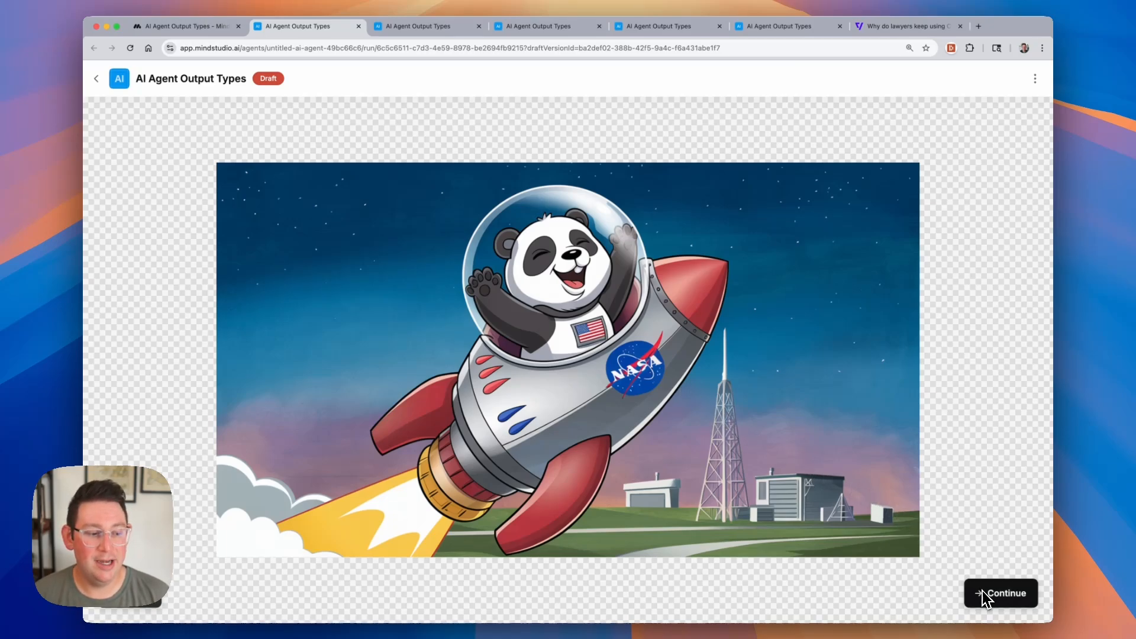
{"action": "left_click", "coordinate": [1000, 593]}
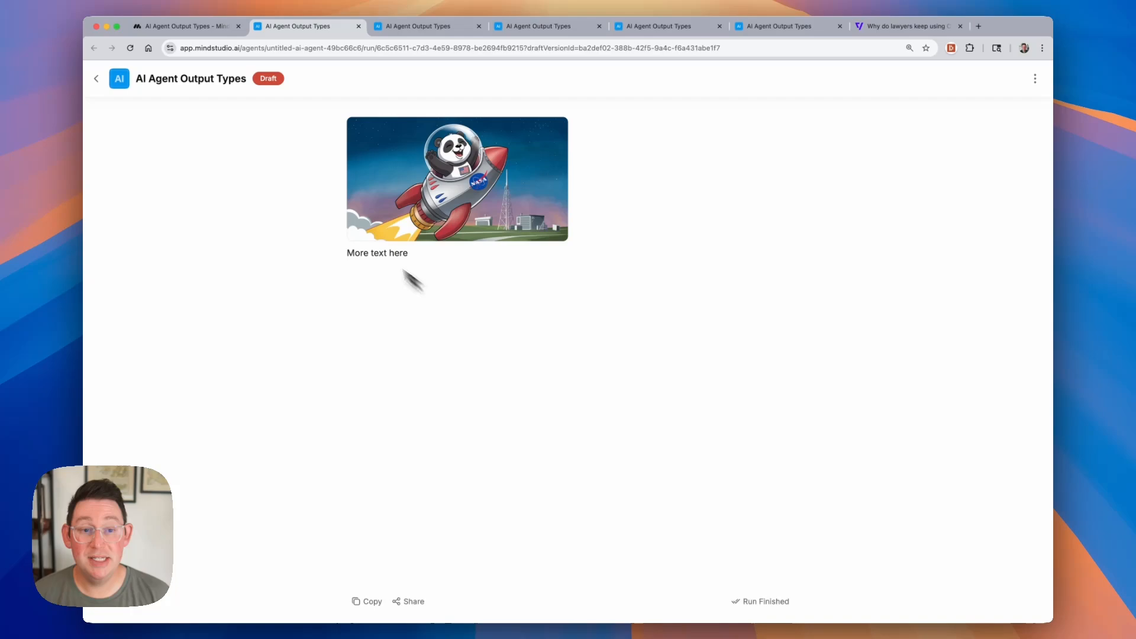
{"action": "mouse_move", "coordinate": [661, 212]}
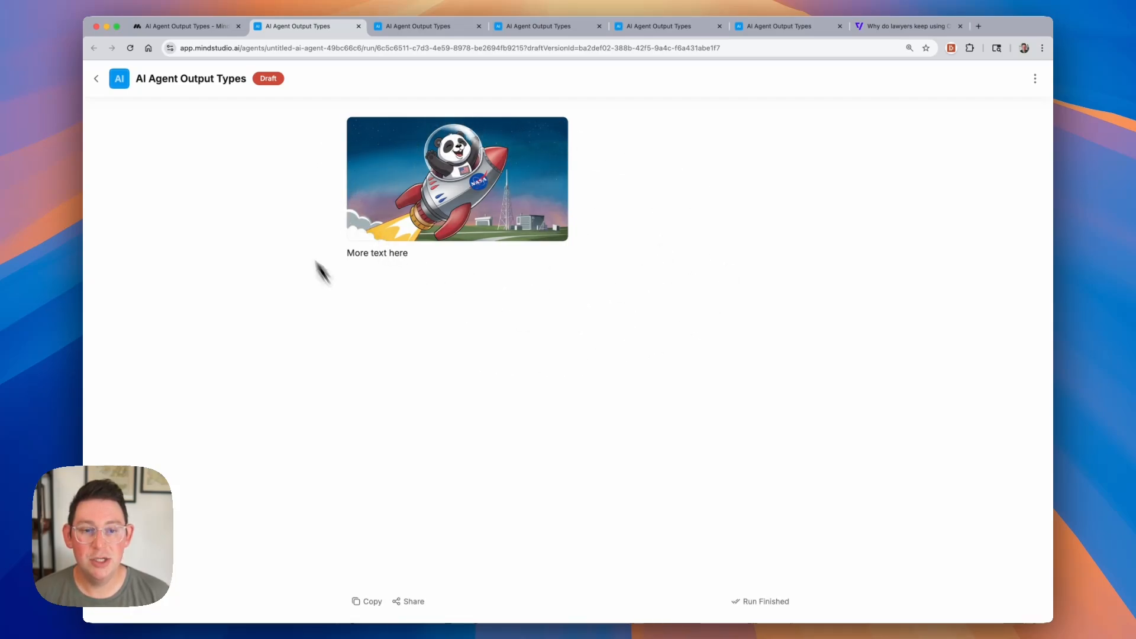
{"action": "mouse_move", "coordinate": [337, 109]}
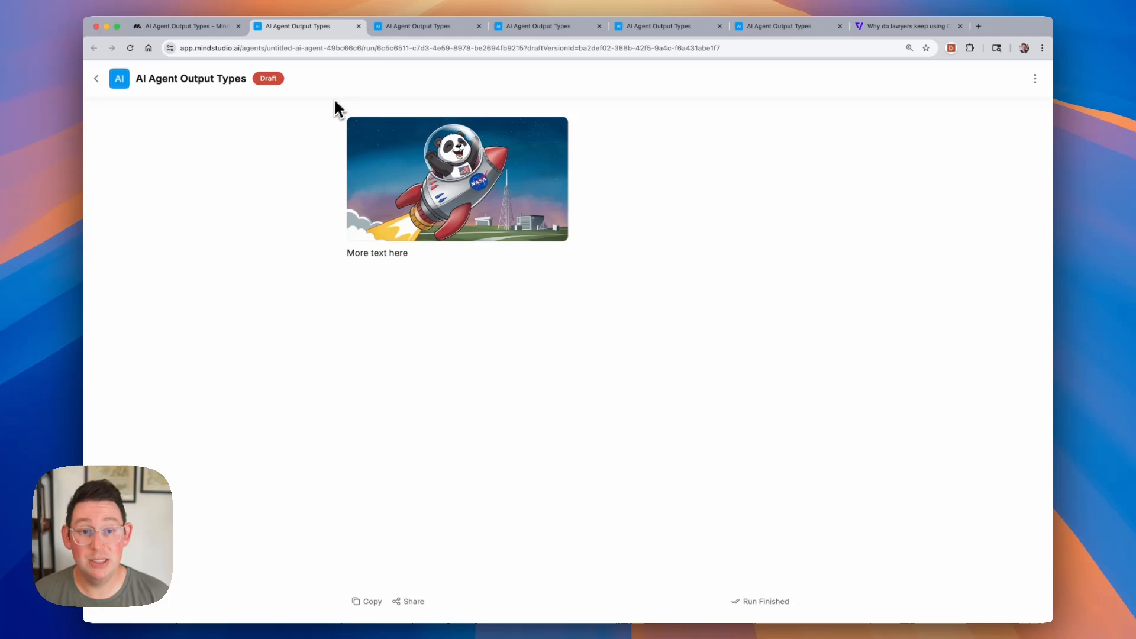
{"action": "mouse_move", "coordinate": [336, 116]}
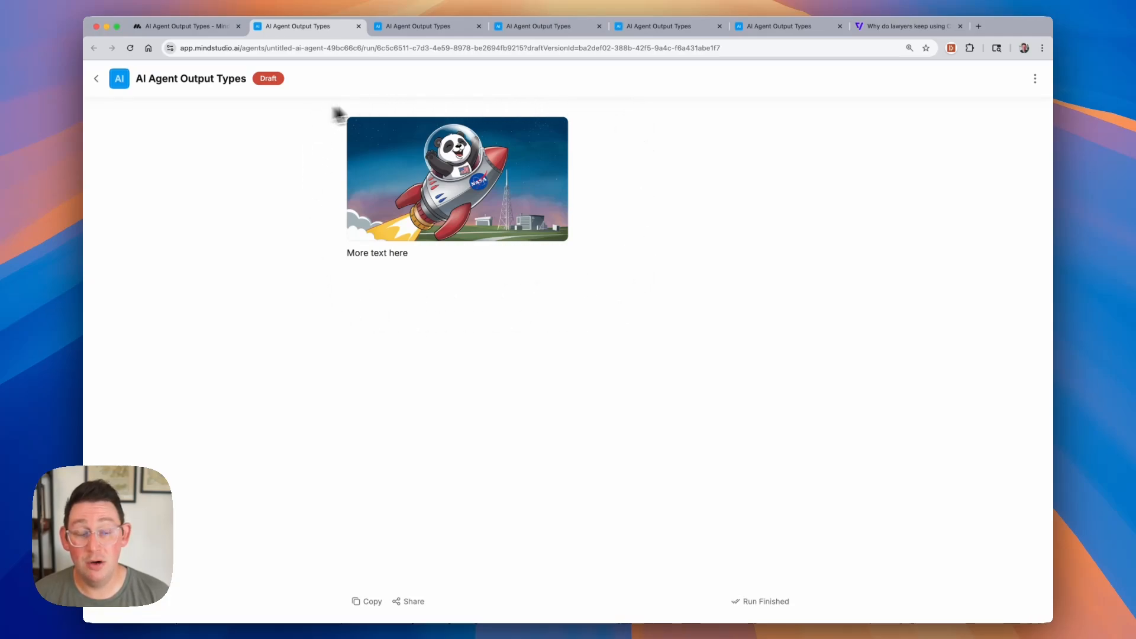
{"action": "mouse_move", "coordinate": [622, 335]}
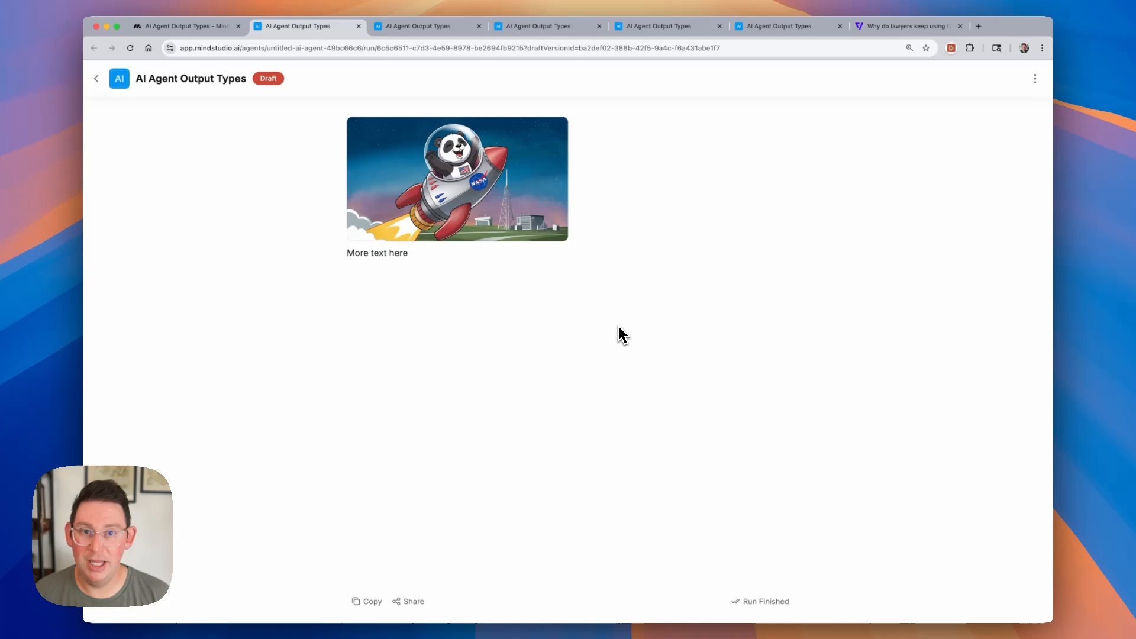
{"action": "mouse_move", "coordinate": [569, 329]}
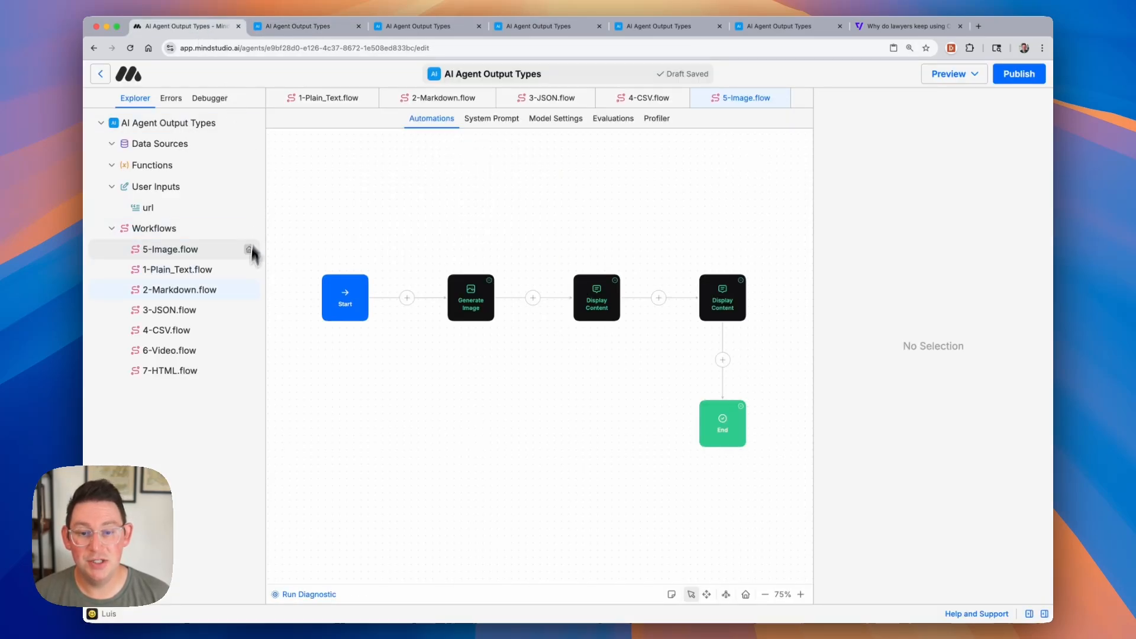
Step: Set the 6-Video workflow as entry workflow and review its final video display step
{"action": "left_click", "coordinate": [169, 350]}
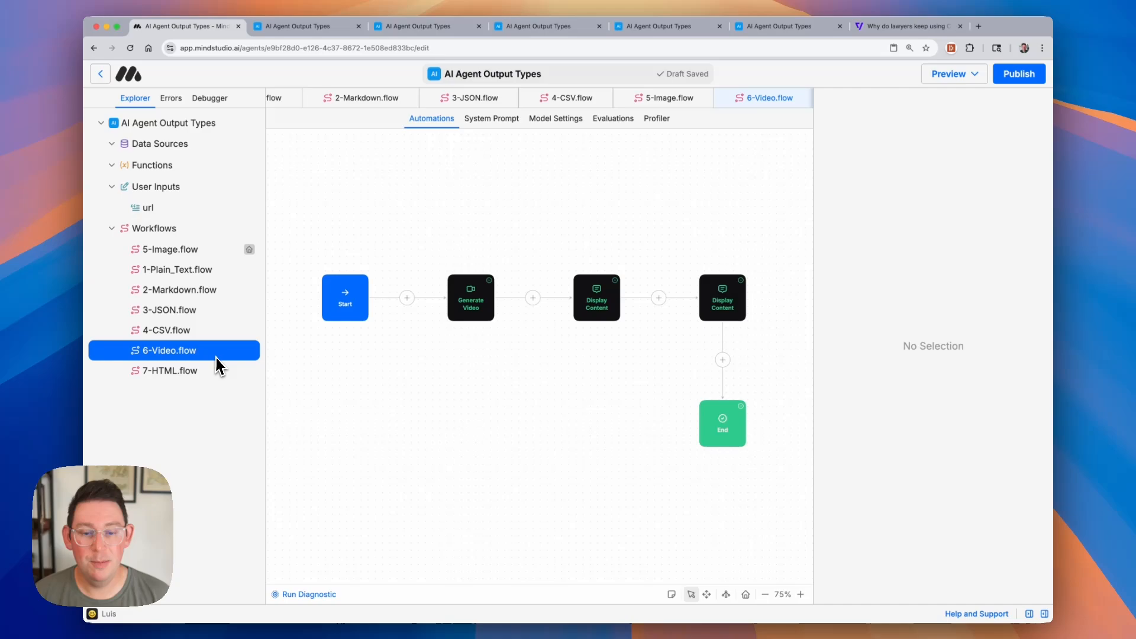
{"action": "right_click", "coordinate": [167, 350]}
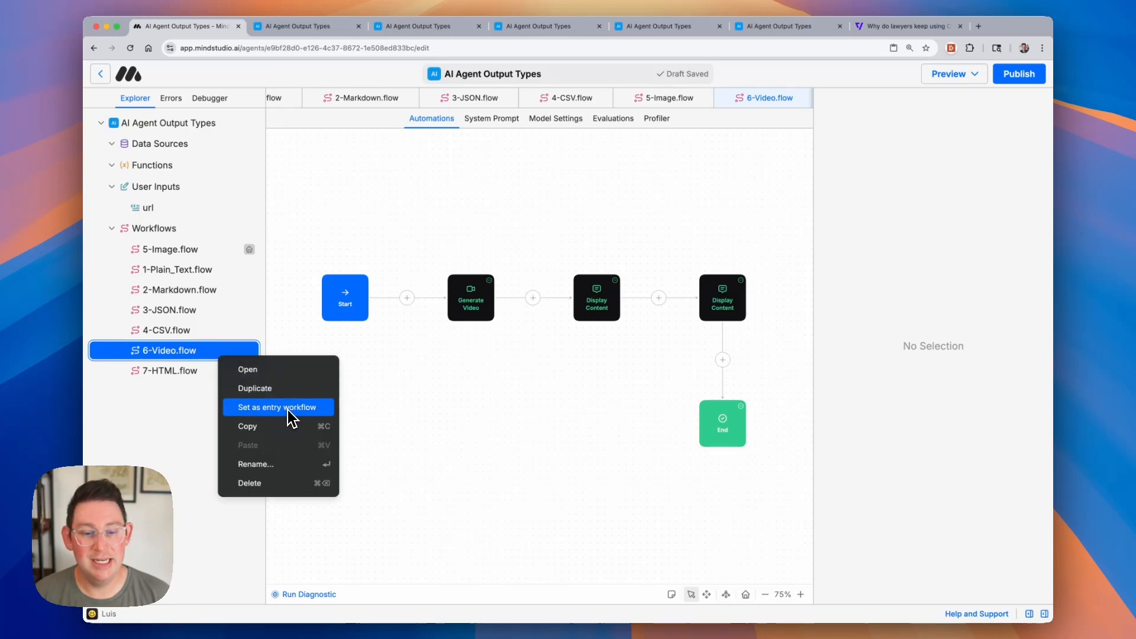
{"action": "left_click", "coordinate": [597, 297]}
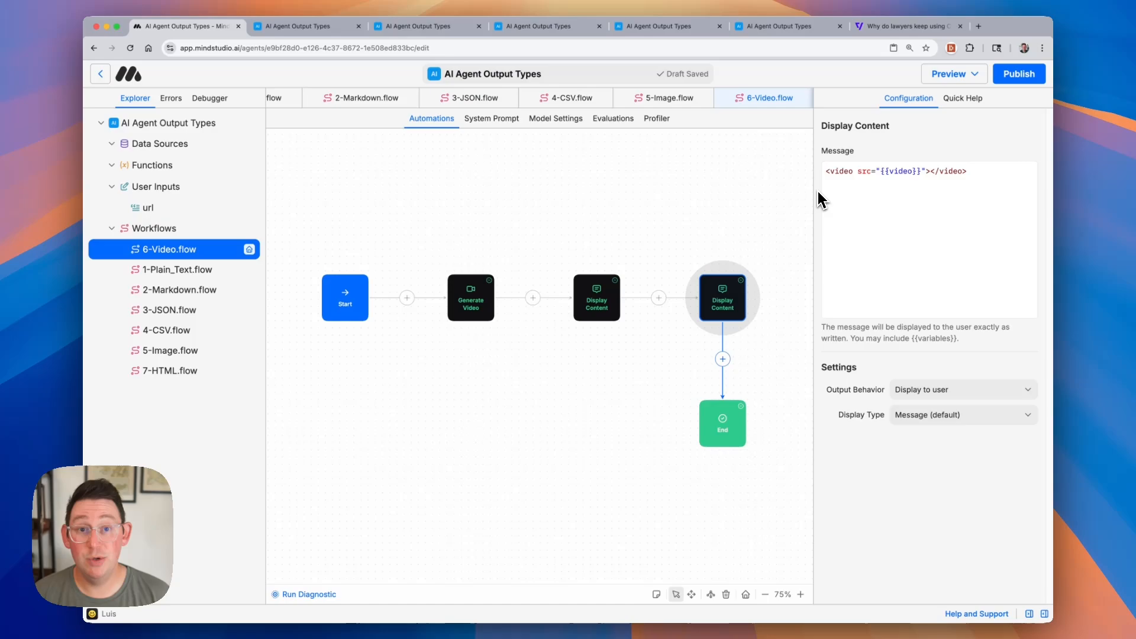
{"action": "mouse_move", "coordinate": [746, 205]}
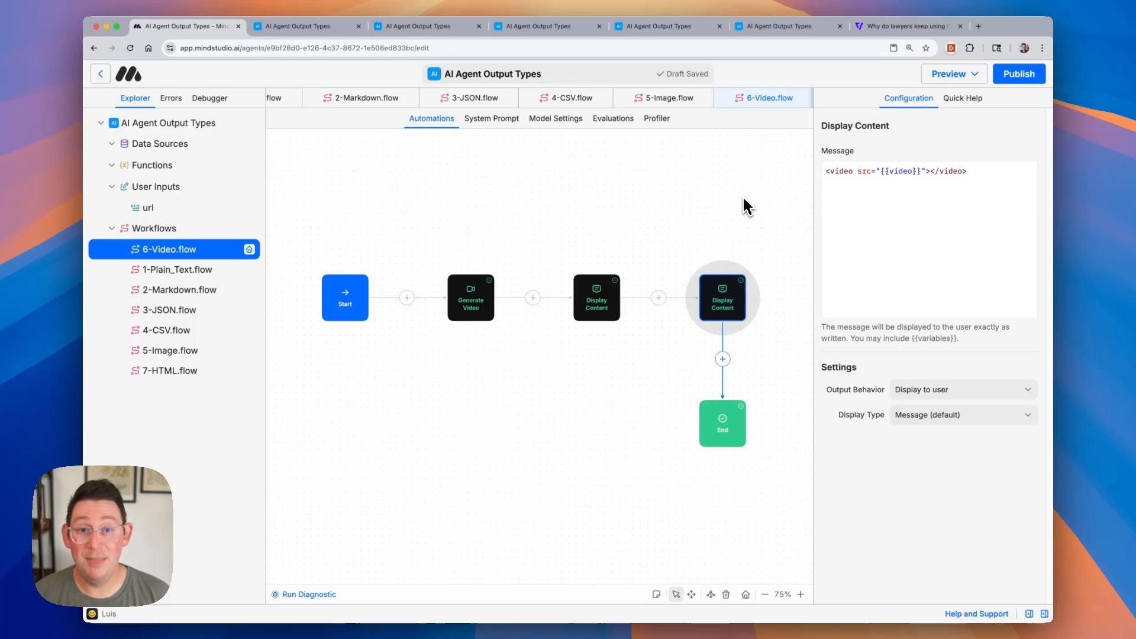
{"action": "mouse_move", "coordinate": [734, 206]}
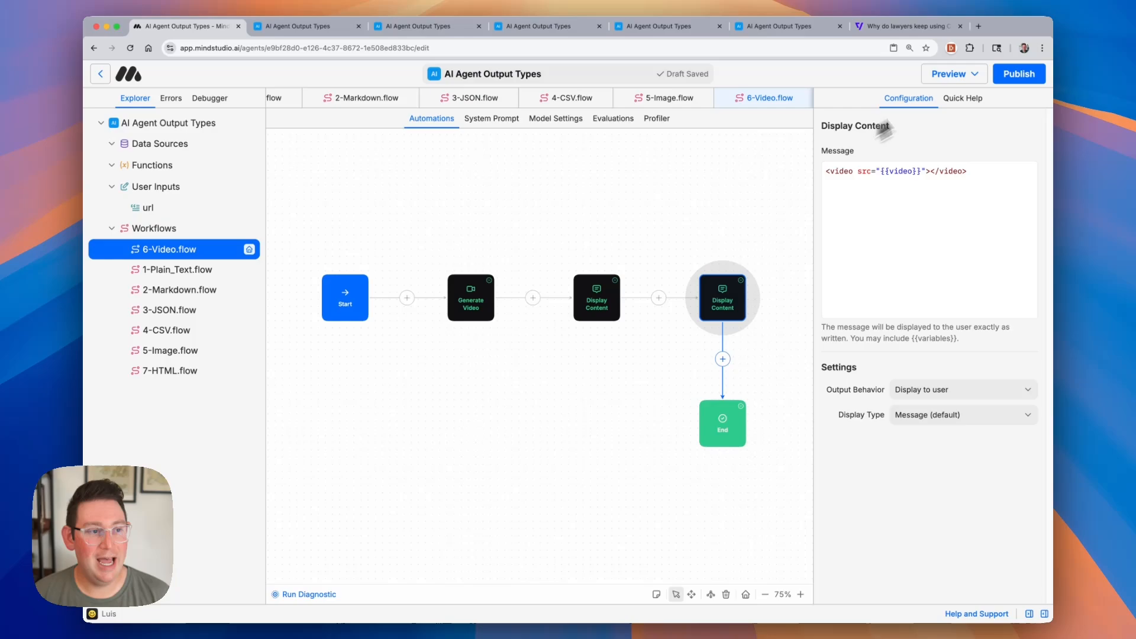
{"action": "left_click", "coordinate": [258, 26]}
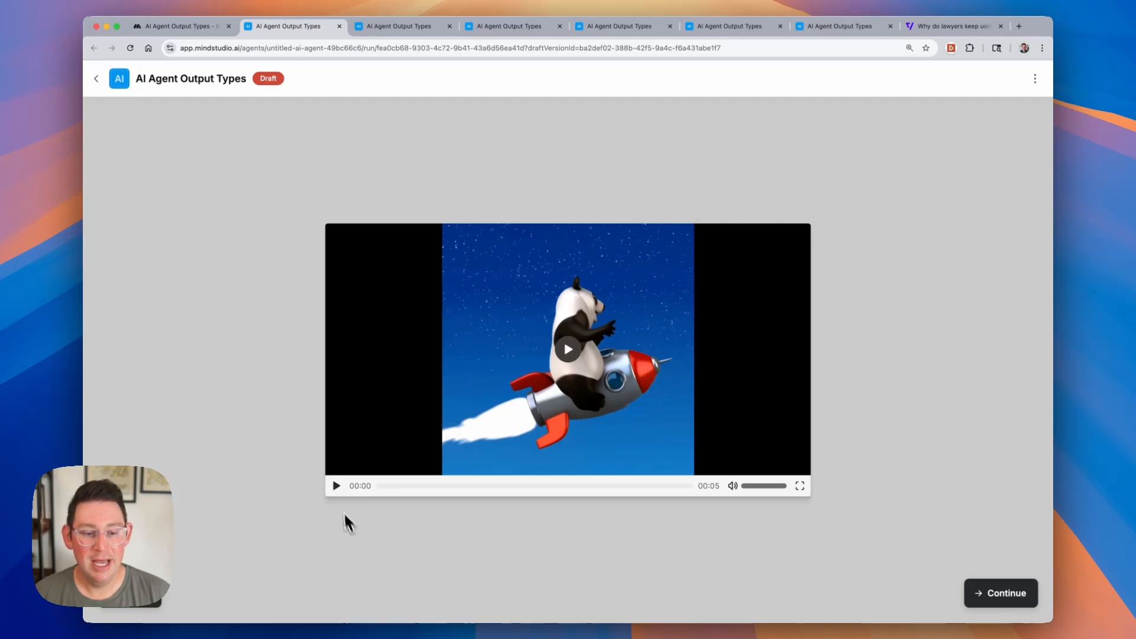
Step: Play the generated panda rocket video, continue the run, then play the final video output
{"action": "left_click", "coordinate": [335, 485]}
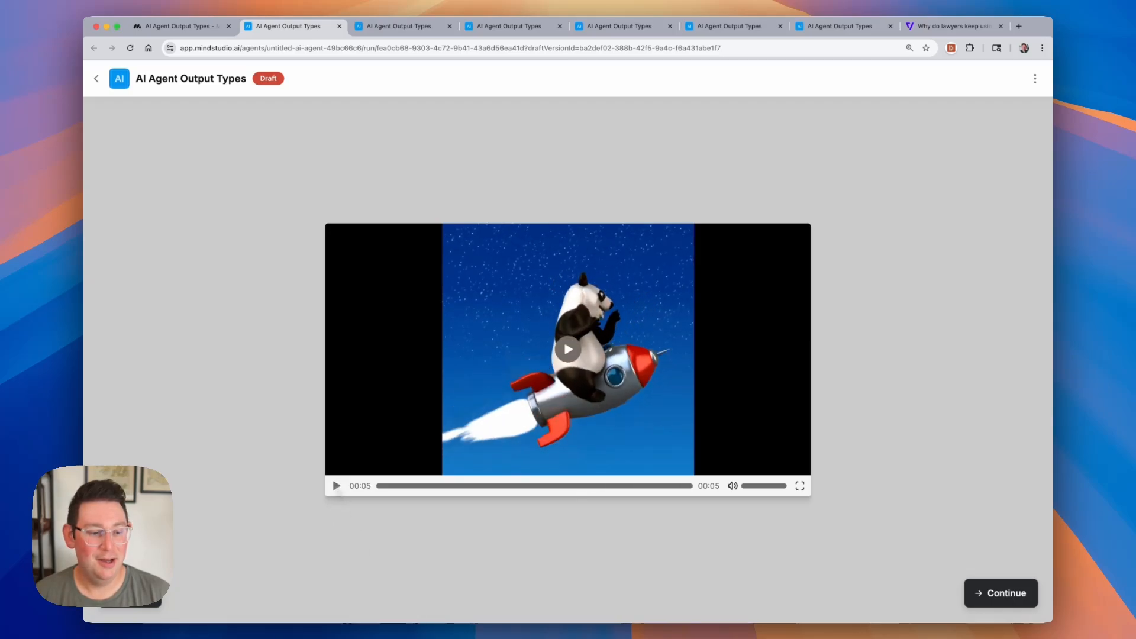
{"action": "mouse_move", "coordinate": [406, 597]}
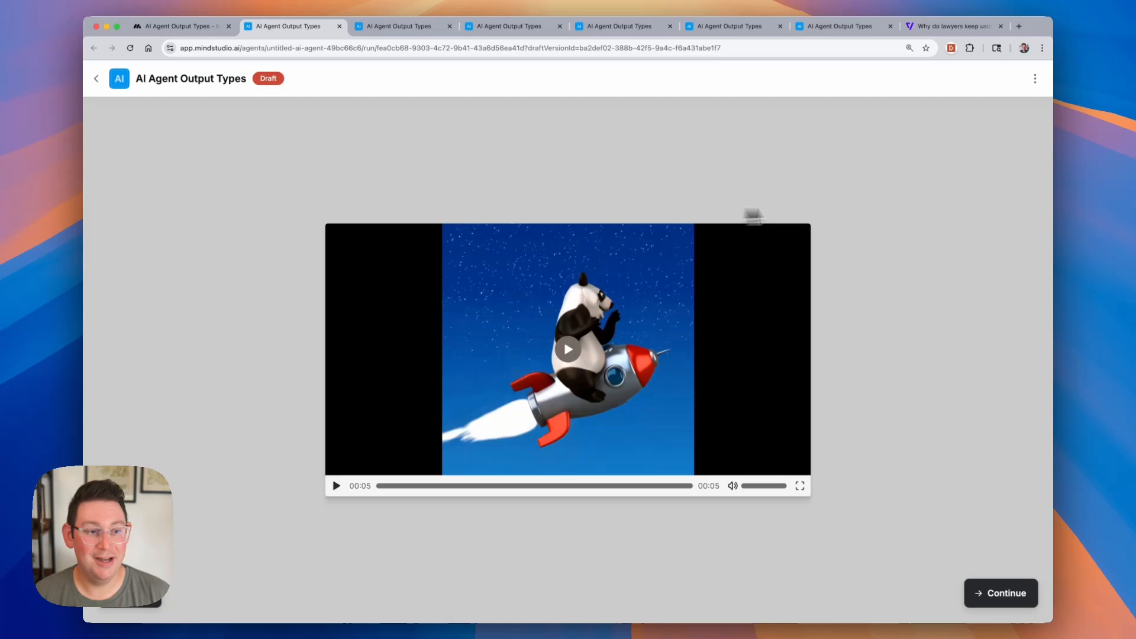
{"action": "mouse_move", "coordinate": [384, 203]}
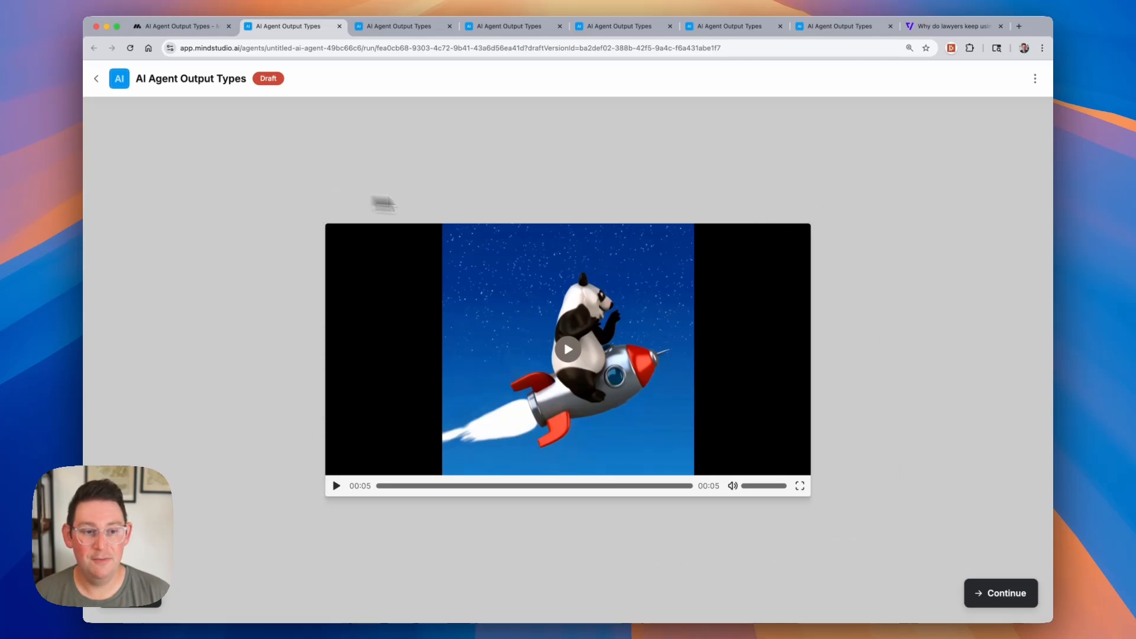
{"action": "mouse_move", "coordinate": [903, 212]}
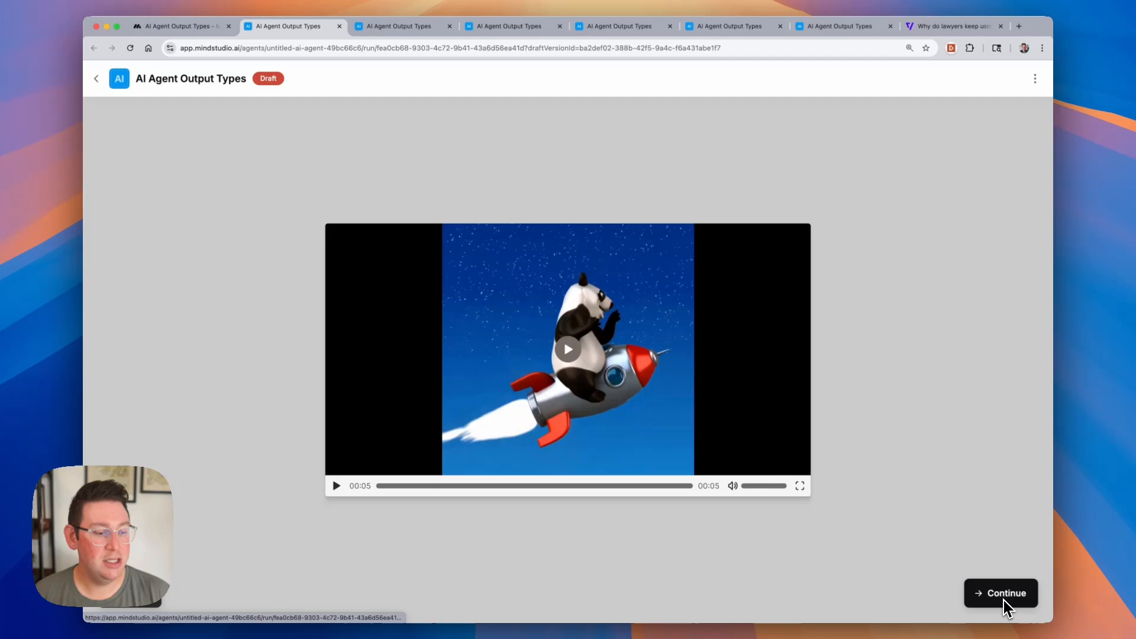
{"action": "left_click", "coordinate": [1000, 593]}
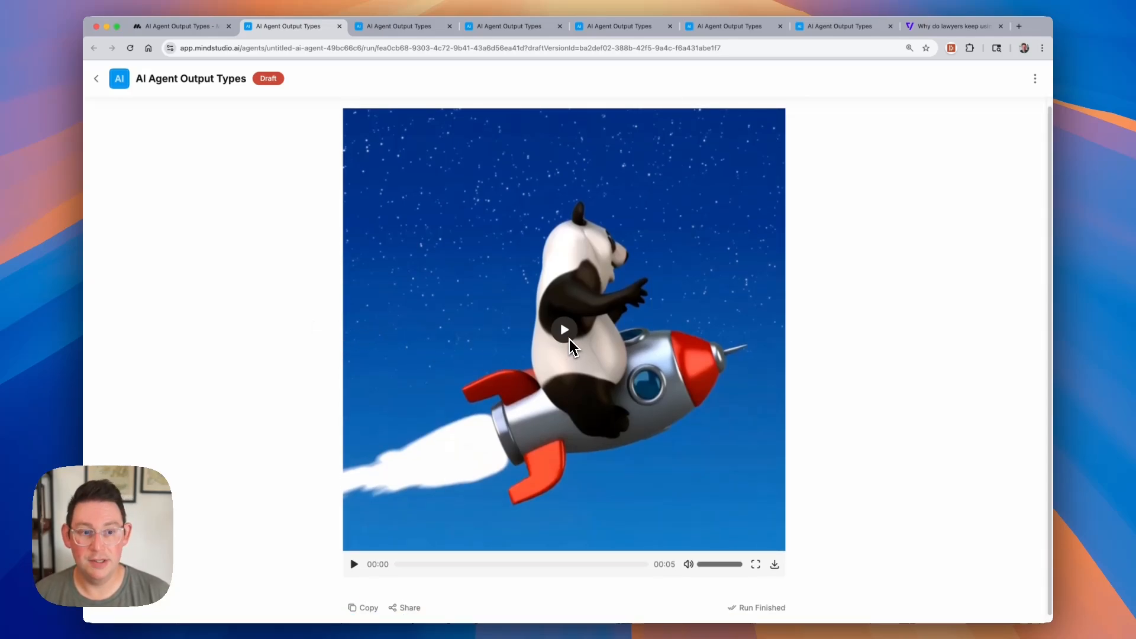
{"action": "left_click", "coordinate": [564, 329]}
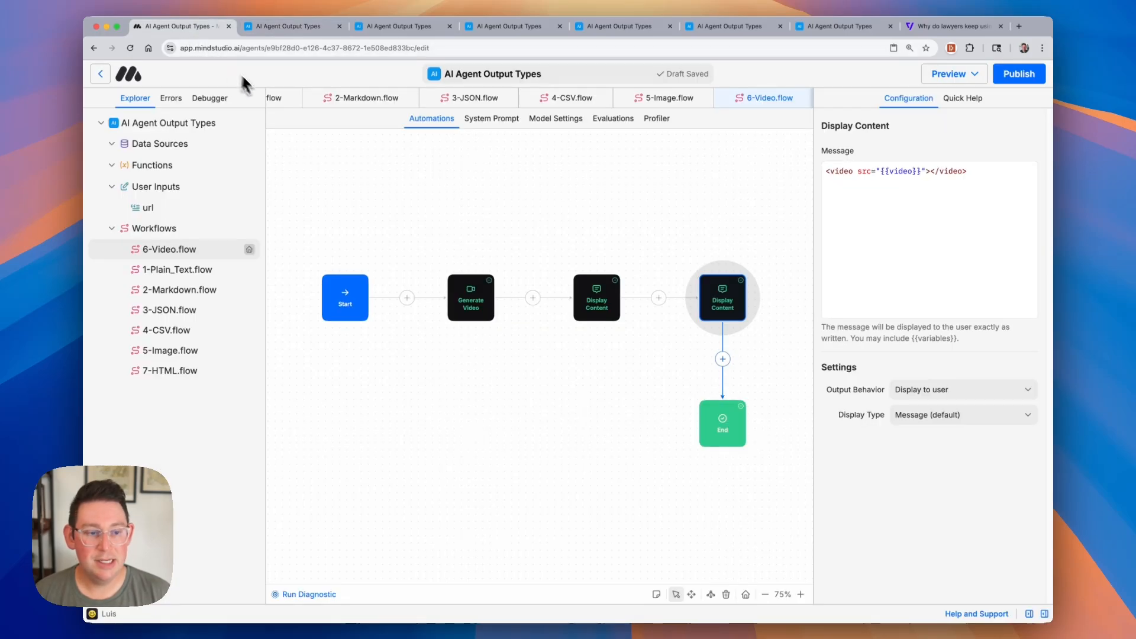
{"action": "mouse_move", "coordinate": [304, 174]}
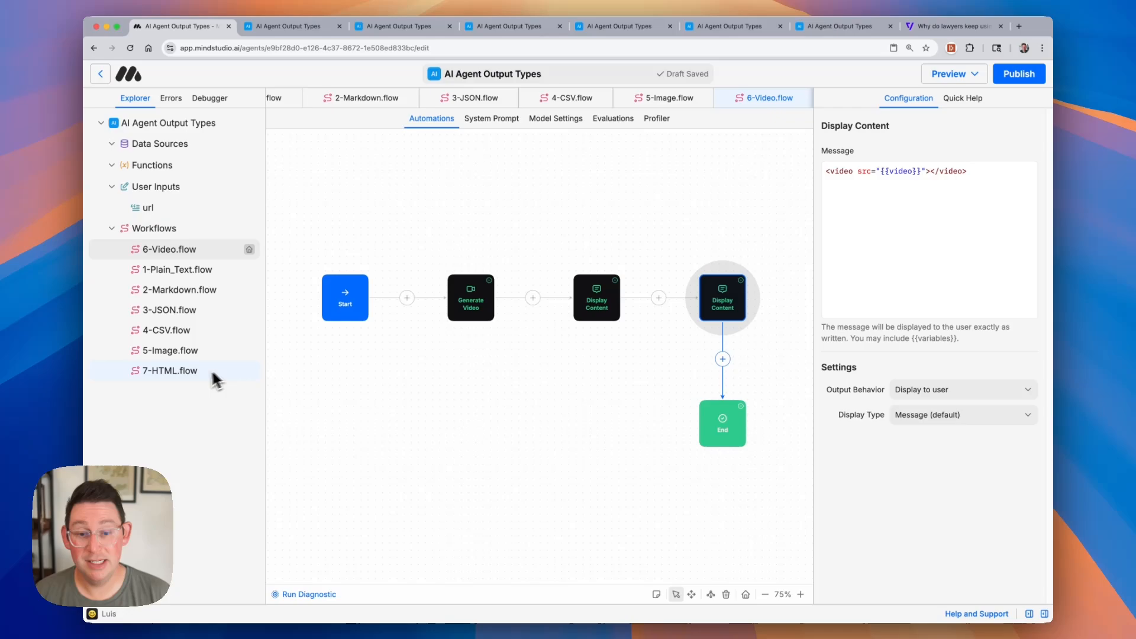
{"action": "mouse_move", "coordinate": [190, 382]}
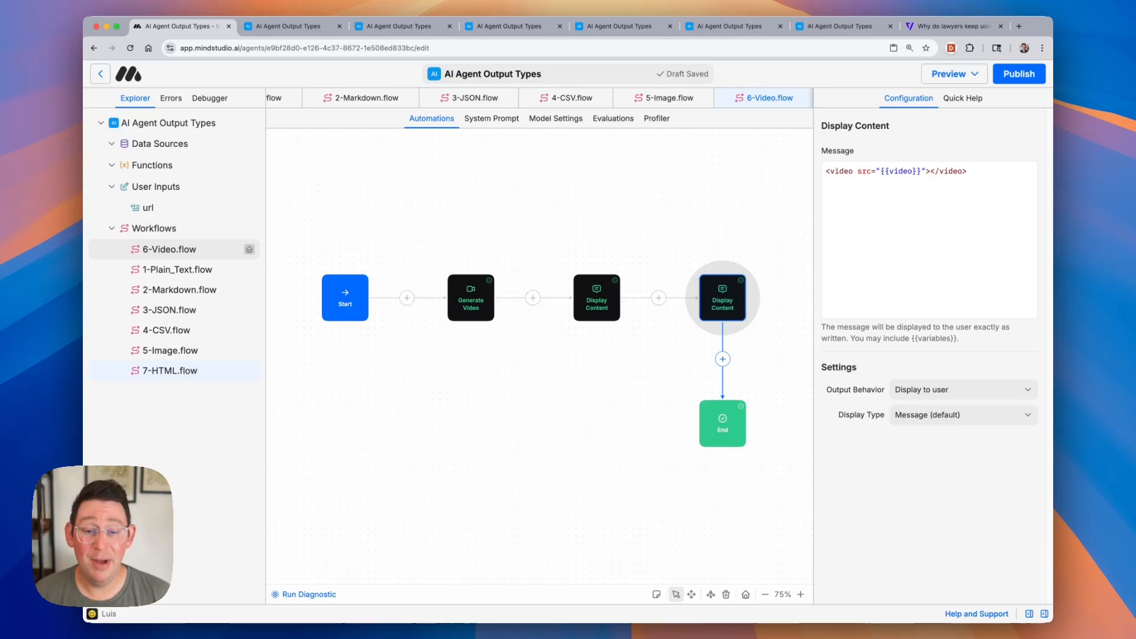
Step: Open 7-HTML.flow from the Explorer's Workflows list
{"action": "left_click", "coordinate": [168, 370]}
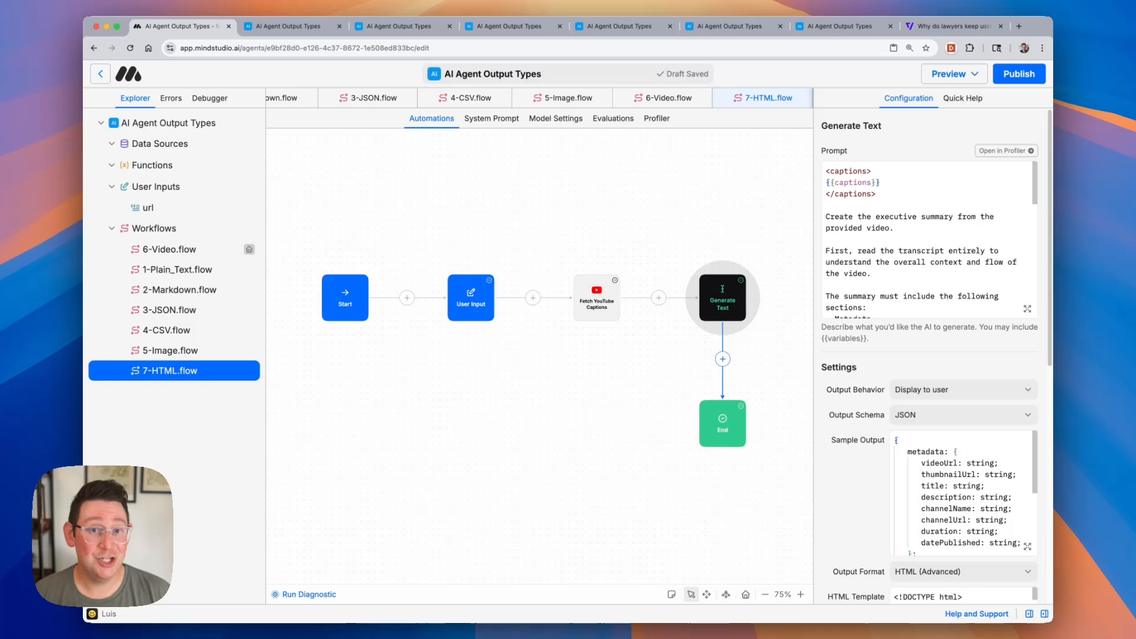
{"action": "mouse_move", "coordinate": [416, 404]}
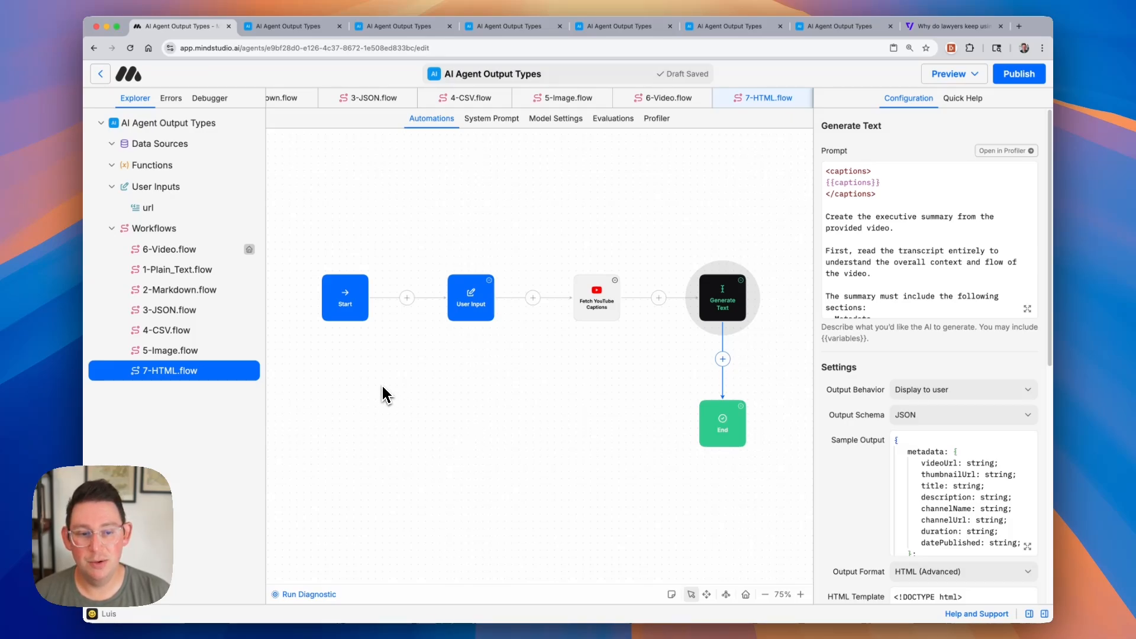
Step: Inspect Fetch YouTube Captions, then review Generate Text's captions prompt, JSON schema and HTML template
{"action": "left_click", "coordinate": [470, 297]}
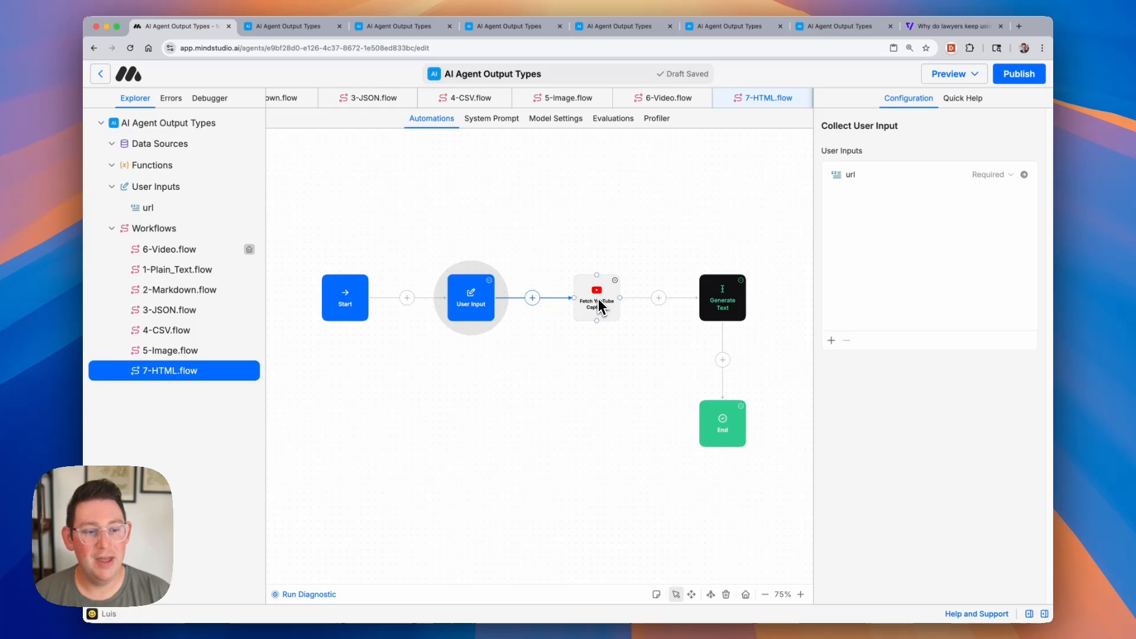
{"action": "left_click", "coordinate": [596, 297]}
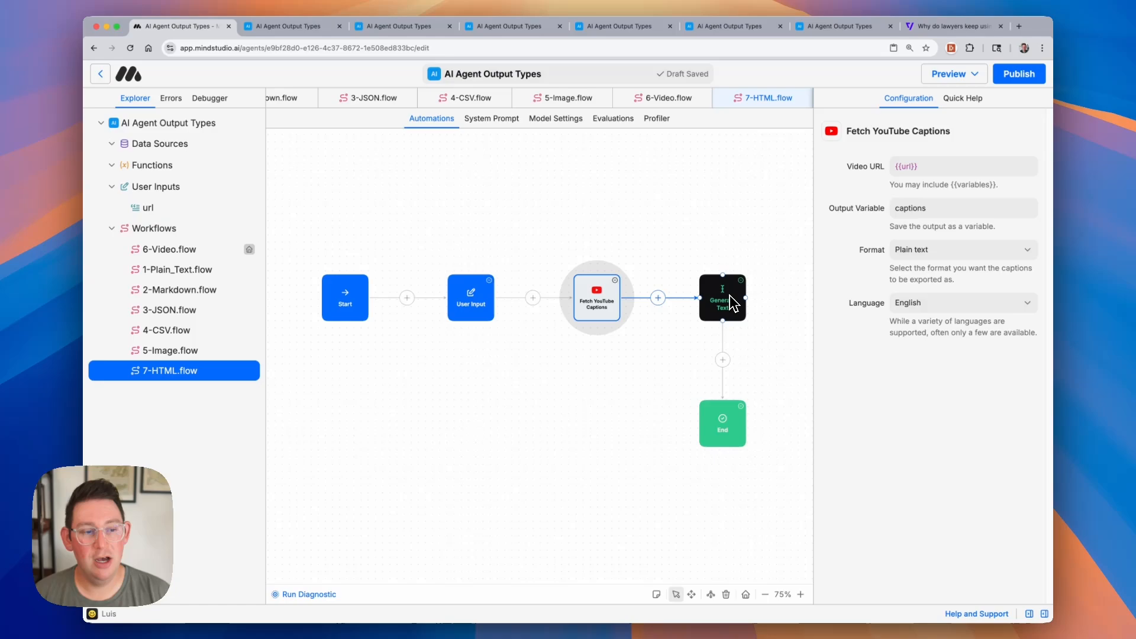
{"action": "left_click", "coordinate": [722, 297]}
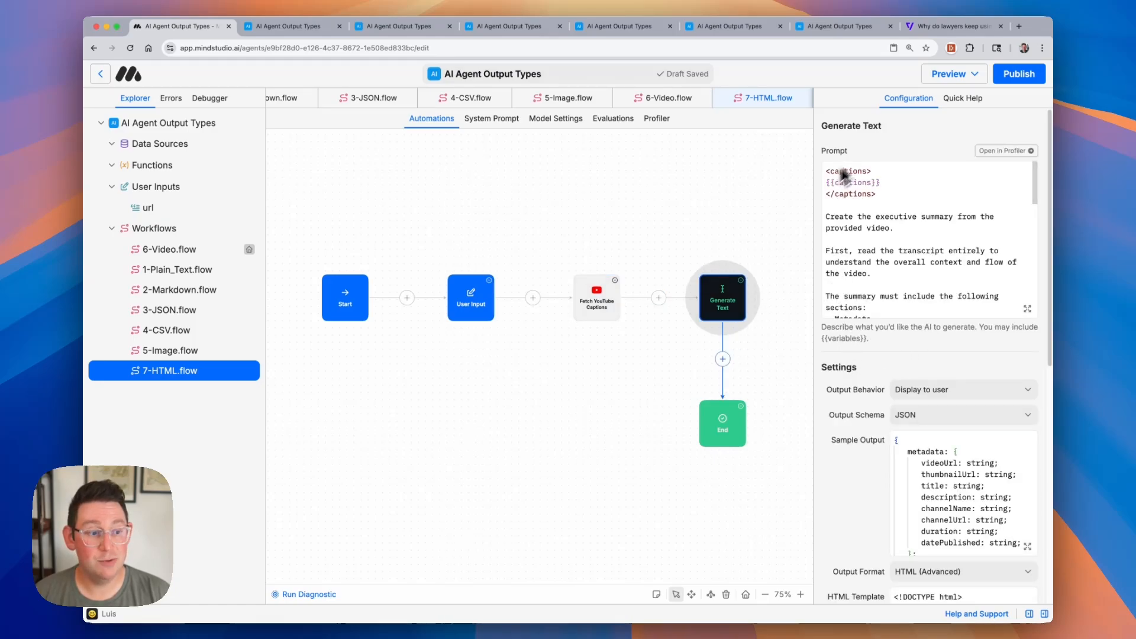
{"action": "scroll", "scroll_direction": "down", "scroll_amount": 3}
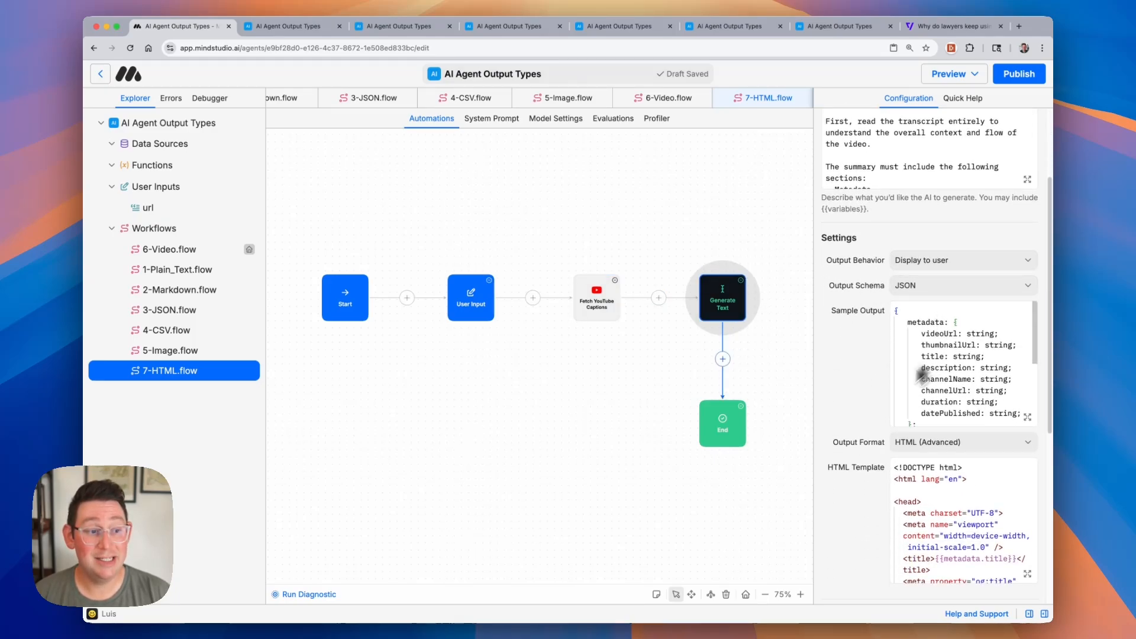
{"action": "scroll", "scroll_direction": "down", "scroll_amount": 3}
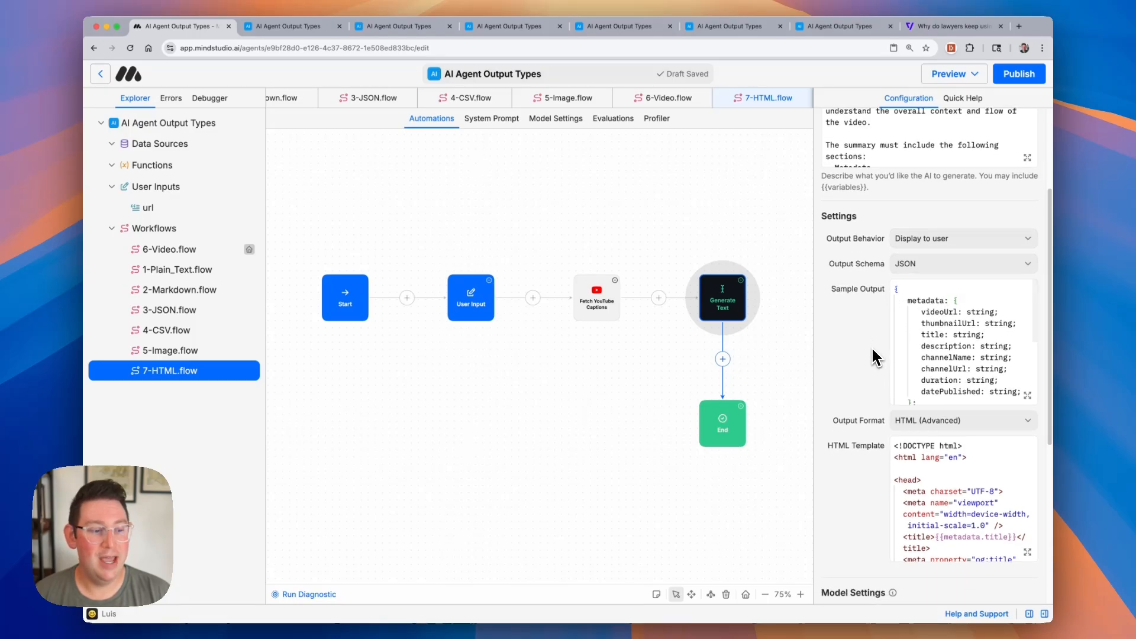
{"action": "scroll", "scroll_direction": "down", "scroll_amount": 3}
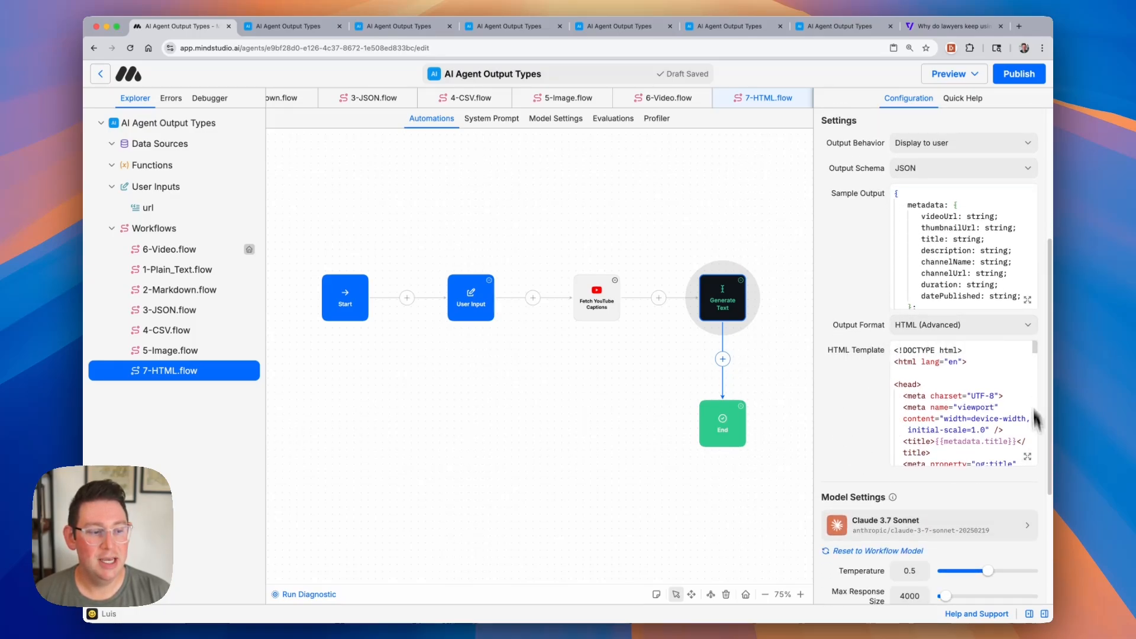
{"action": "scroll", "scroll_direction": "down", "scroll_amount": 3}
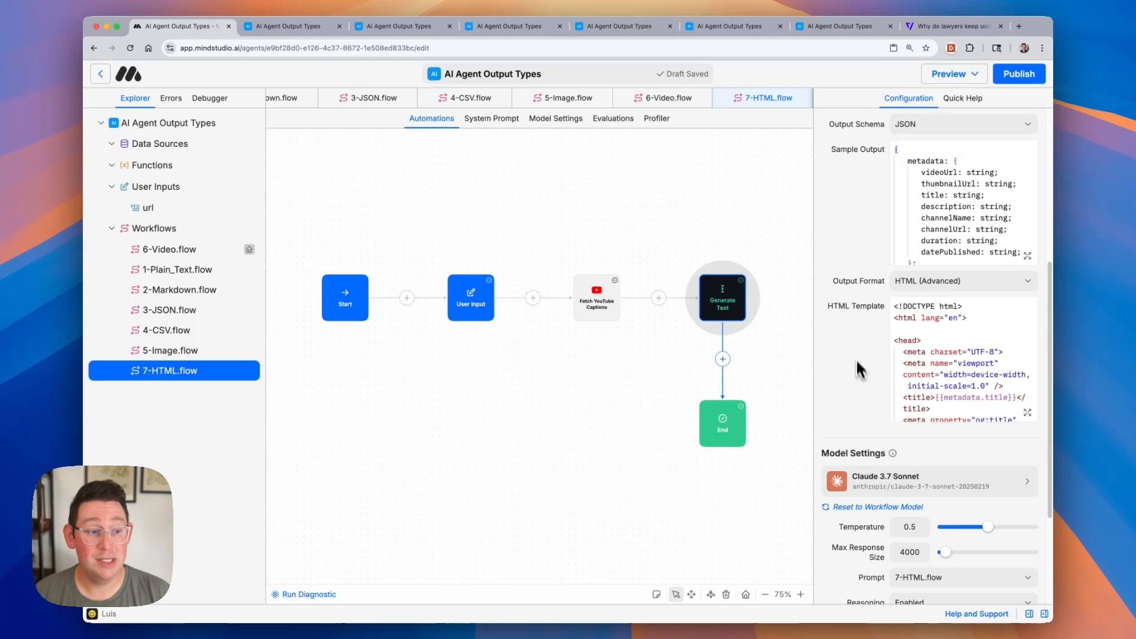
{"action": "mouse_move", "coordinate": [856, 368]}
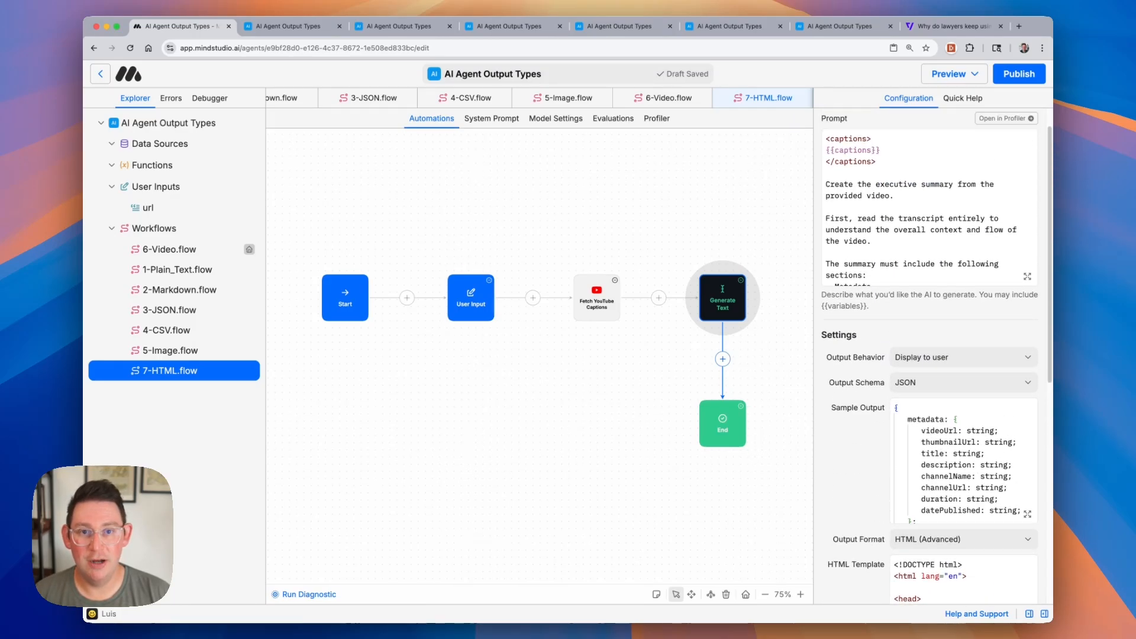
{"action": "scroll", "scroll_direction": "down", "scroll_amount": 3}
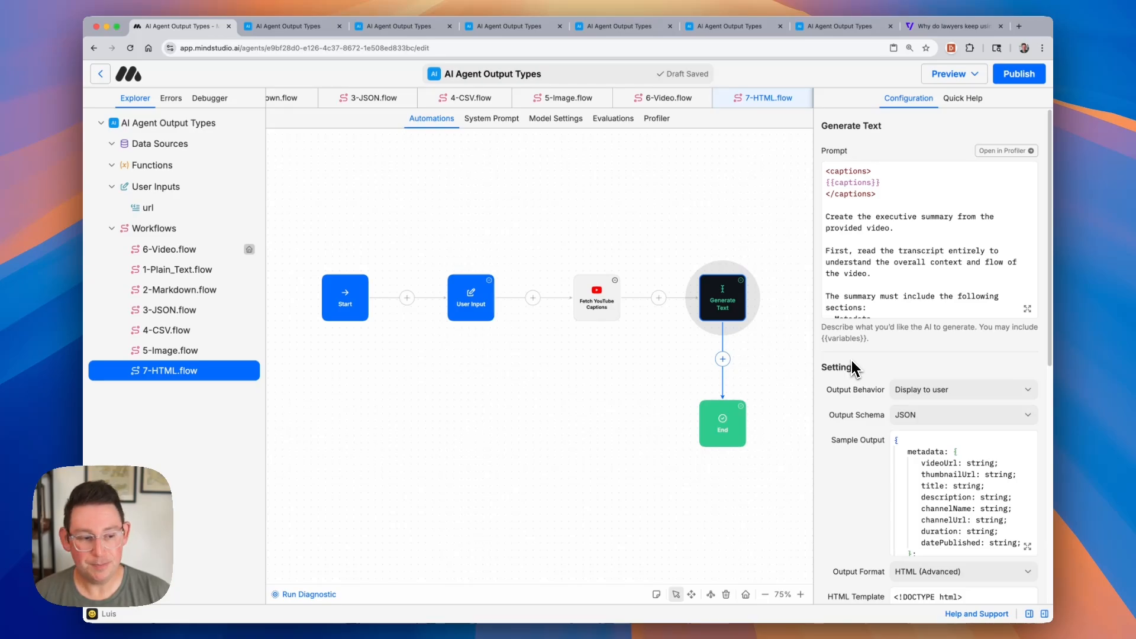
{"action": "scroll", "scroll_direction": "down", "scroll_amount": 3}
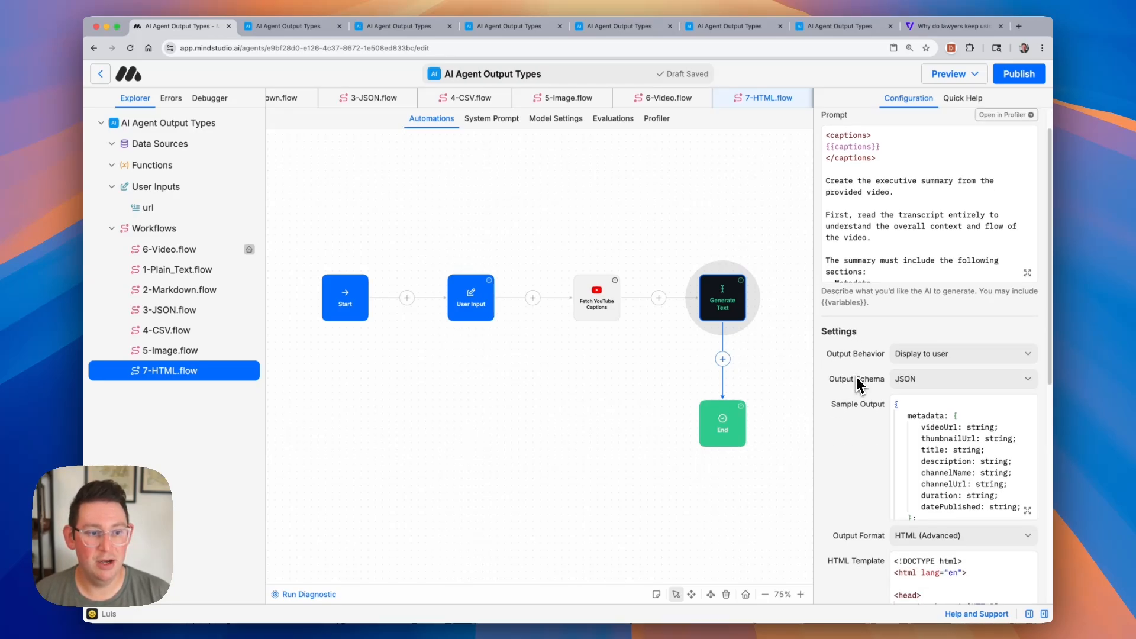
{"action": "left_click", "coordinate": [946, 73]}
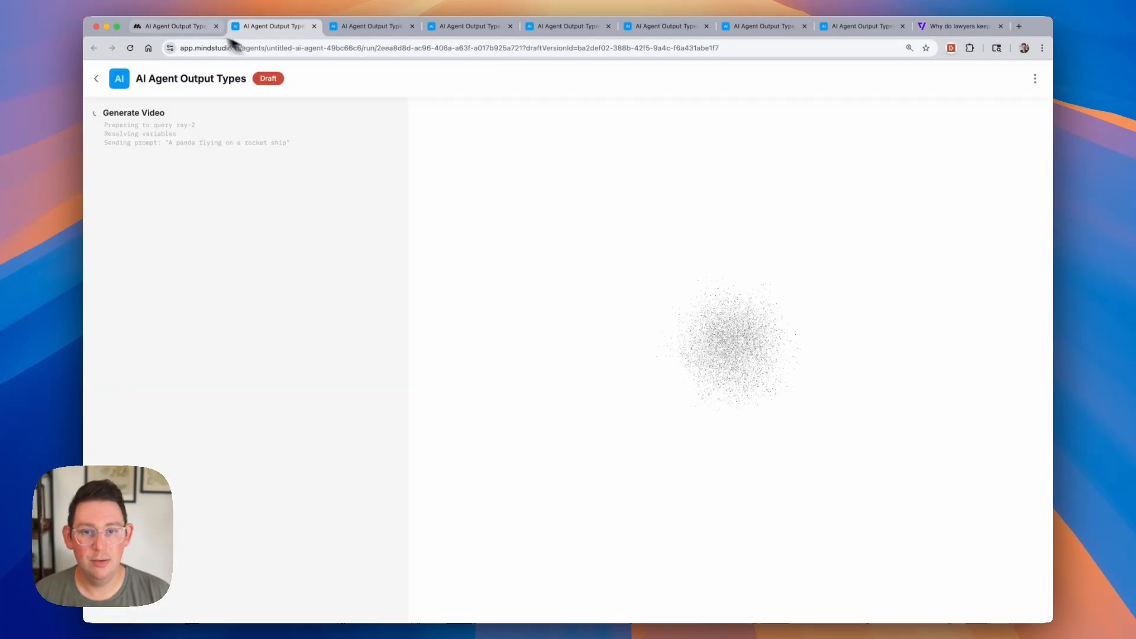
Step: Reload the agent run page and open a new blank browser tab
{"action": "right_click", "coordinate": [167, 371]}
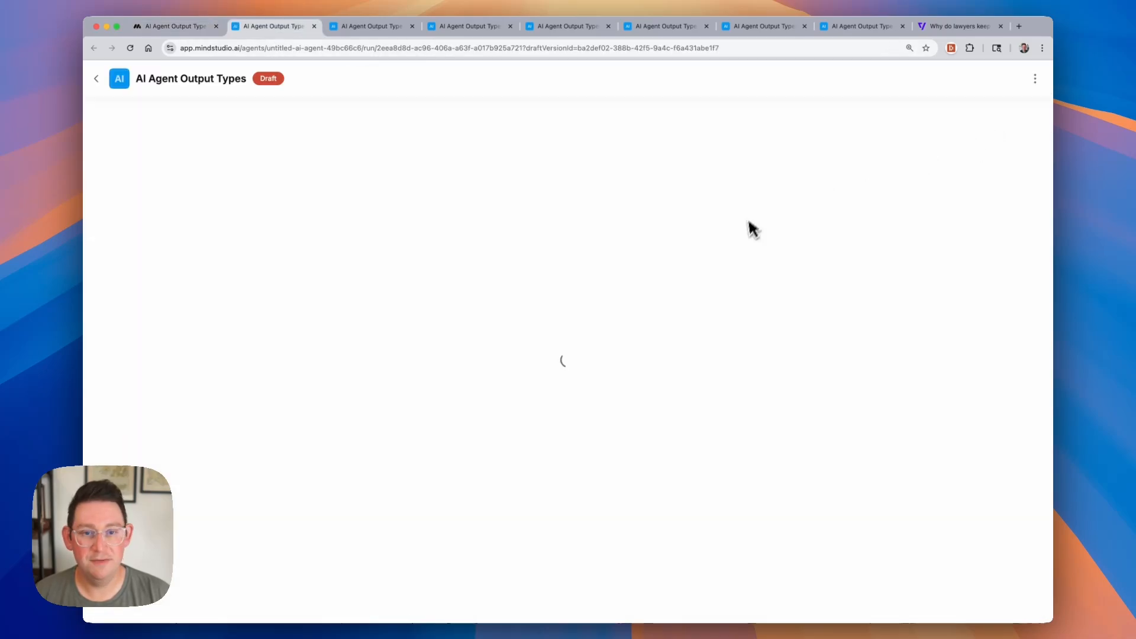
{"action": "left_click", "coordinate": [1019, 26]}
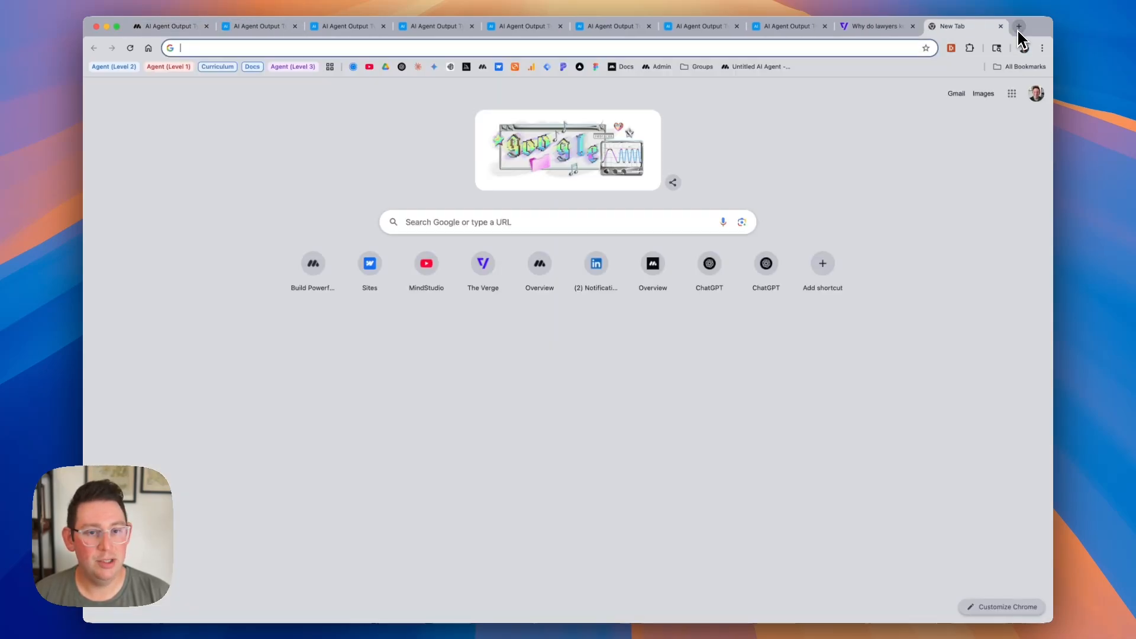
Step: Search YouTube for mkbhd, open the Galaxy S25 Edge video and copy its URL
{"action": "type", "text": "youtube.com/channel/UCvv4fwj_uxsUZMx-Dq5W71A"}
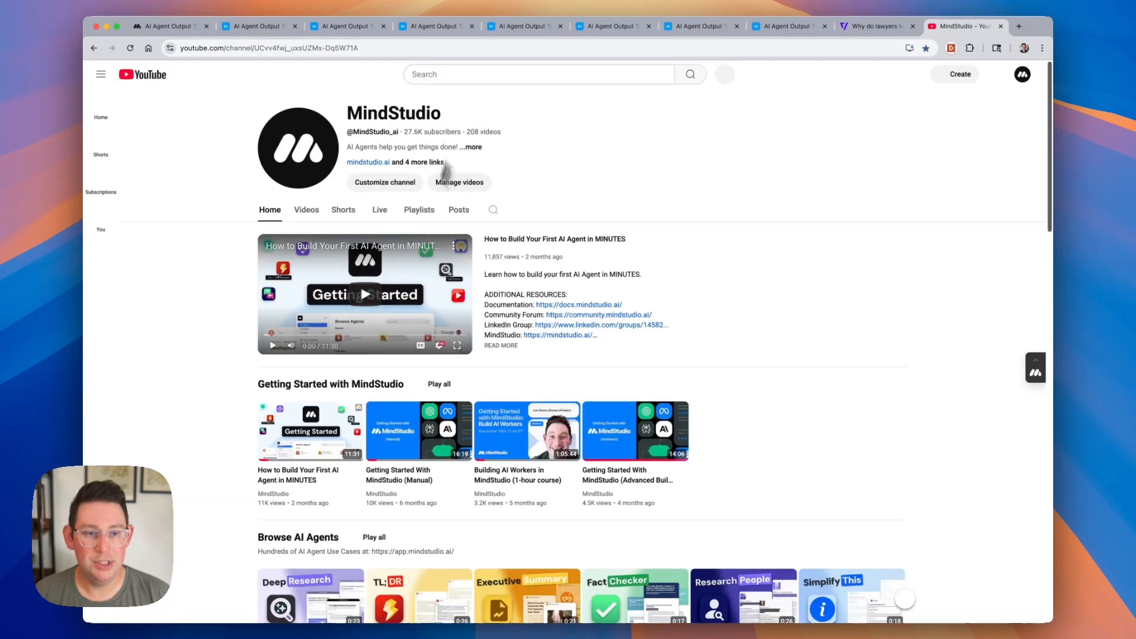
{"action": "left_click", "coordinate": [536, 74]}
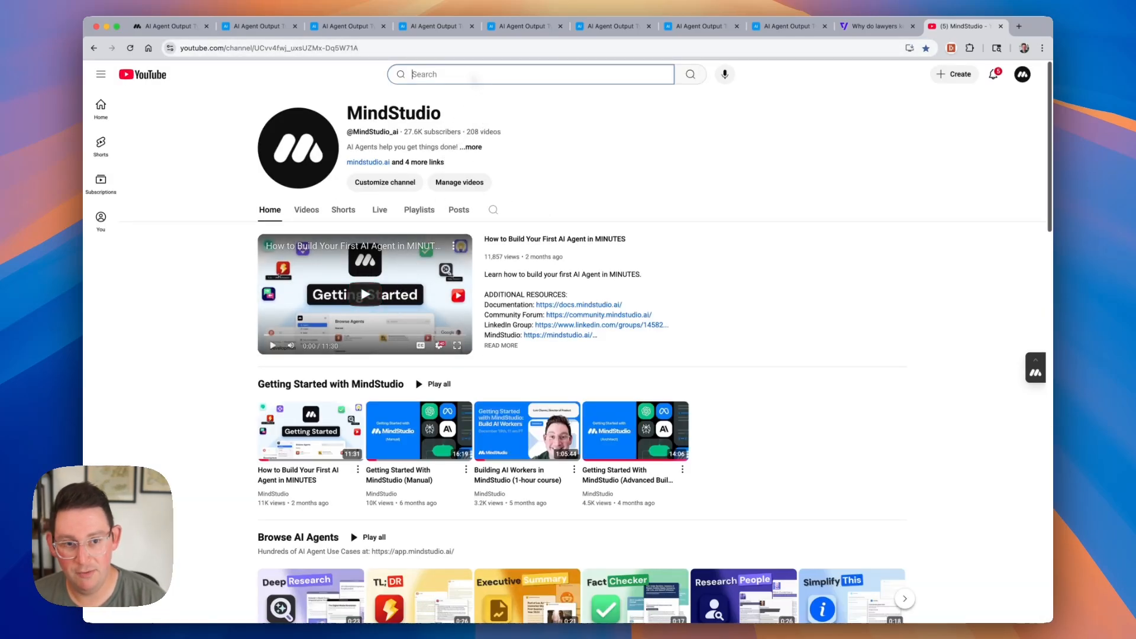
{"action": "type", "text": "mkbhd"}
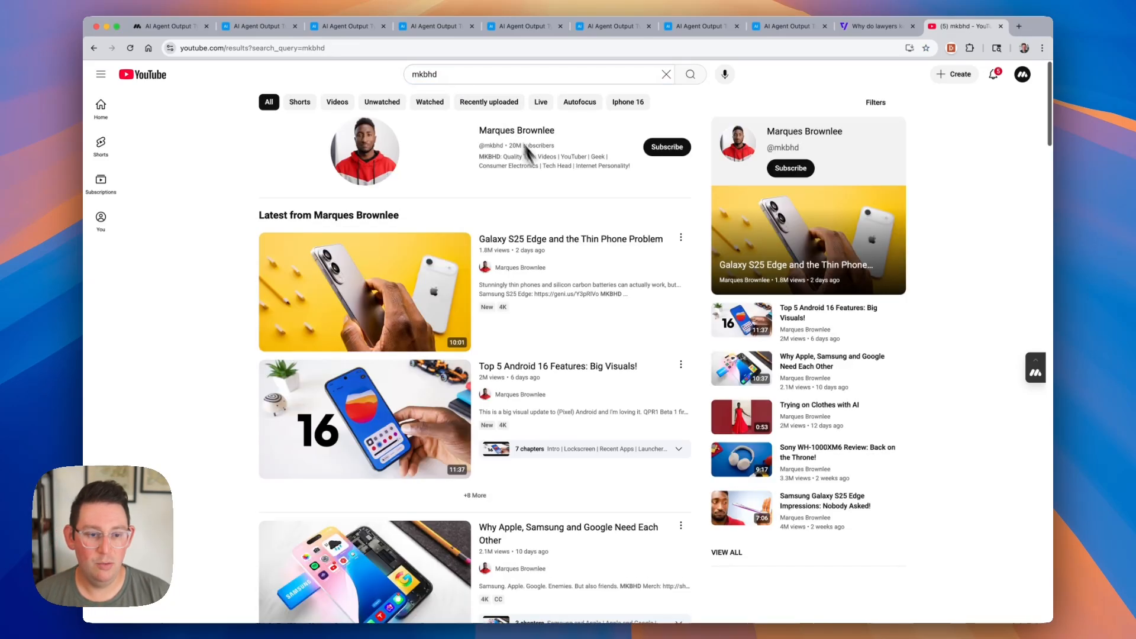
{"action": "left_click", "coordinate": [364, 292]}
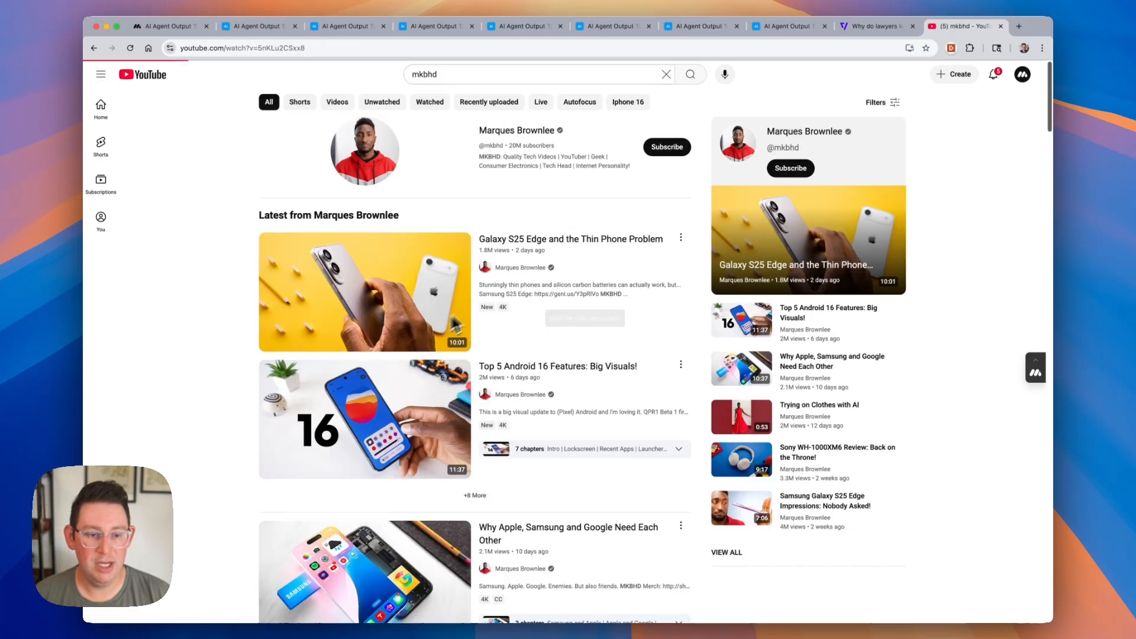
{"action": "left_click", "coordinate": [364, 291]}
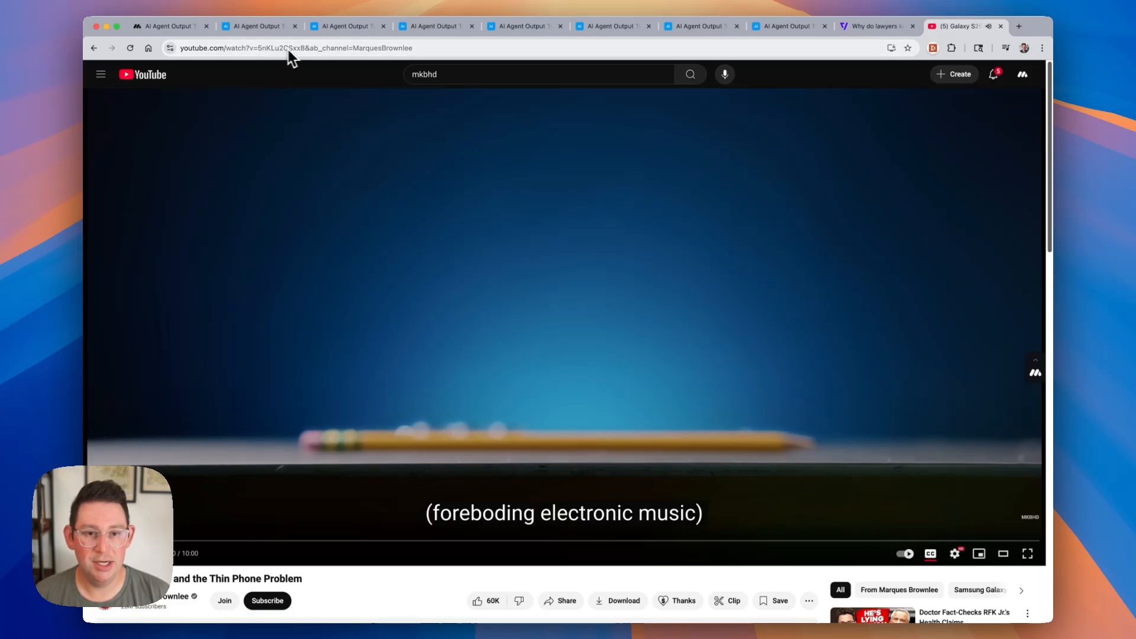
{"action": "left_click", "coordinate": [289, 48]}
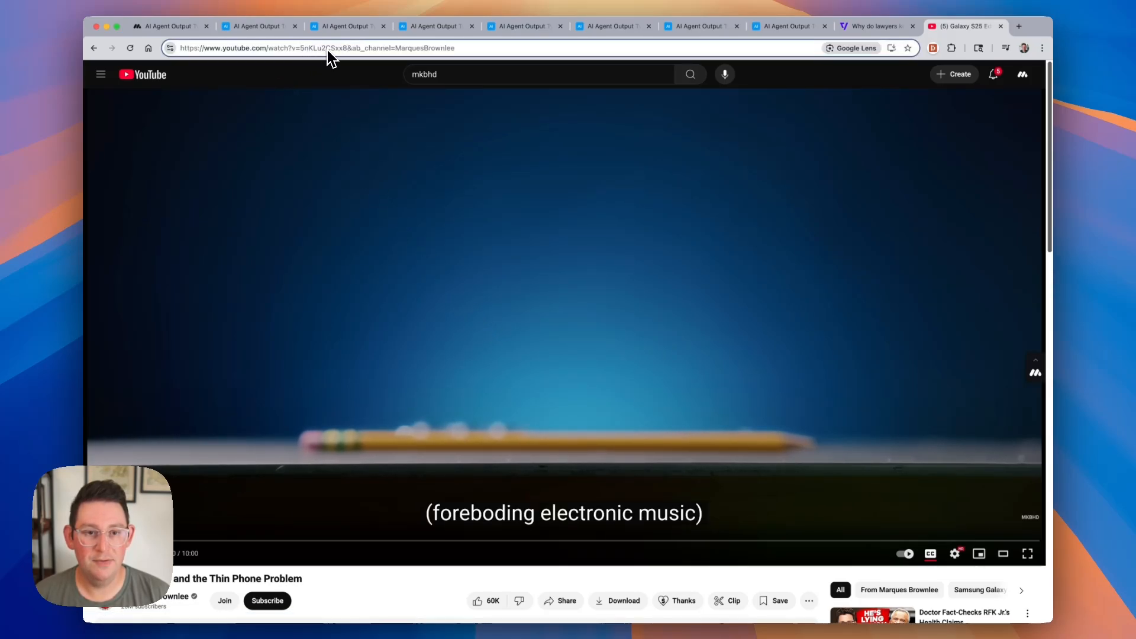
{"action": "left_click", "coordinate": [168, 26]}
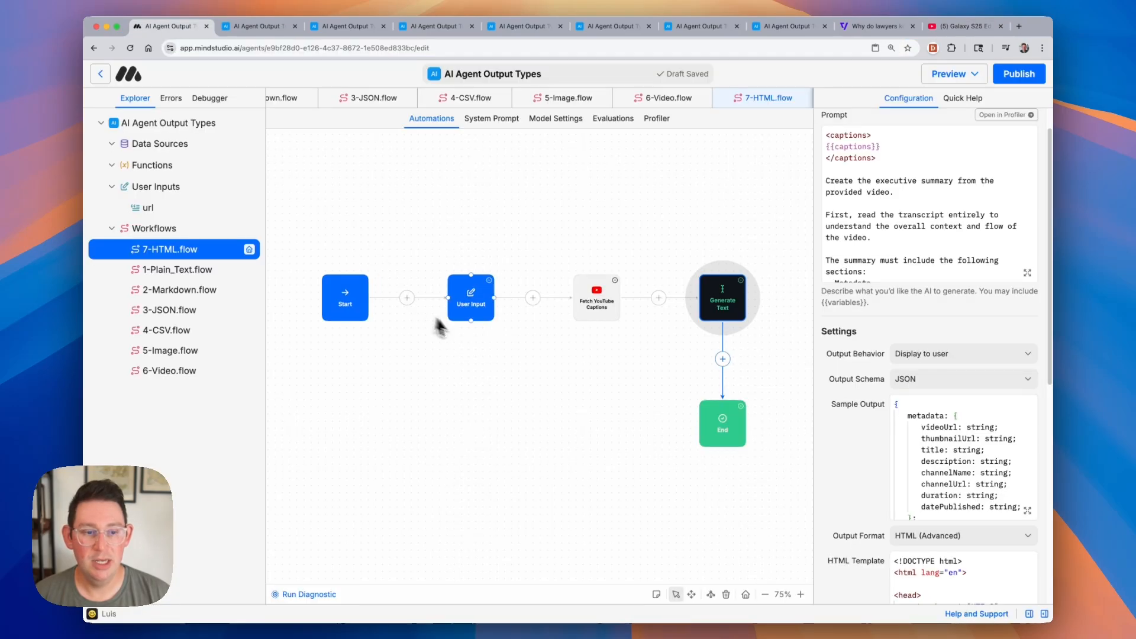
Step: Submit the Galaxy S25 Edge YouTube link in the agent's video URL field
{"action": "left_click", "coordinate": [948, 74]}
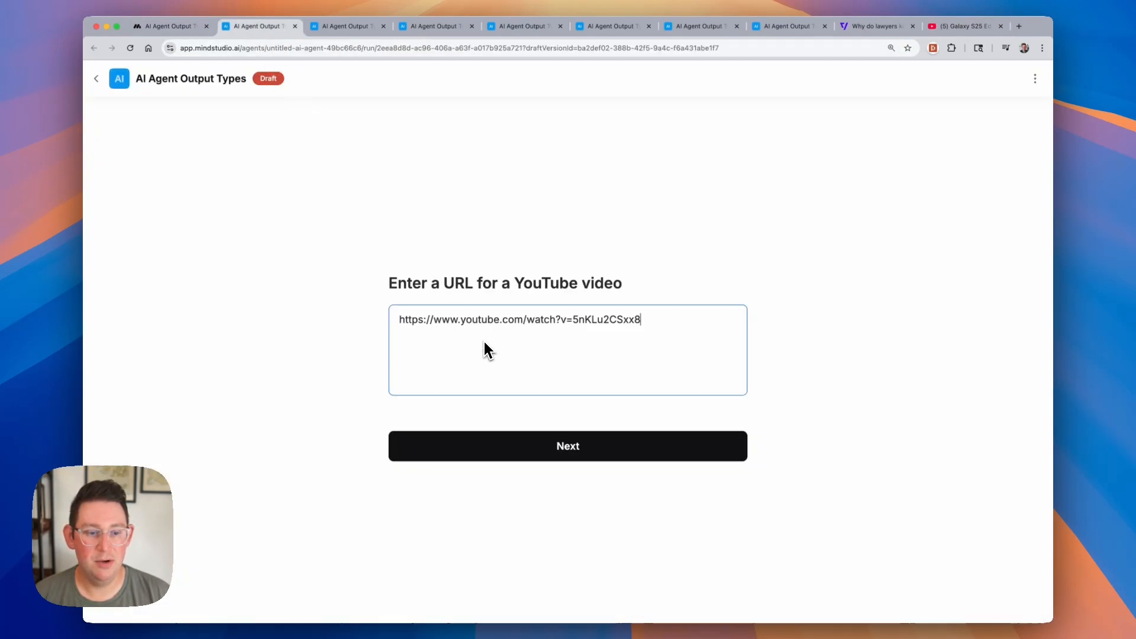
{"action": "left_click", "coordinate": [567, 445]}
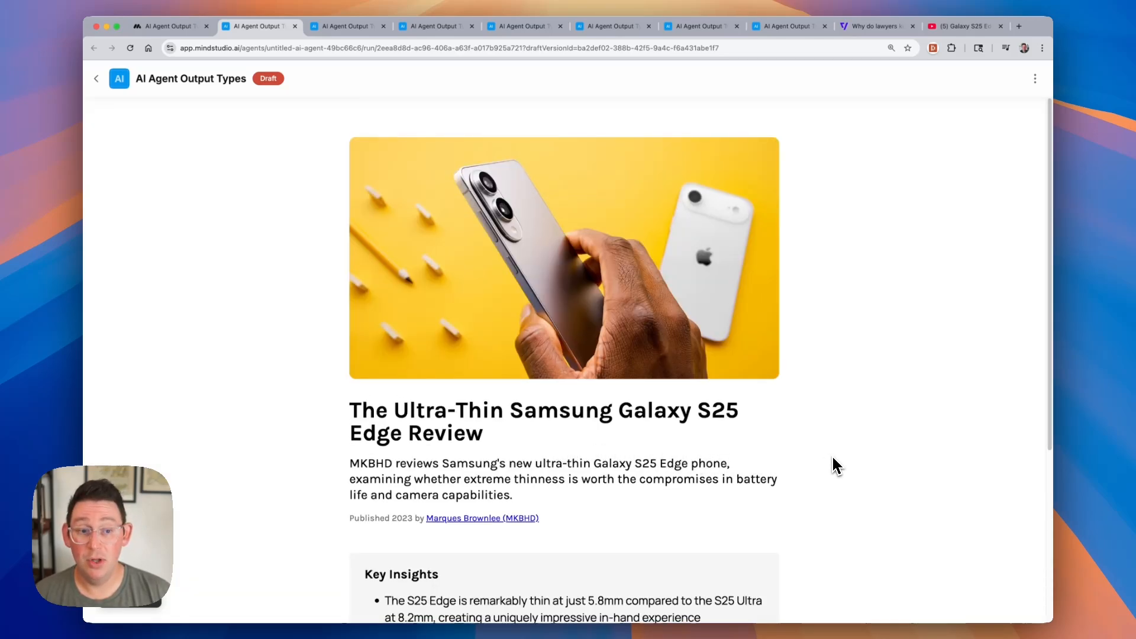
Step: Scroll through the generated Galaxy S25 Edge review's hero, Key Insights and chapter sections
{"action": "scroll", "scroll_direction": "down", "scroll_amount": 3}
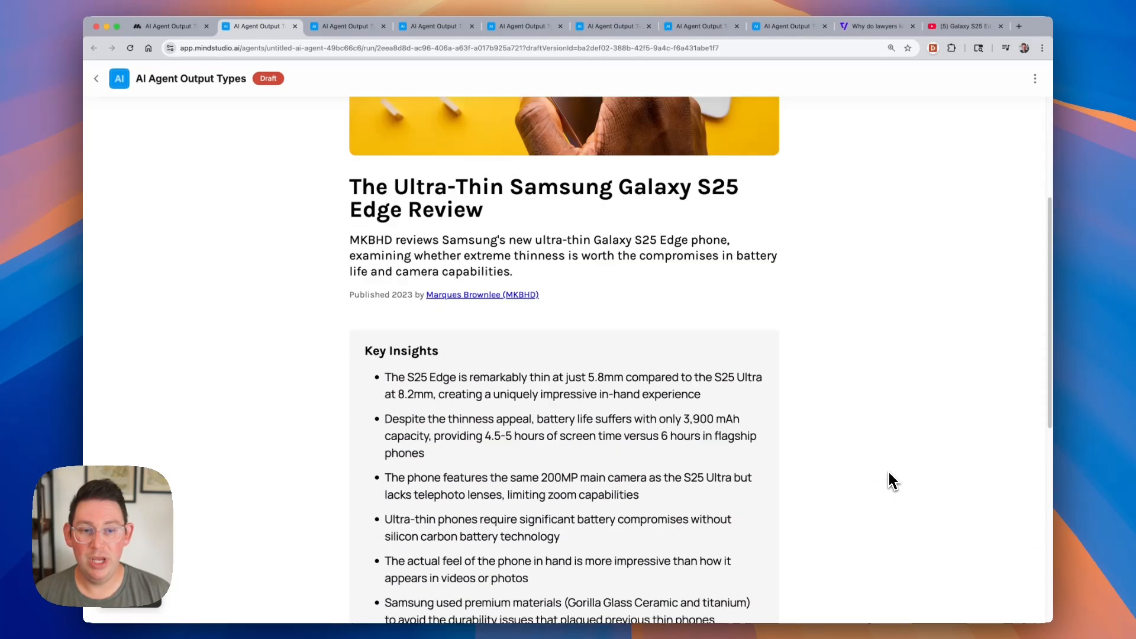
{"action": "scroll", "scroll_direction": "up", "scroll_amount": 3}
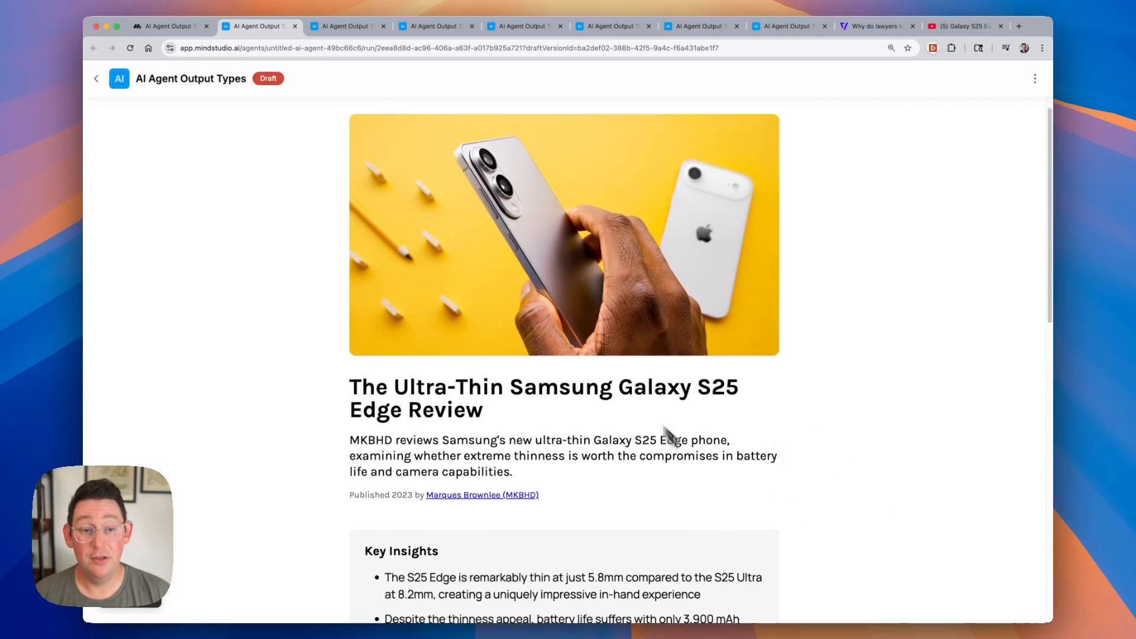
{"action": "mouse_move", "coordinate": [385, 267]}
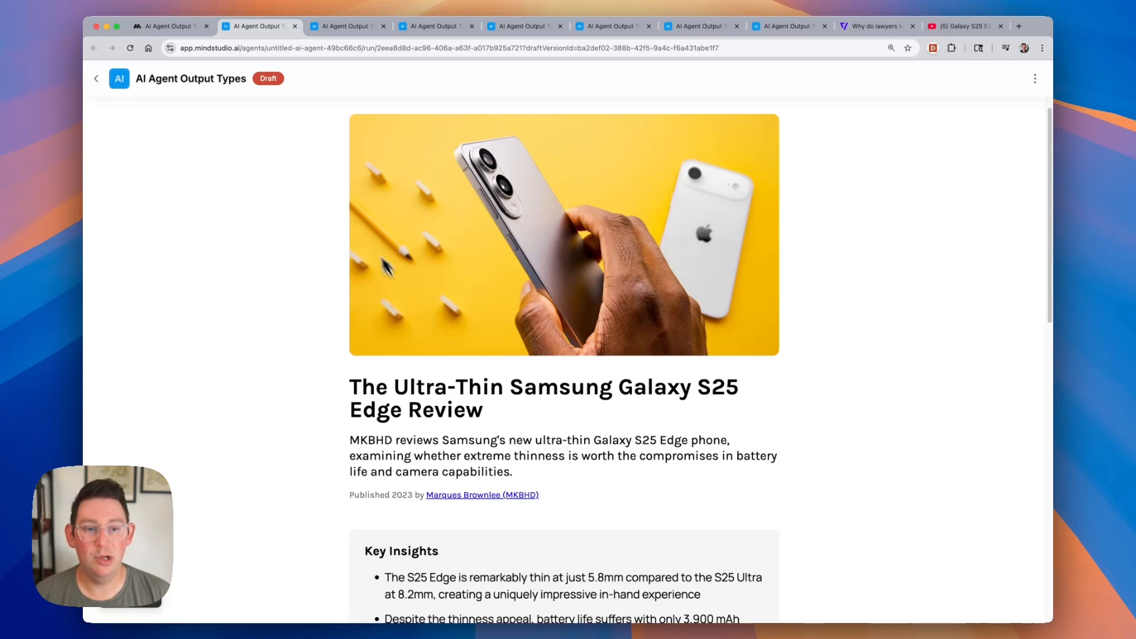
{"action": "mouse_move", "coordinate": [355, 394]}
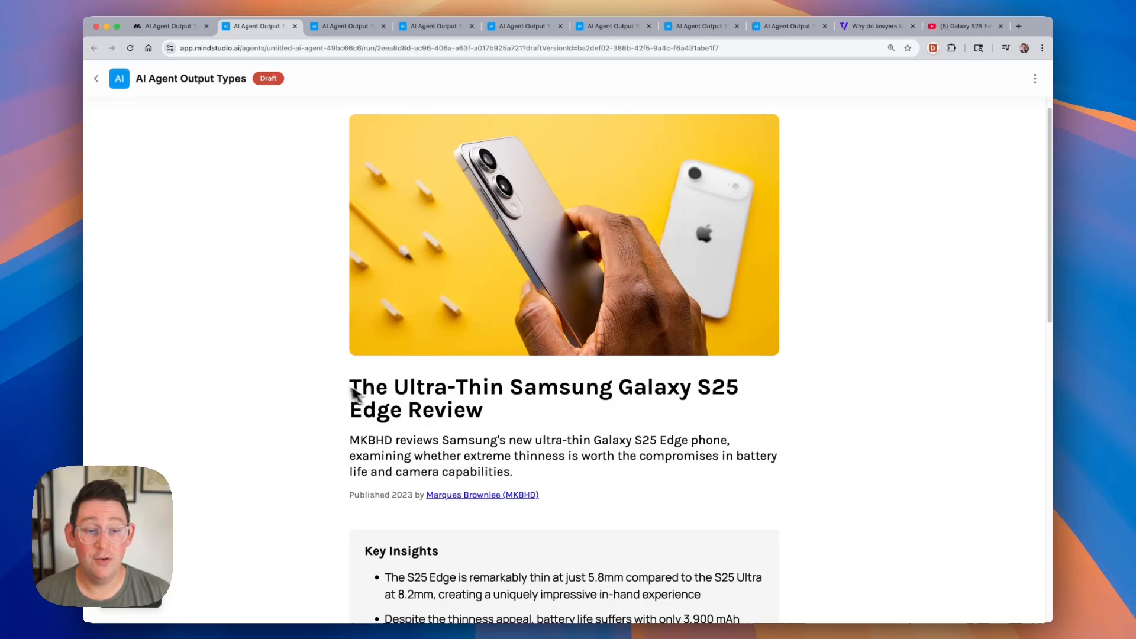
{"action": "scroll", "scroll_direction": "down", "scroll_amount": 3}
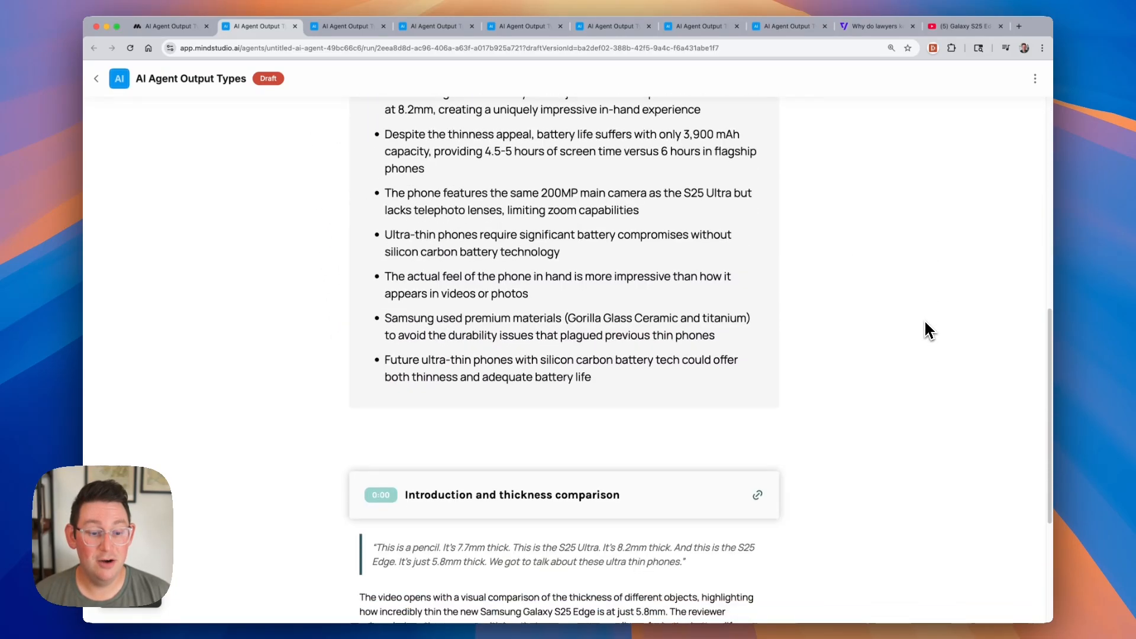
{"action": "scroll", "scroll_direction": "down", "scroll_amount": 3}
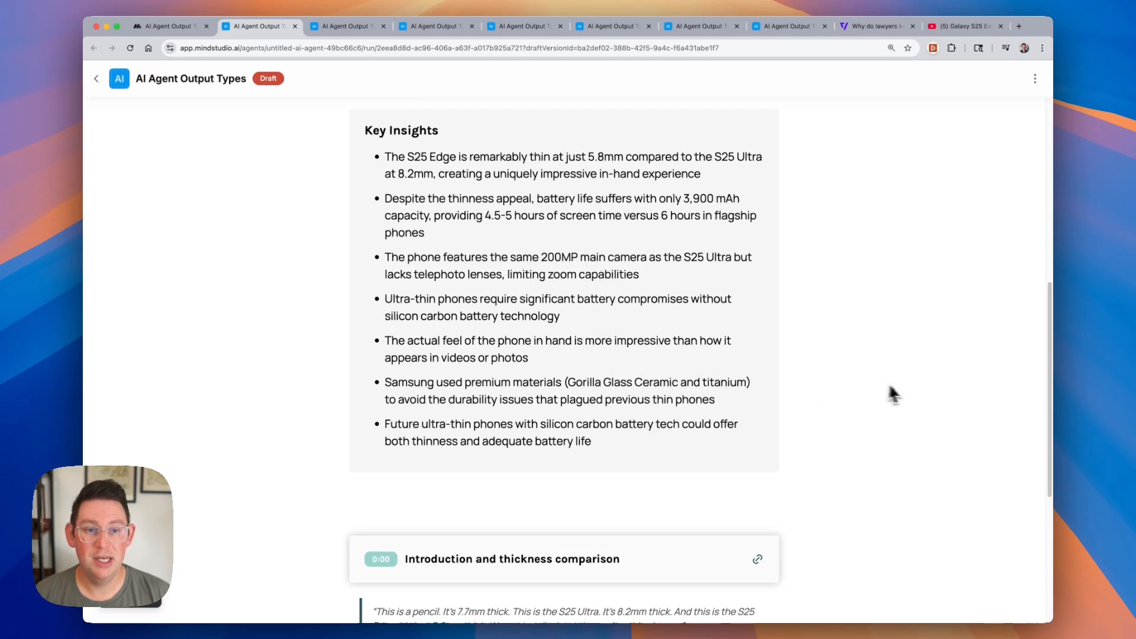
{"action": "scroll", "scroll_direction": "up", "scroll_amount": 3}
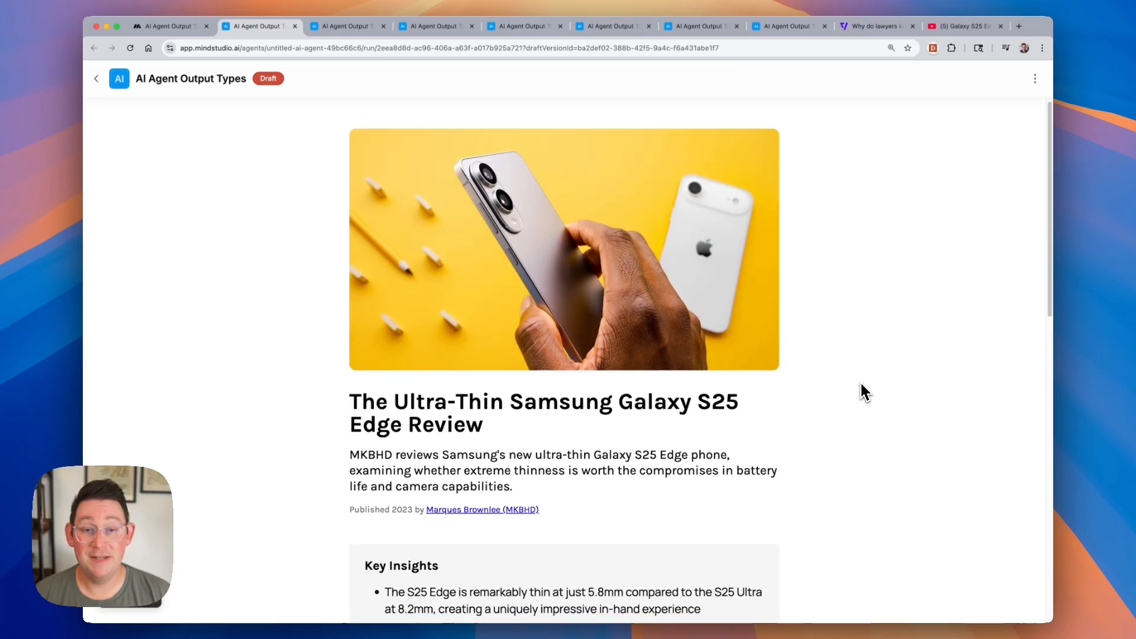